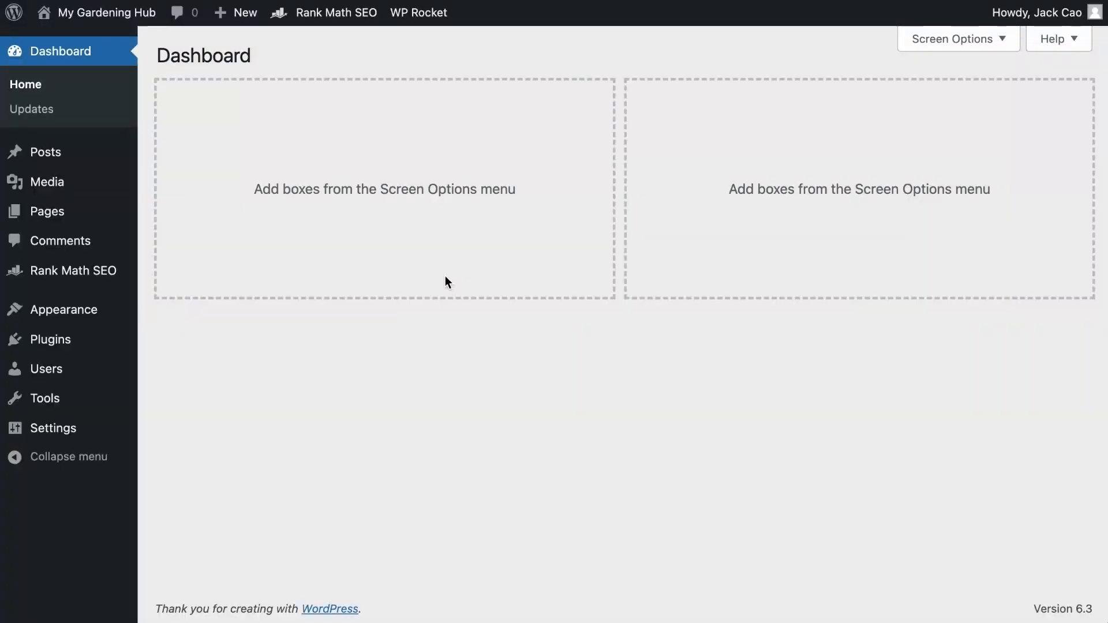
pyautogui.moveTo(366, 284)
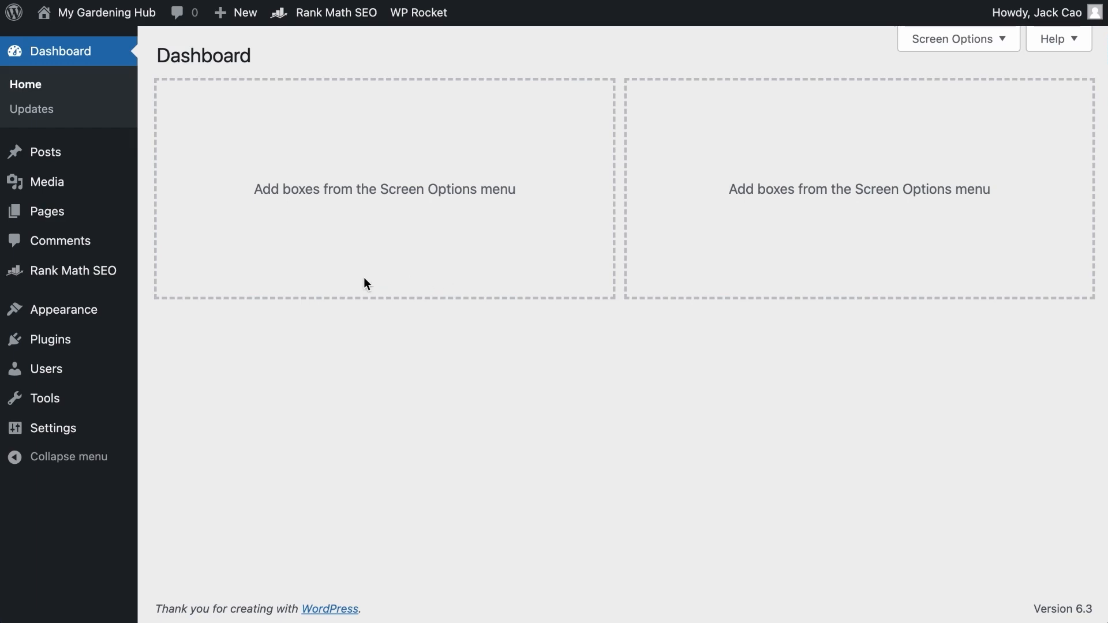
# Confirm the Content AI module is enabled in Rank Math SEO and go to its tools page
pyautogui.click(74, 270)
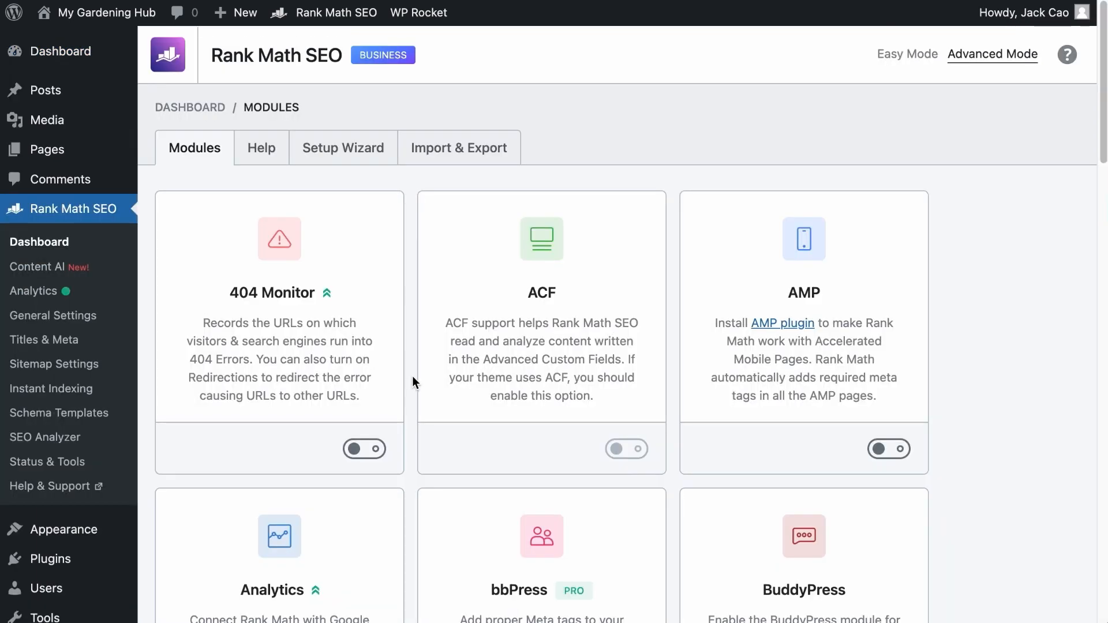
pyautogui.scroll(-3)
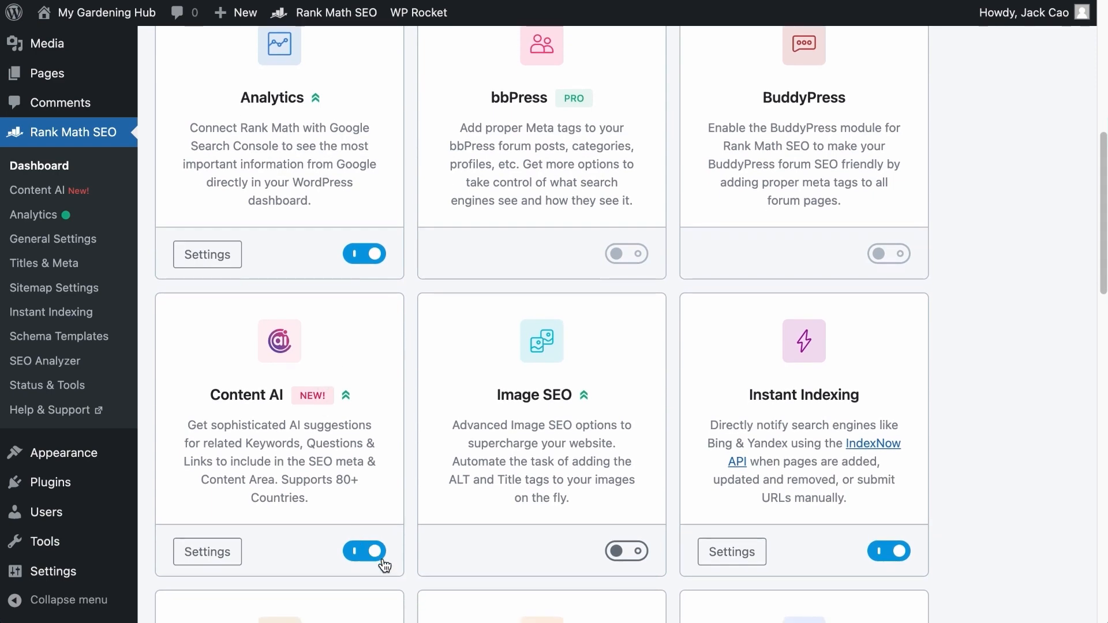
pyautogui.moveTo(40, 194)
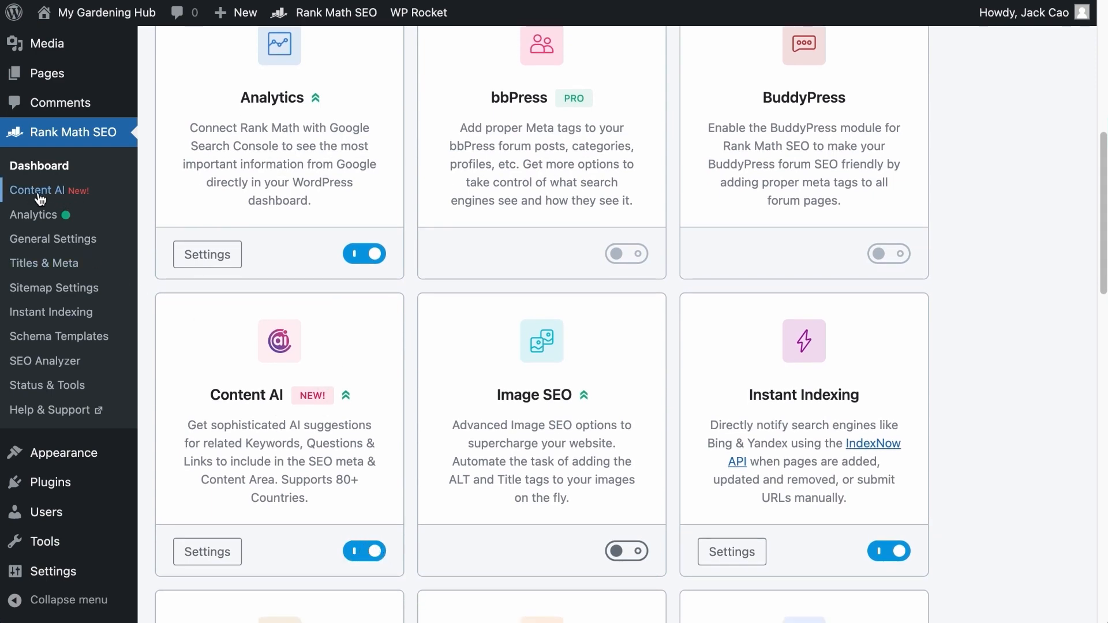
pyautogui.click(40, 190)
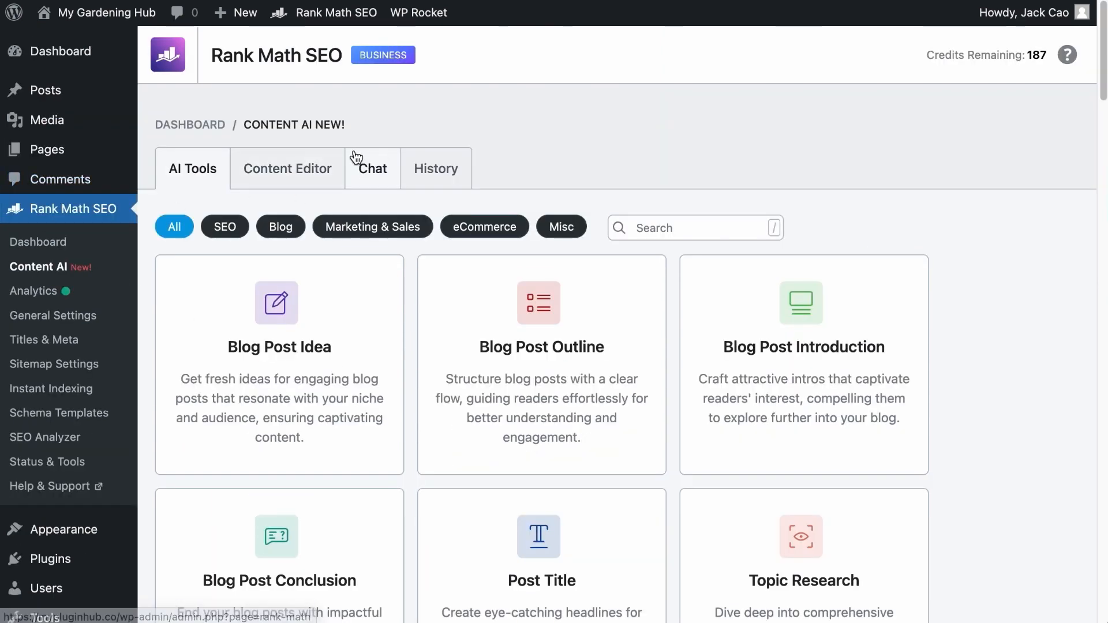
# From the Hydroponic Farming post, view Content AI's default country, tone, audience and language settings
pyautogui.click(373, 168)
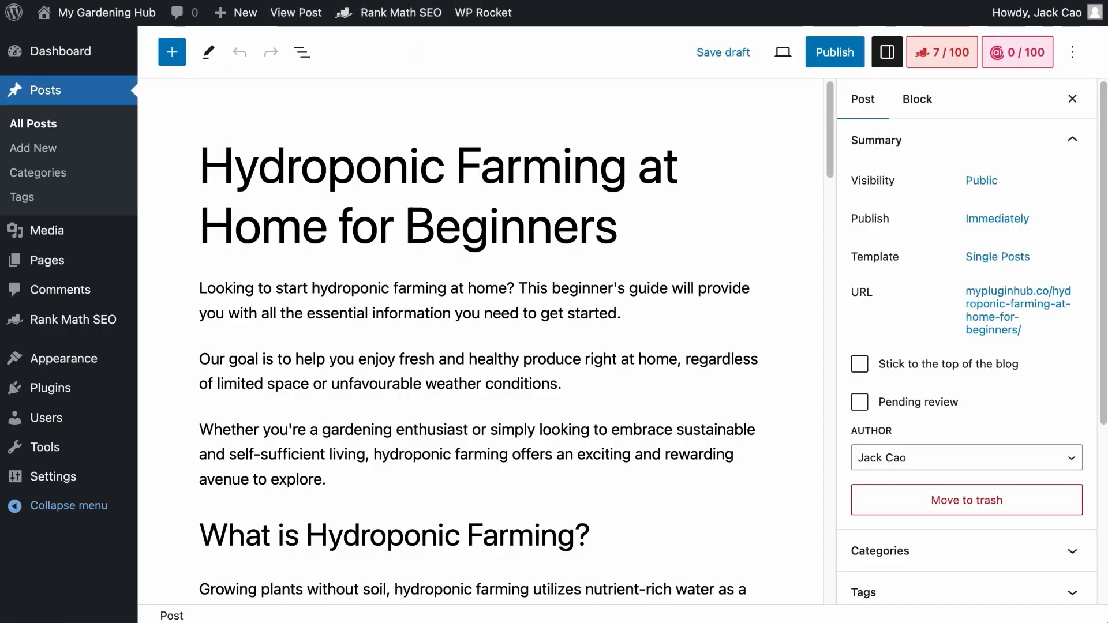
pyautogui.click(1018, 51)
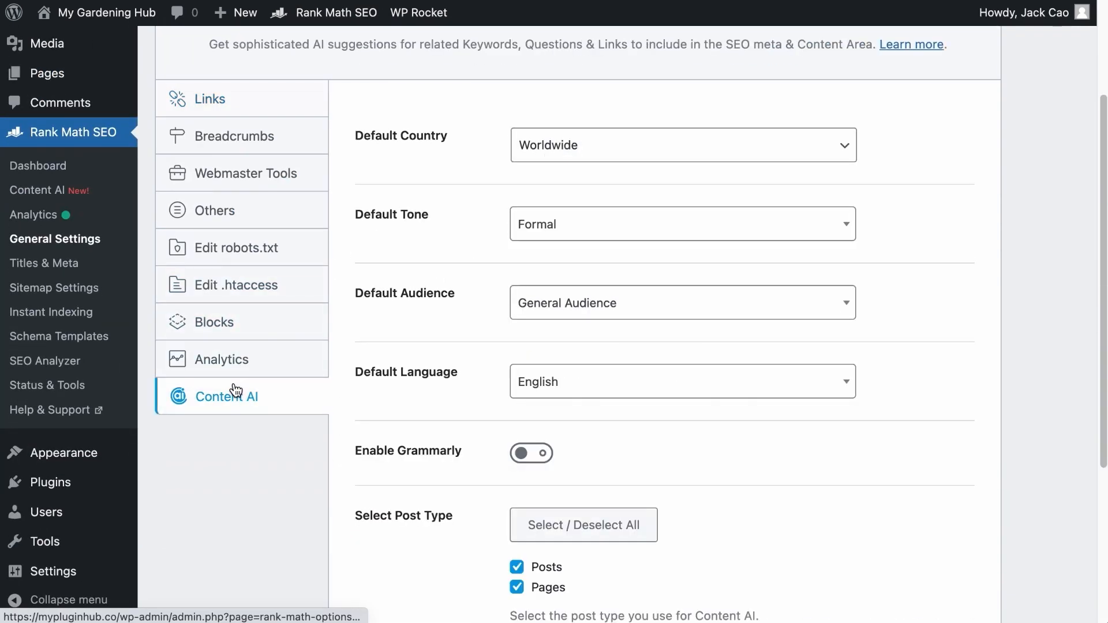
pyautogui.scroll(-3)
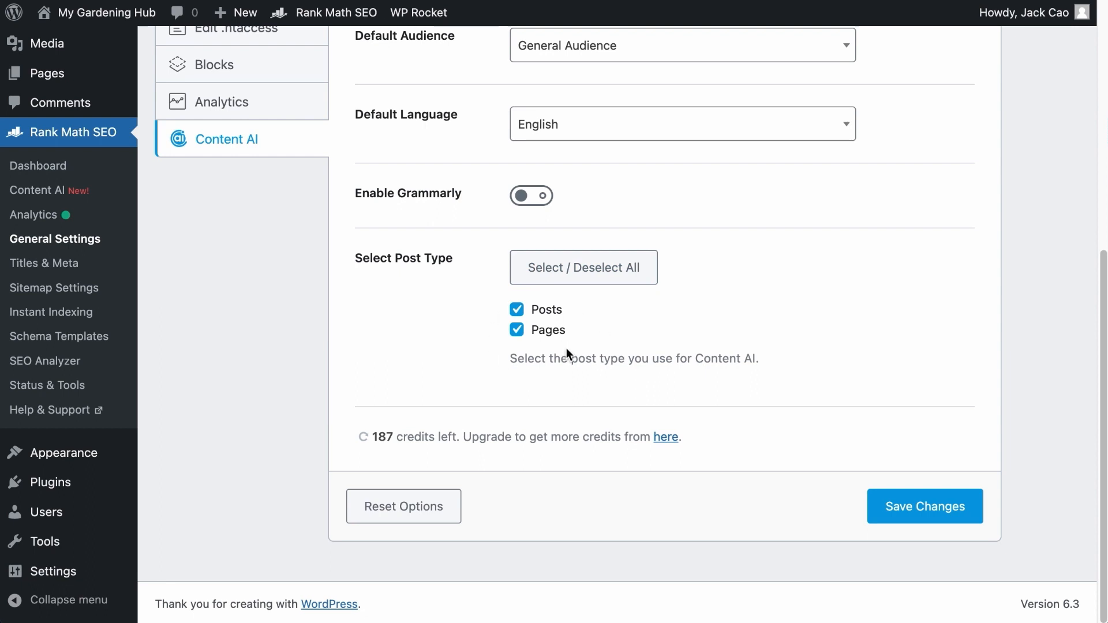
pyautogui.click(923, 506)
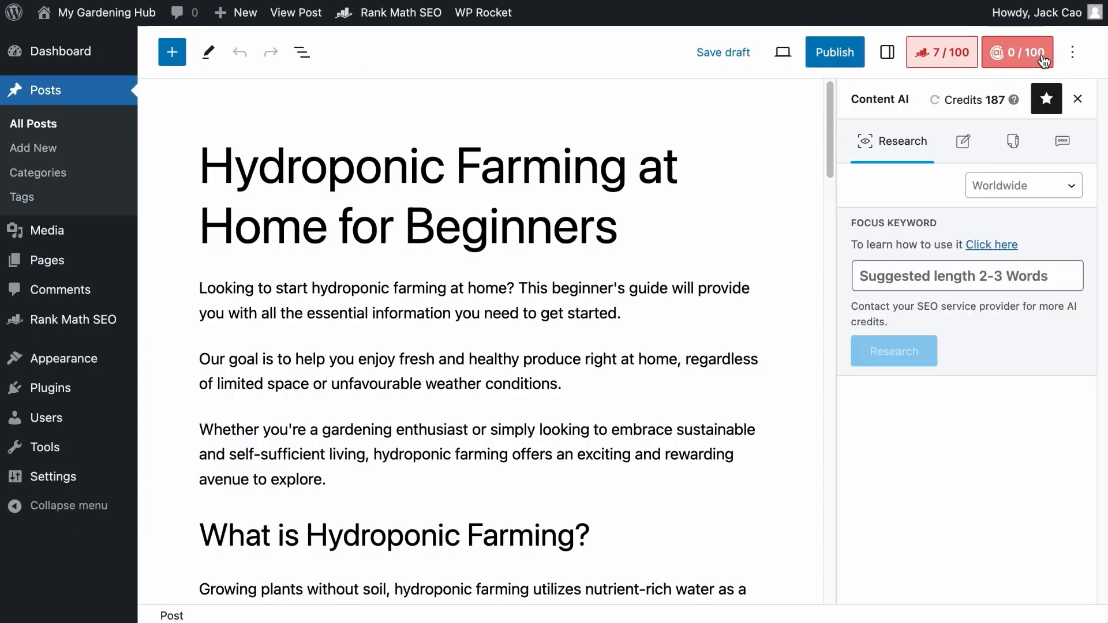
pyautogui.moveTo(1018, 52)
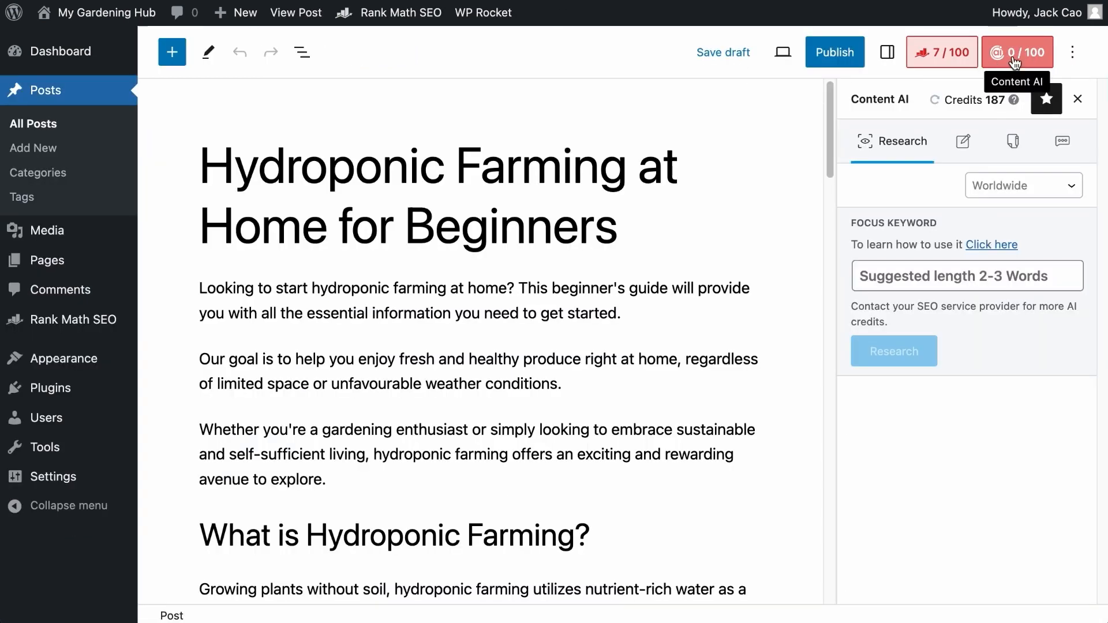
# Switch the Content AI sidebar to the RankBot chat and browse its example questions
pyautogui.click(1060, 140)
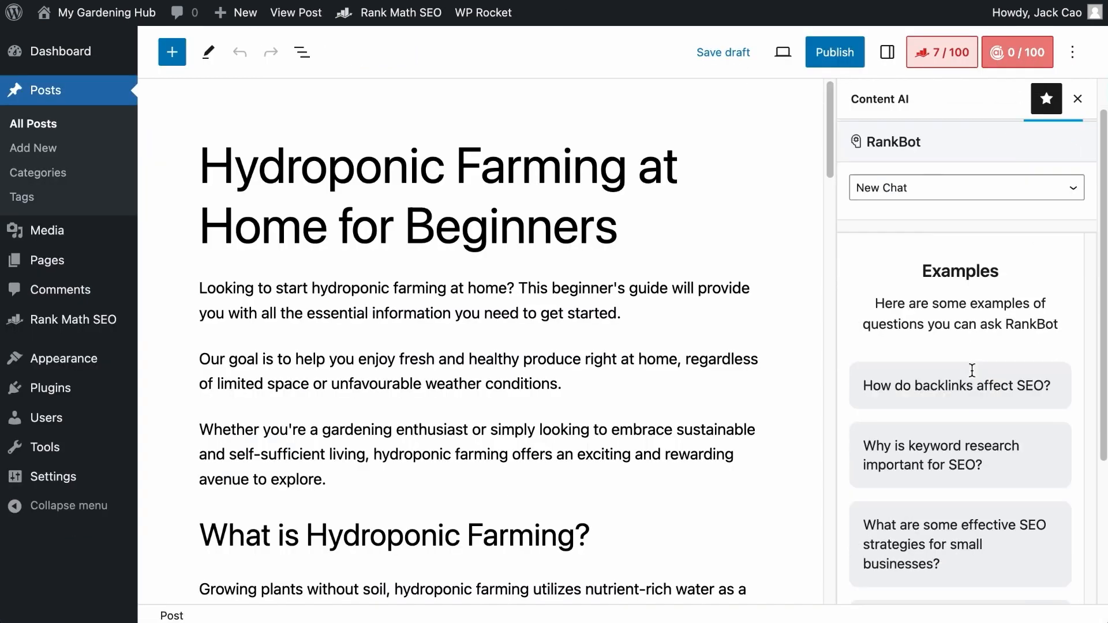
pyautogui.scroll(-3)
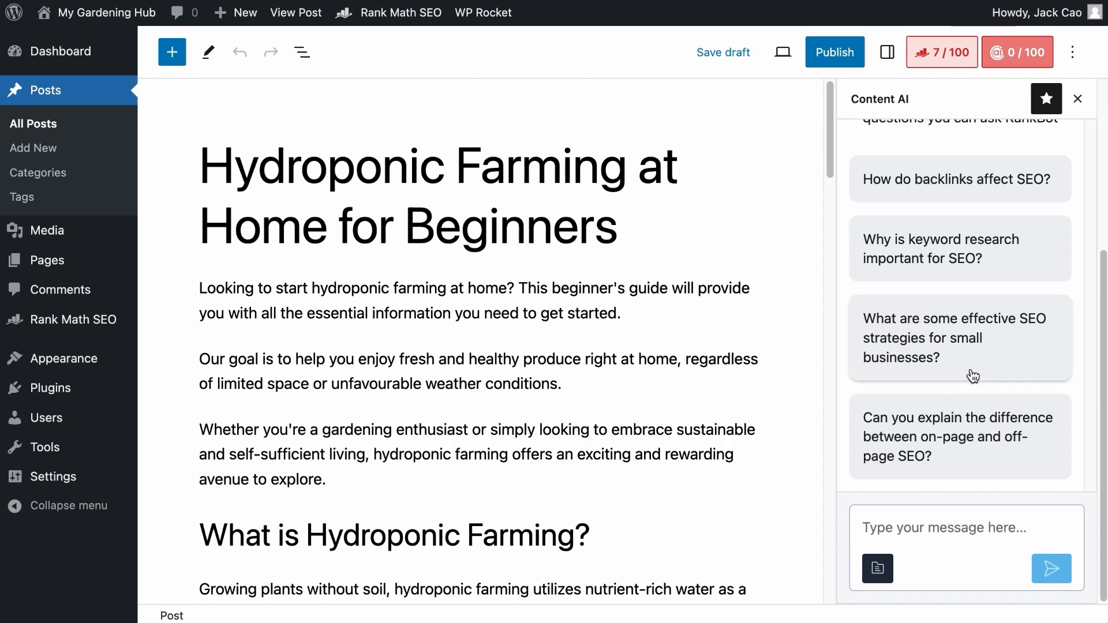
pyautogui.click(1047, 98)
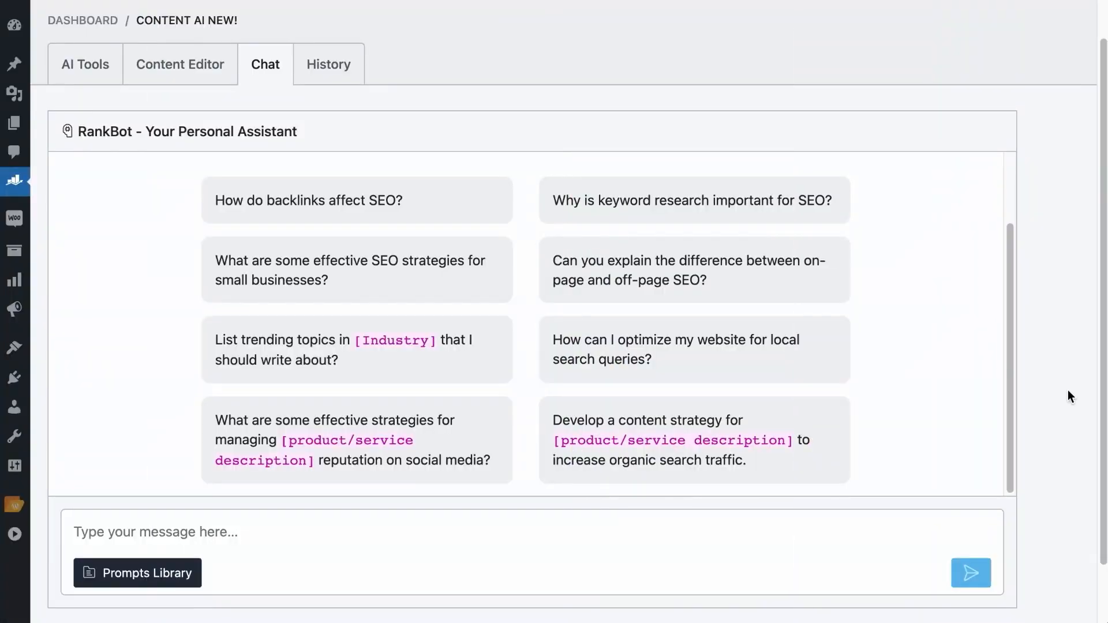
# Send RankBot: 'Provide nutritional information per 100g for Corn Flakes, Oatmeal, and Granola. Put the information in a table.'
pyautogui.write('Prov')
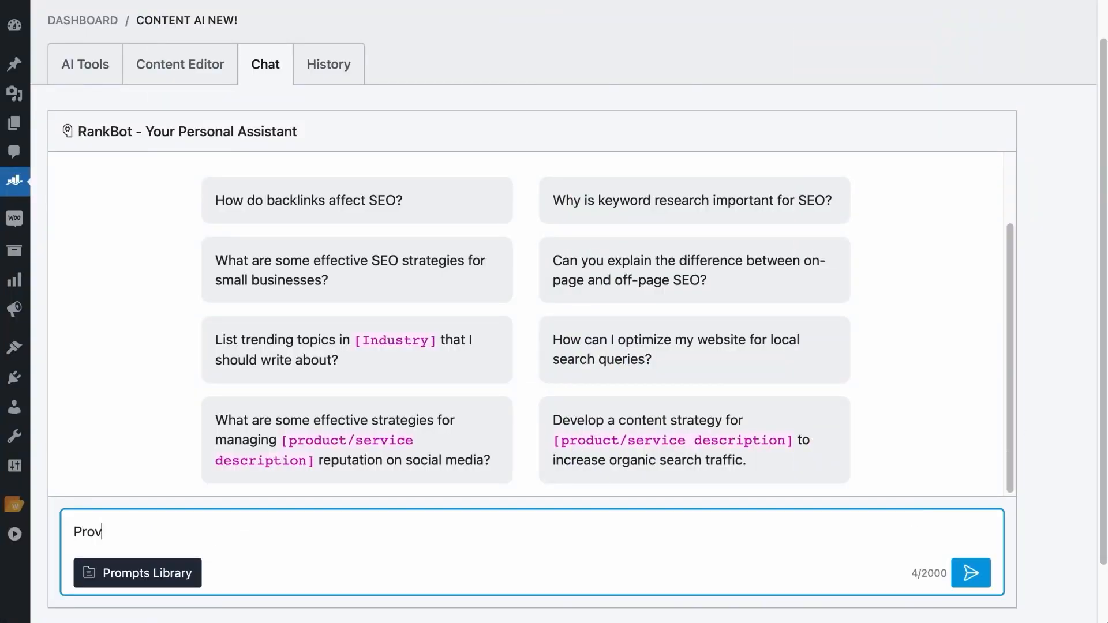
pyautogui.write('ide nutritional information per')
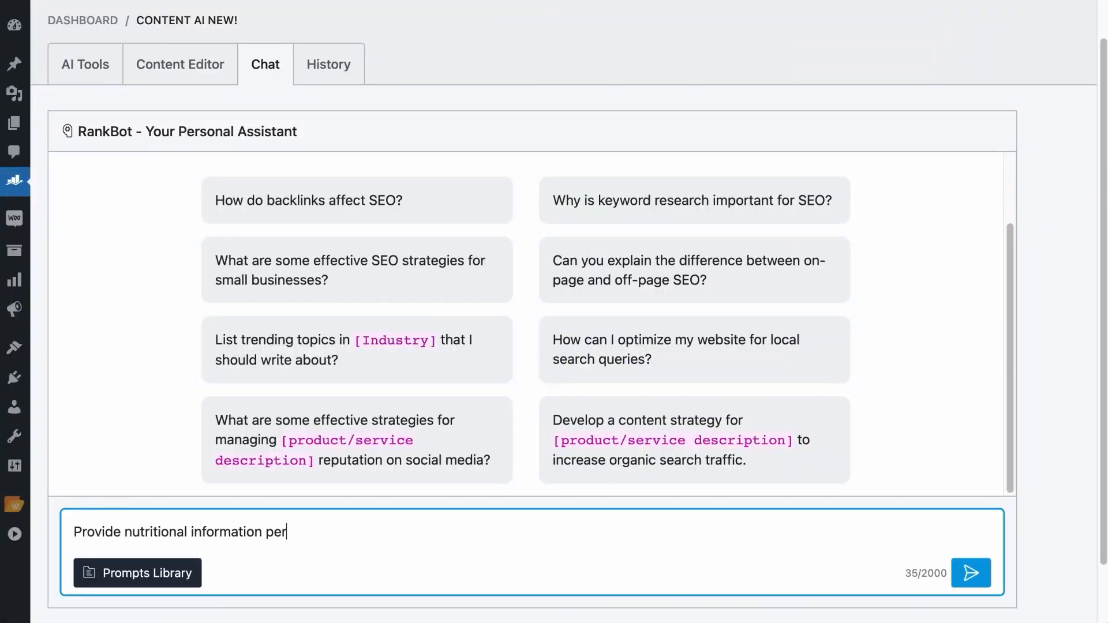
pyautogui.write('100g for Corn Flakes, O')
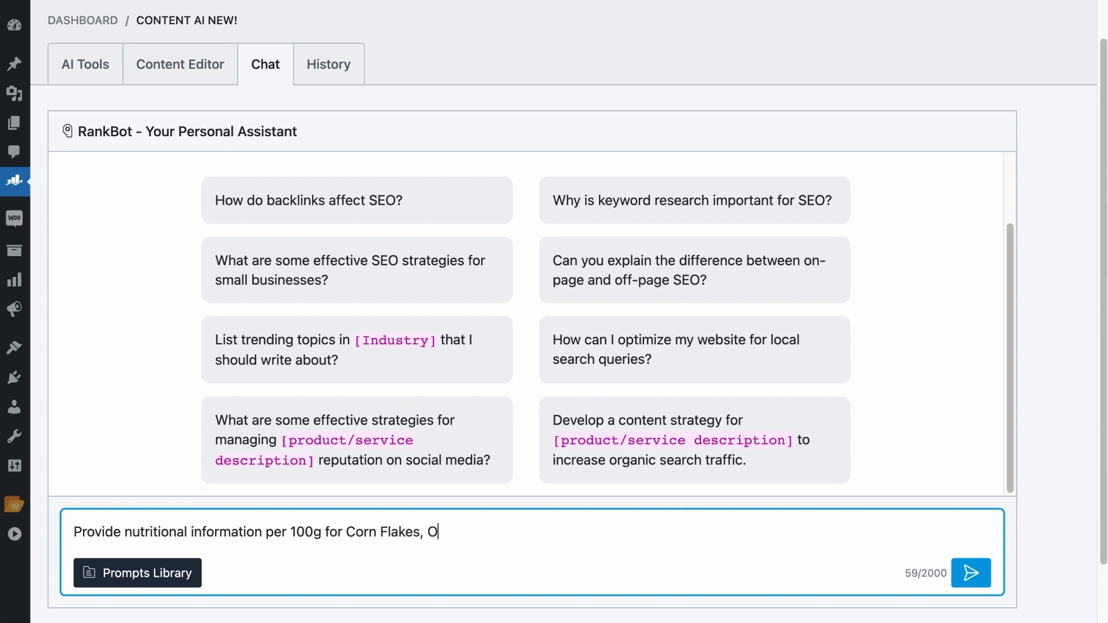
pyautogui.write('atmeal, and Granola. Put')
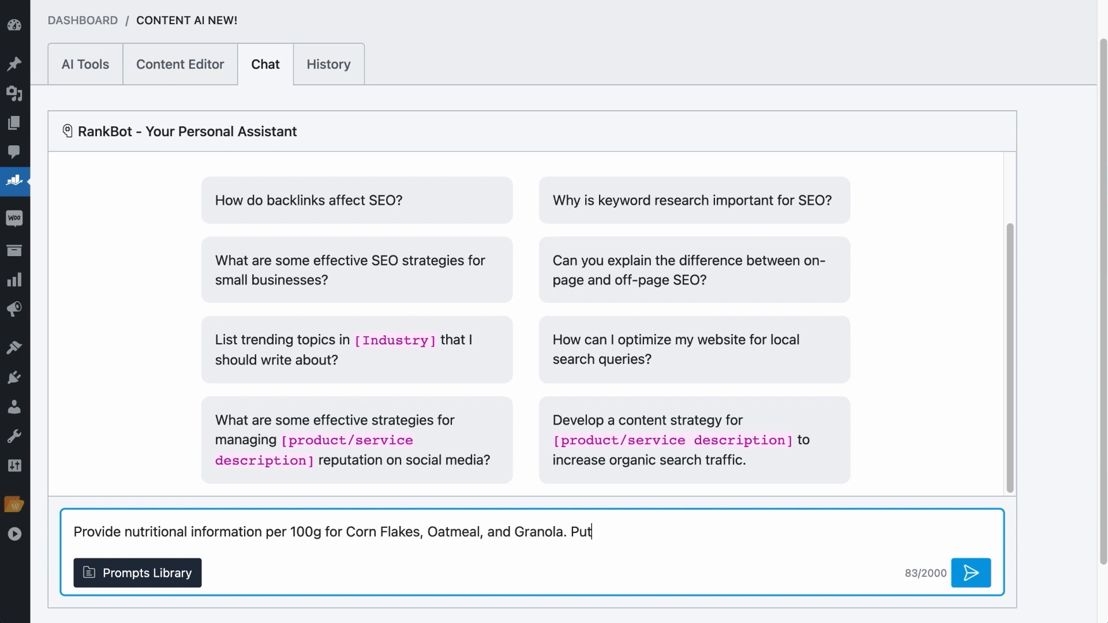
pyautogui.write('the information in a table.')
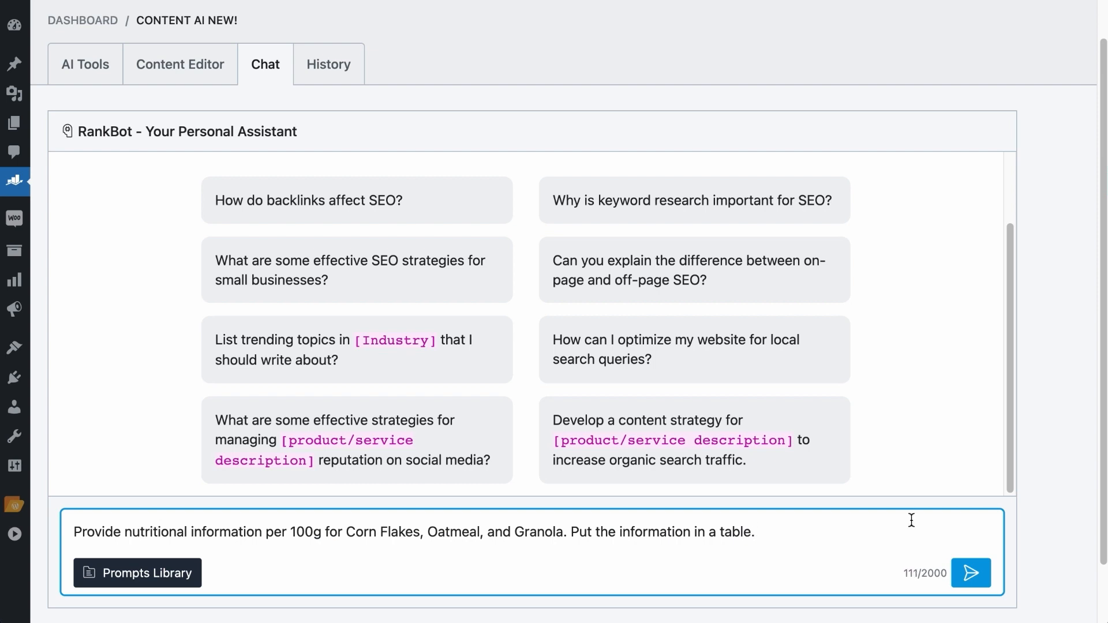
pyautogui.moveTo(935, 588)
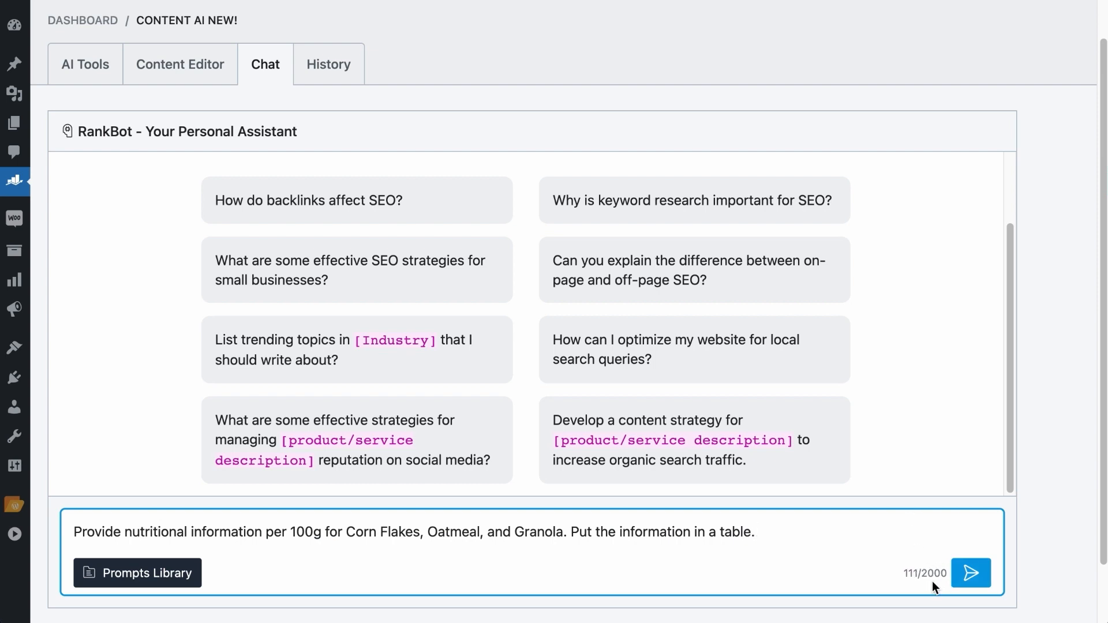
pyautogui.click(971, 573)
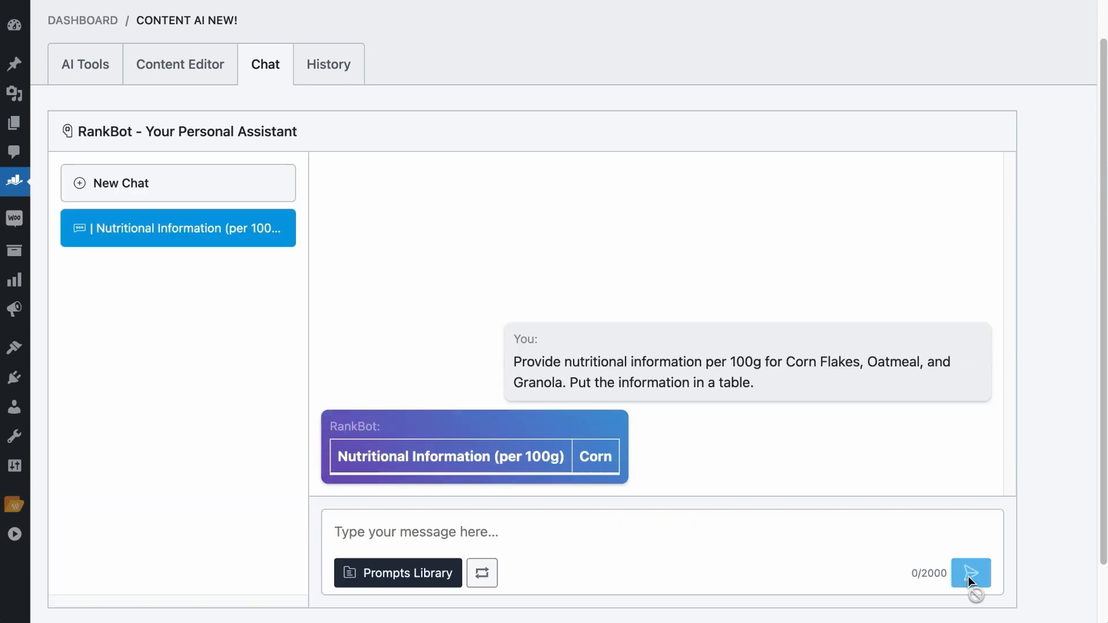
# Regenerate RankBot's nutrition table reply and select the earlier prompt text
pyautogui.click(970, 573)
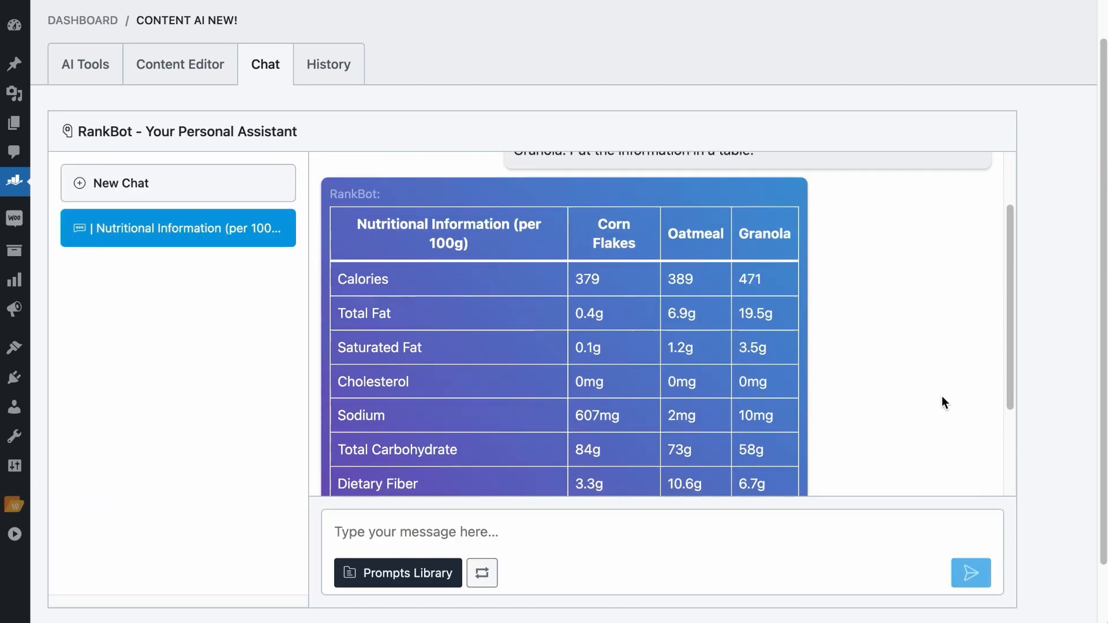
pyautogui.scroll(3)
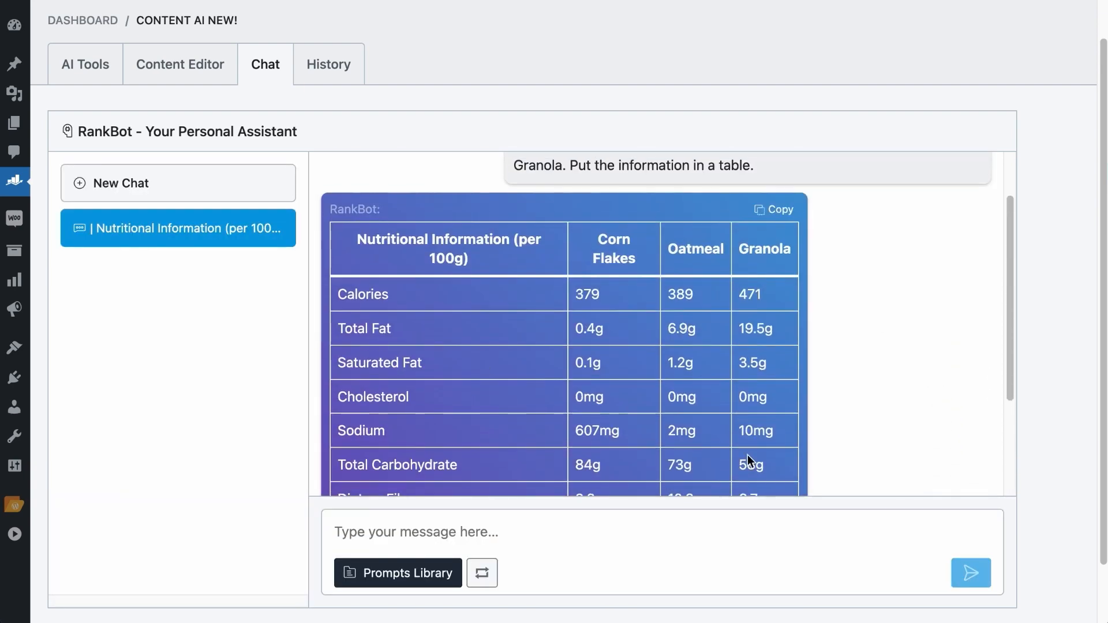
pyautogui.scroll(-3)
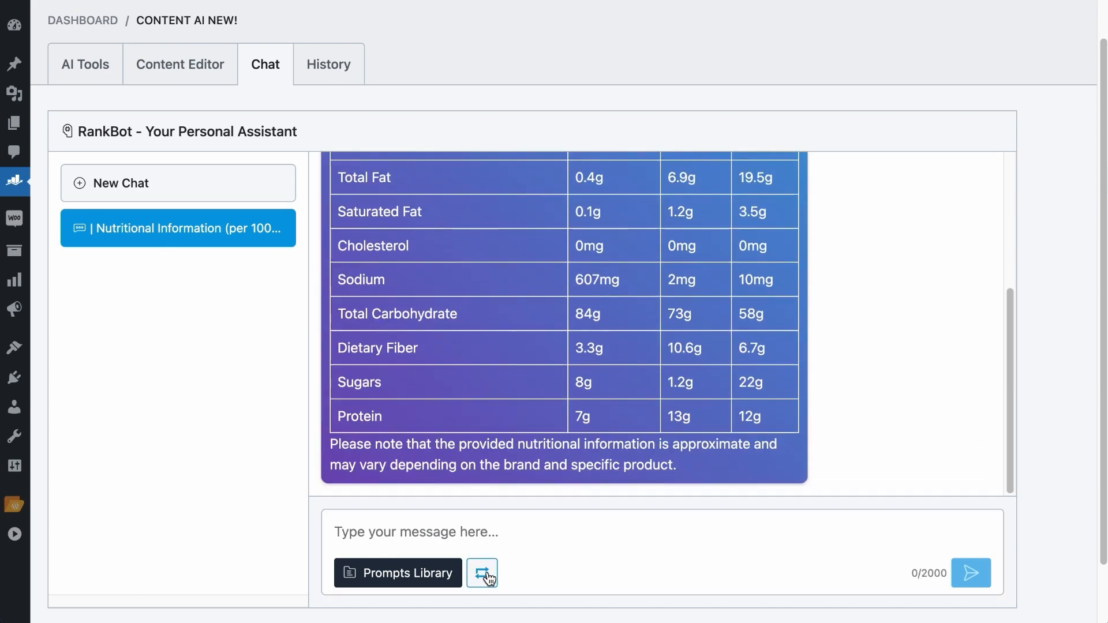
pyautogui.moveTo(482, 574)
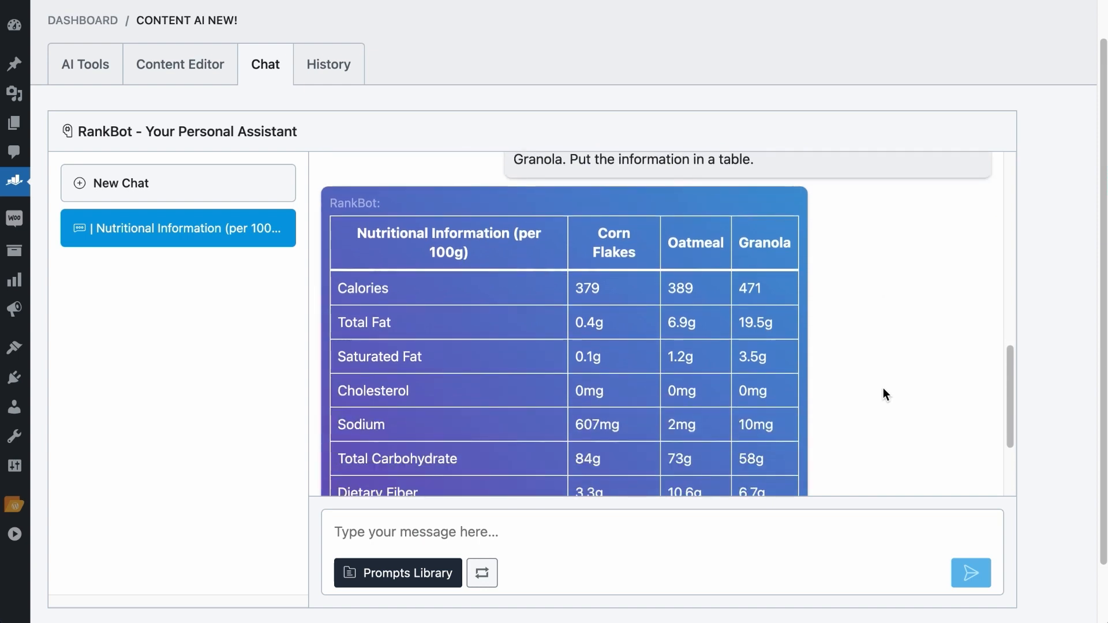
pyautogui.moveTo(789, 209)
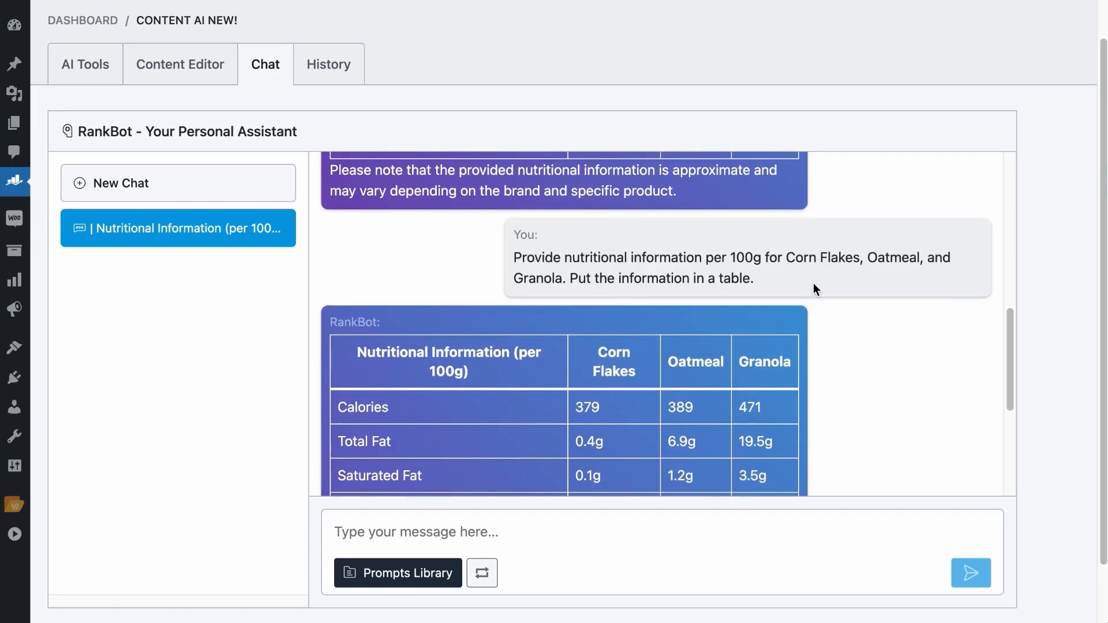
pyautogui.rightClick(731, 283)
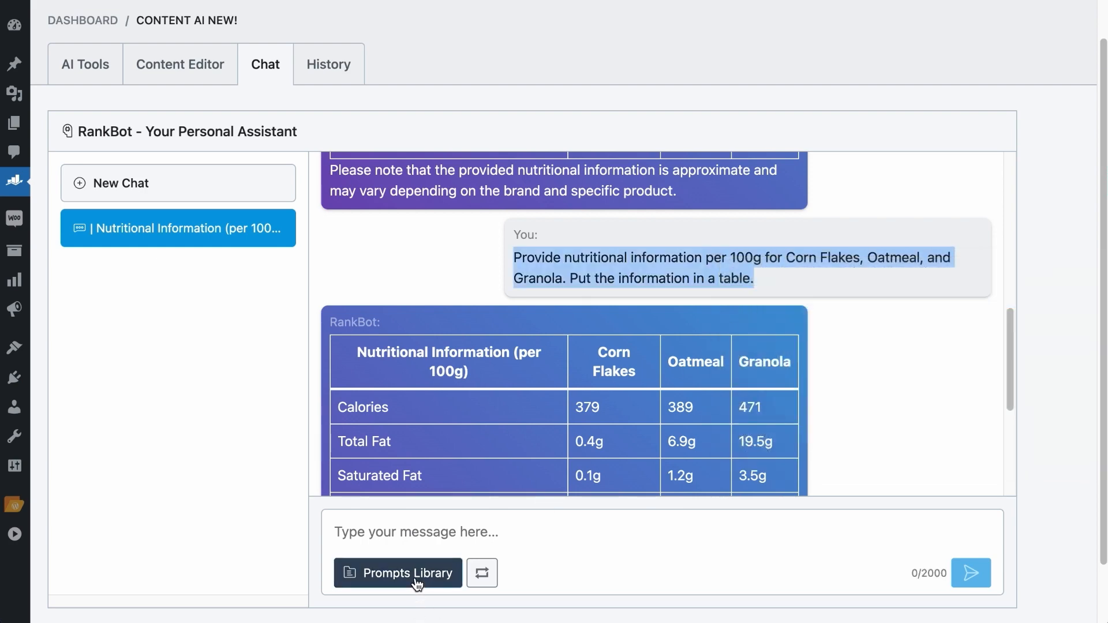
# Enter 'Comparison Table (Physical Products)' as the new custom prompt's name
pyautogui.click(398, 574)
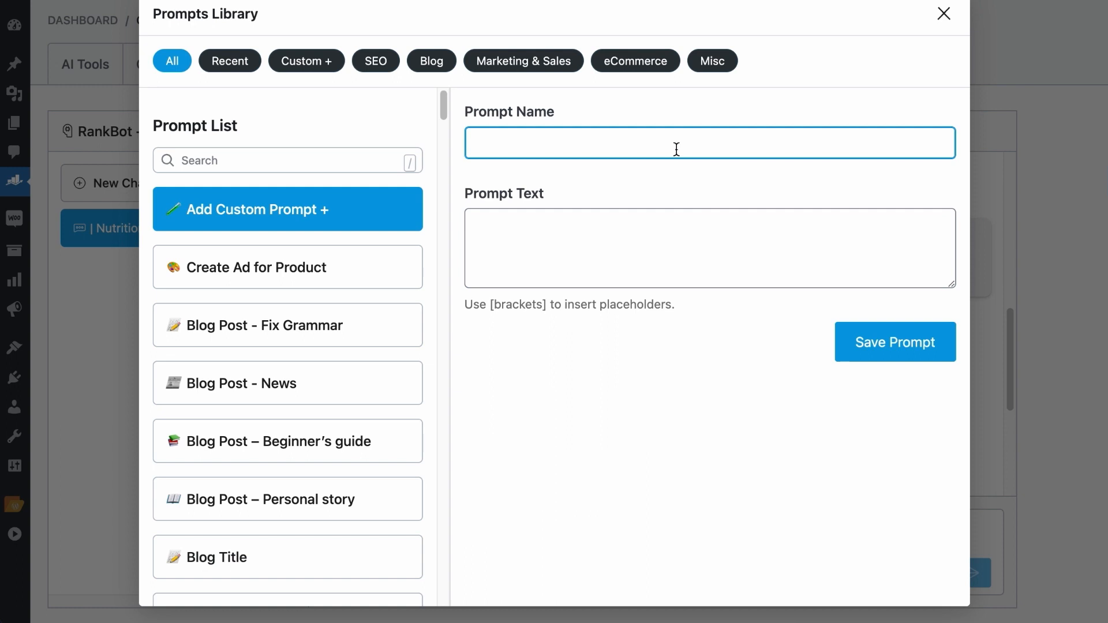
pyautogui.write('Comp')
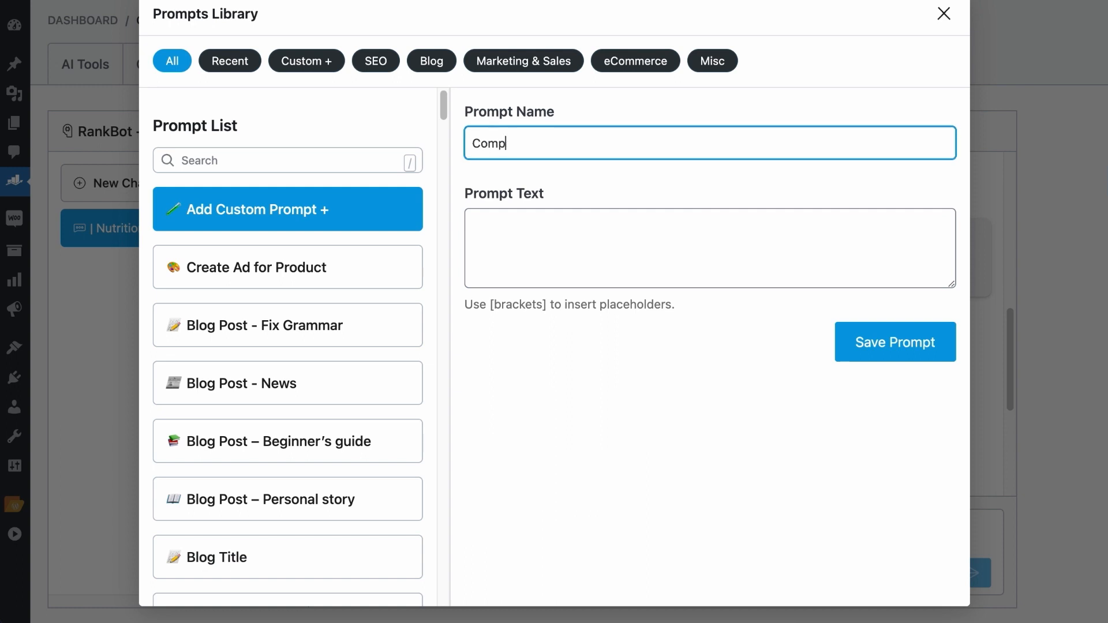
pyautogui.write('arison Table (Physical Pr')
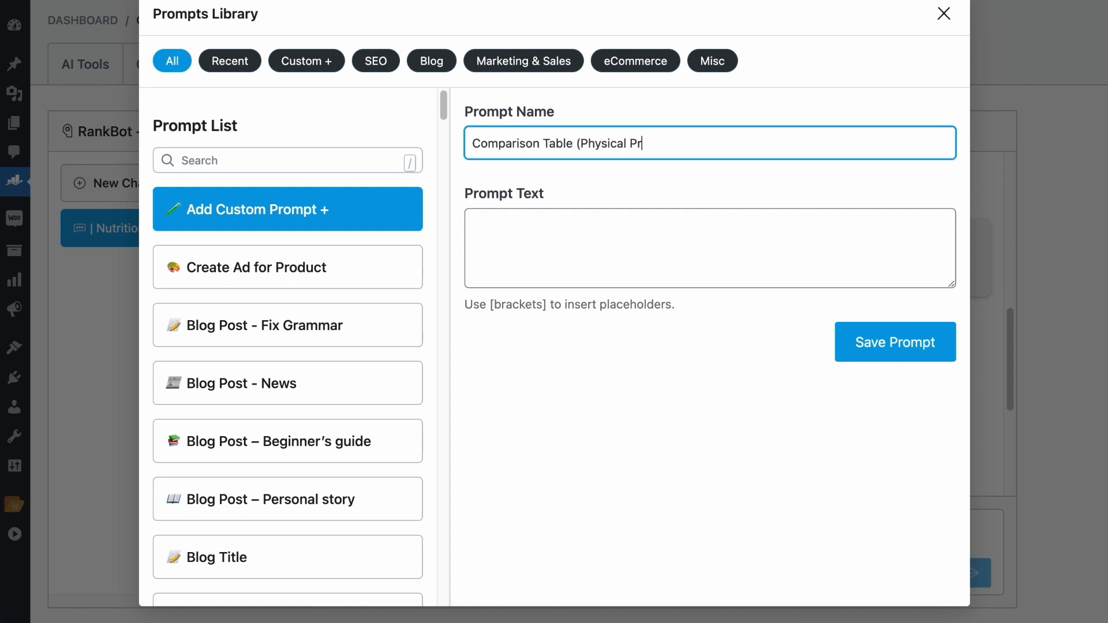
pyautogui.write('oducts)')
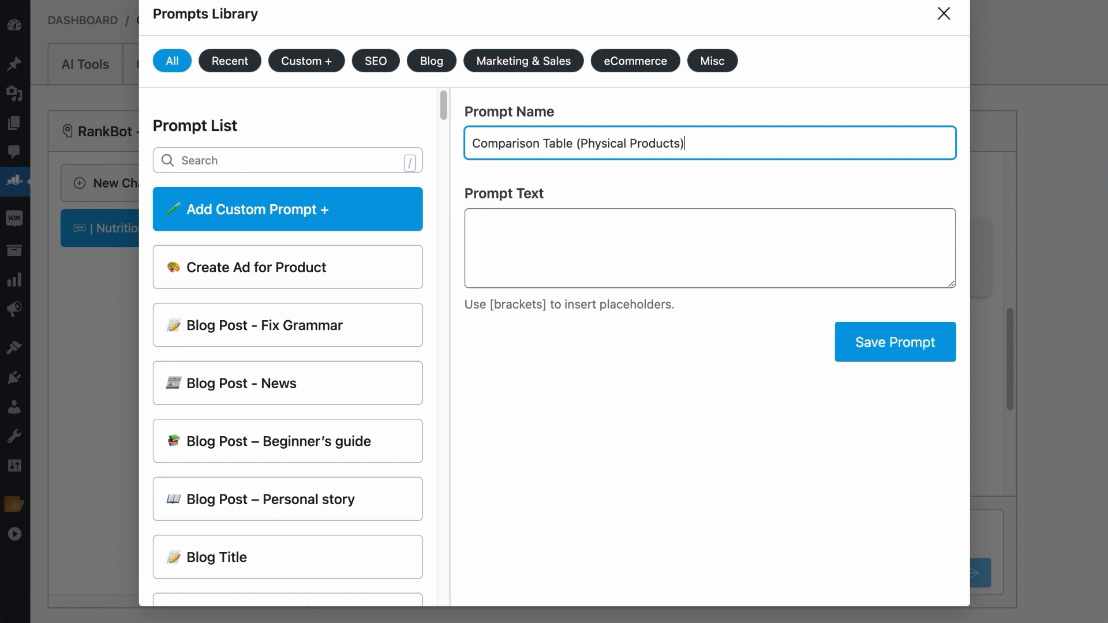
pyautogui.moveTo(631, 119)
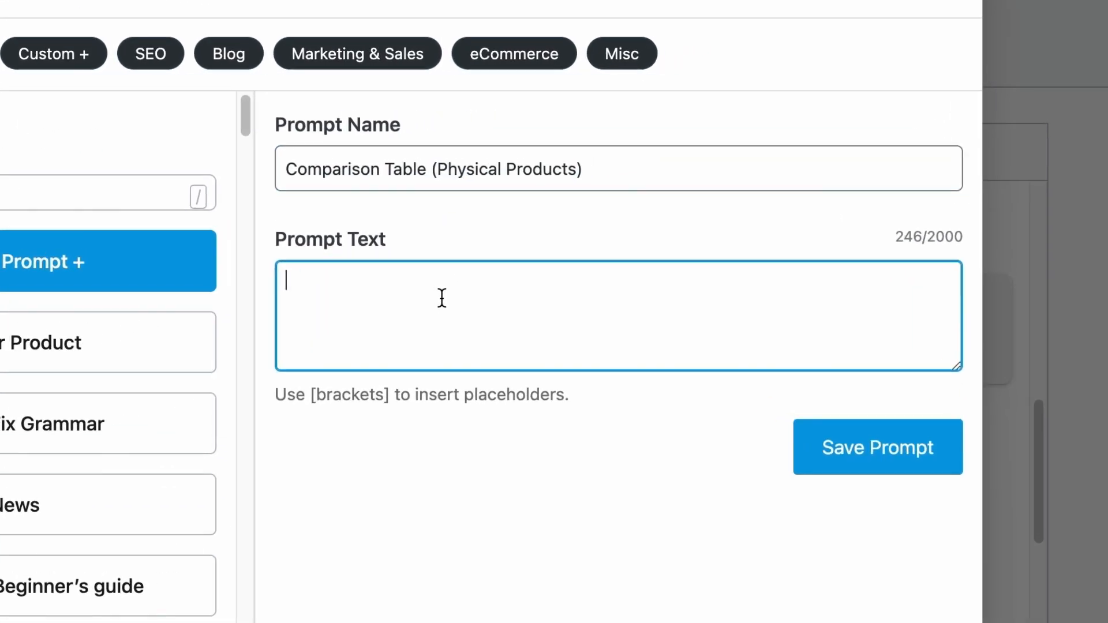
# Paste the nutrition prompt and replace 'nutritional' with '[Describe the type of information, e.g. Nutritional, Electricity Usage, etc.]'
pyautogui.write('Provide nutritional information per 100g for Corn Flakes, Oatmeal, and Granola. Put the information in a table.')
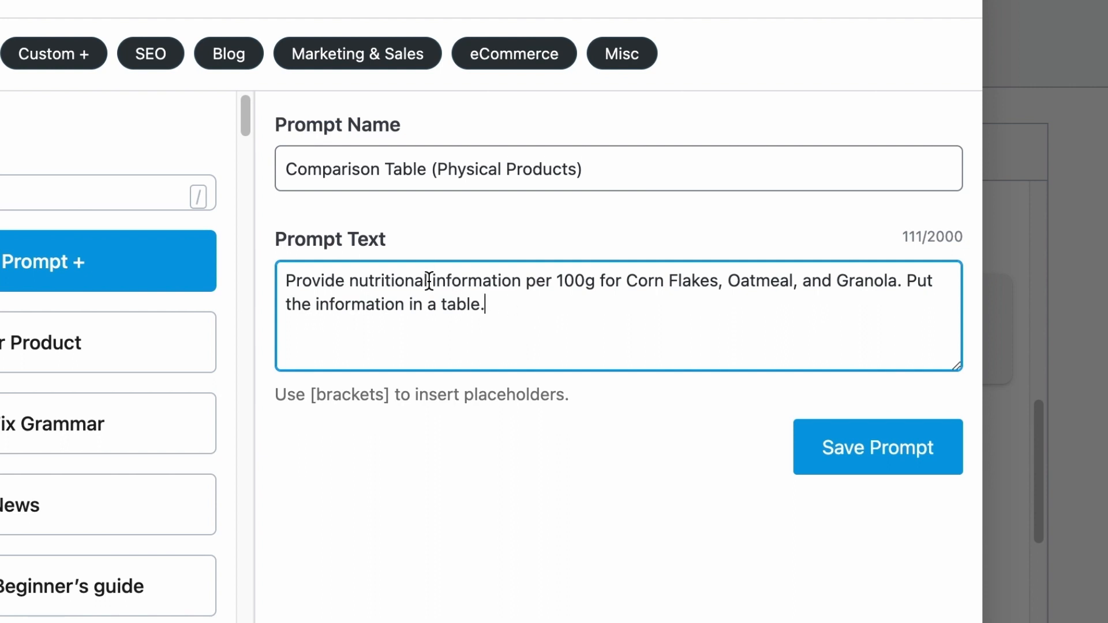
pyautogui.doubleClick(389, 280)
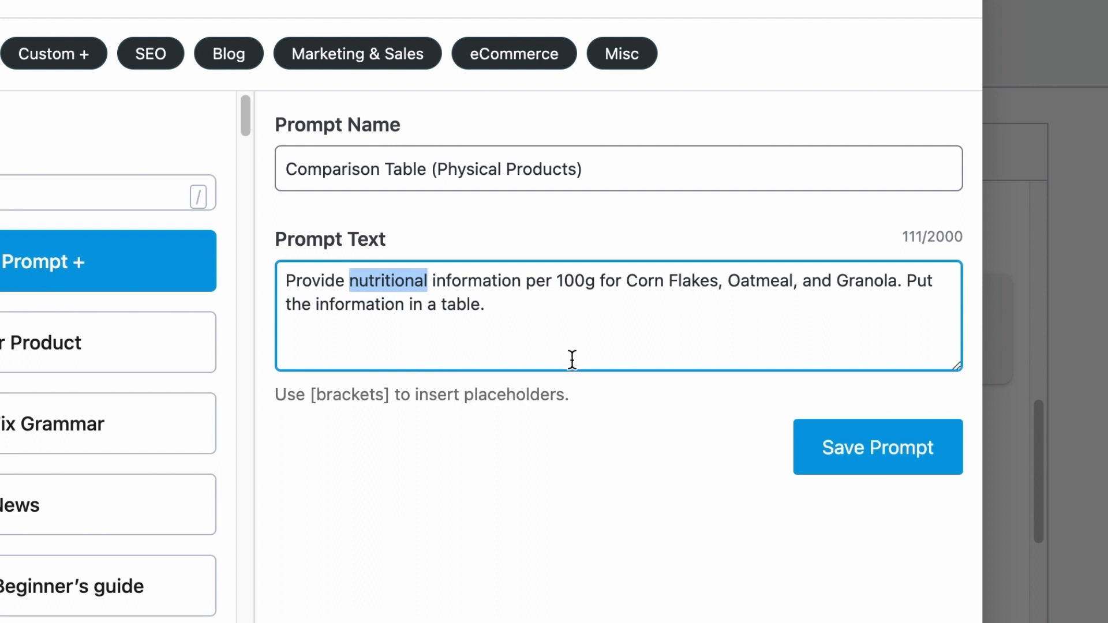
pyautogui.click(360, 280)
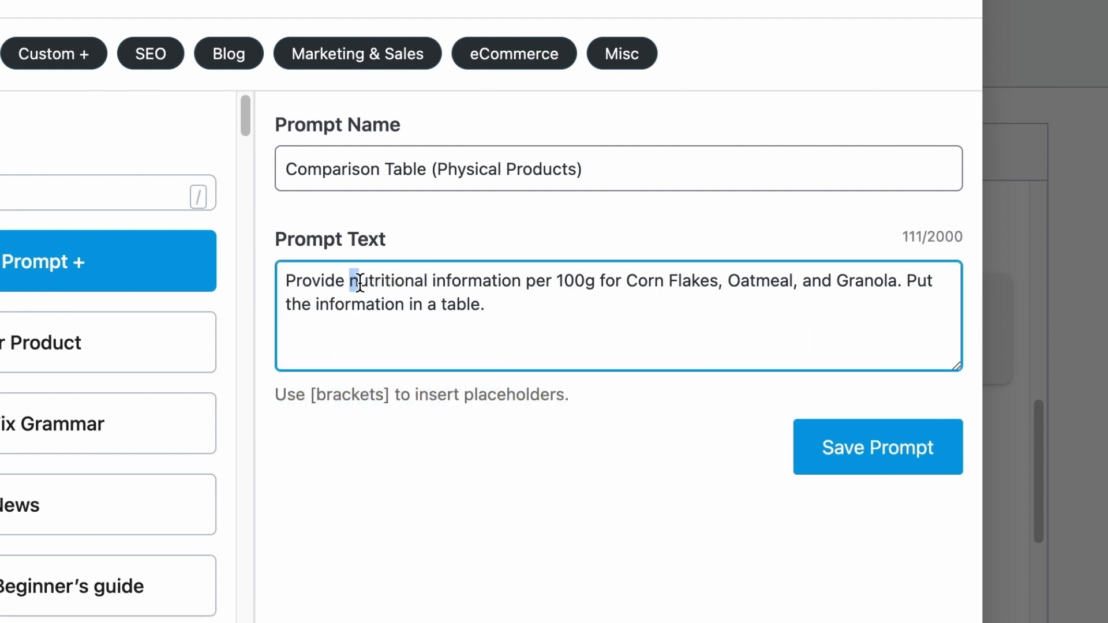
pyautogui.write('[Describe')
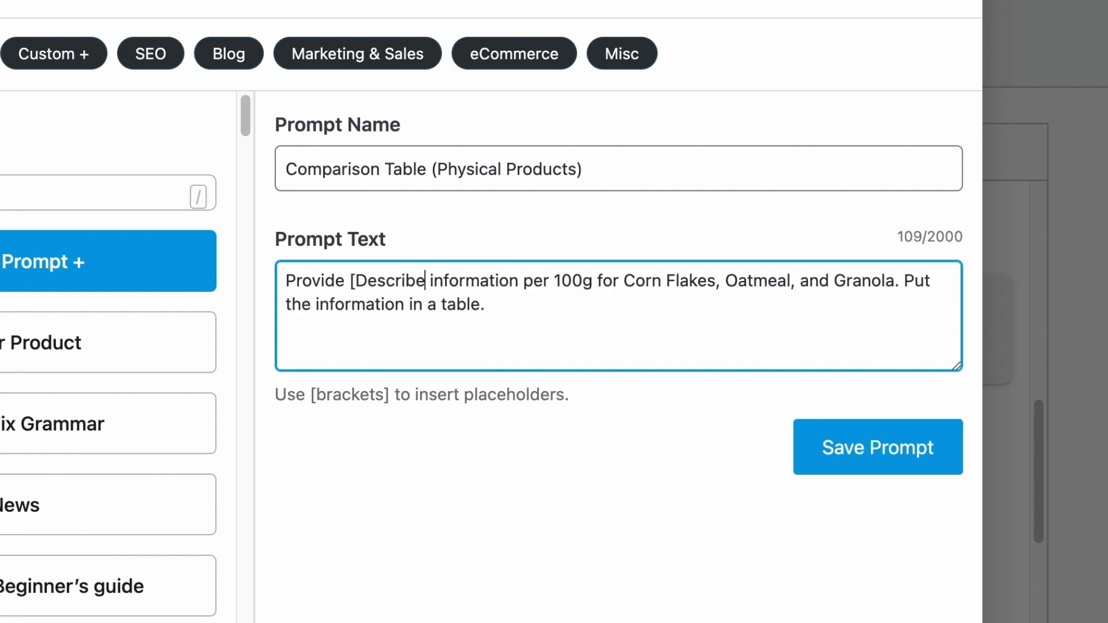
pyautogui.write('the type of information, e.g. N')
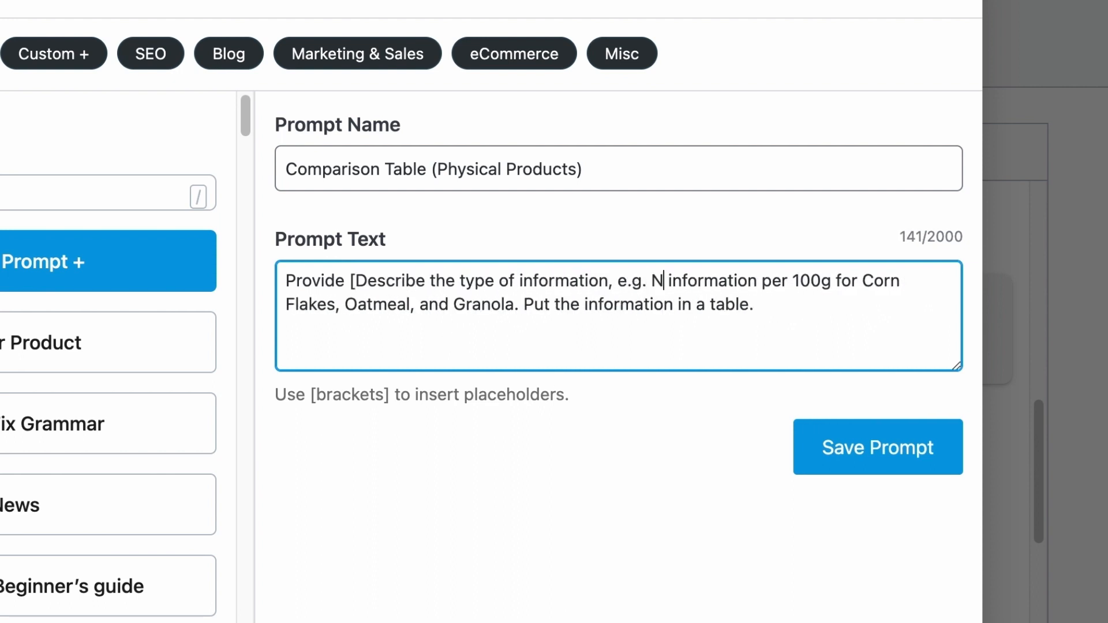
pyautogui.write('utritional, Electricity Usage')
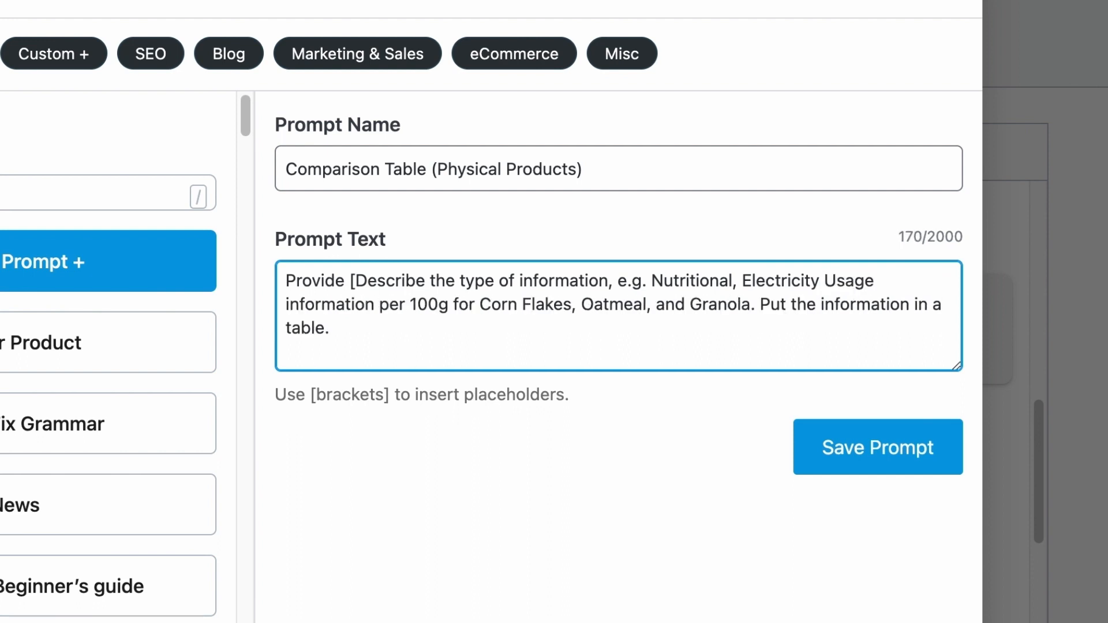
pyautogui.write(', etc.]')
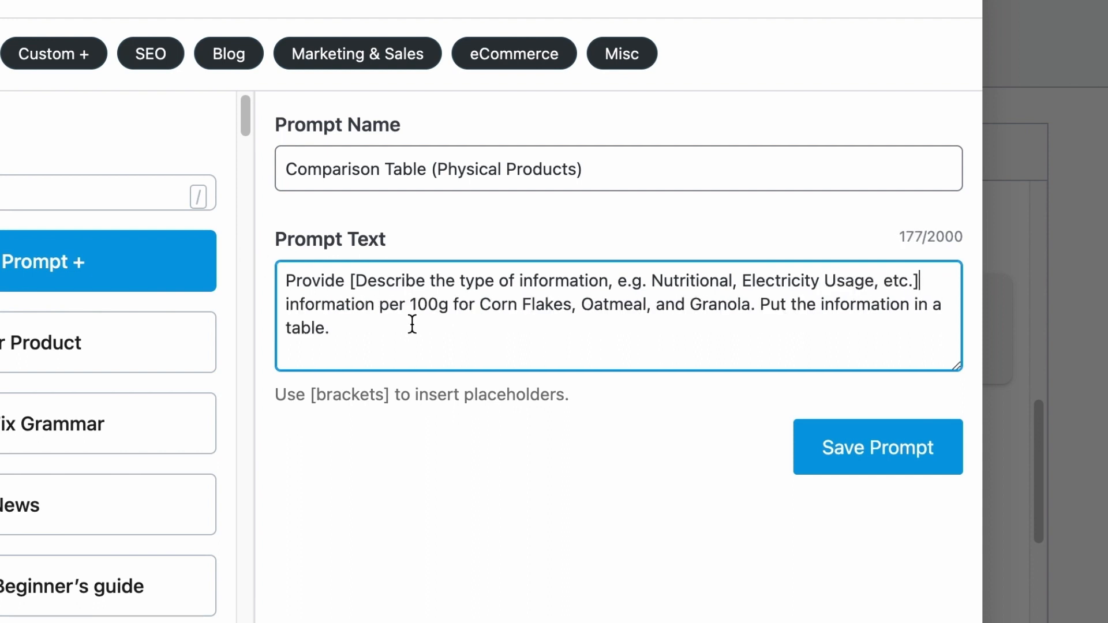
# Replace the unit and product names with bracketed placeholders for measurement unit and subjects to compare
pyautogui.write('[State the unit measurement, e.g.')
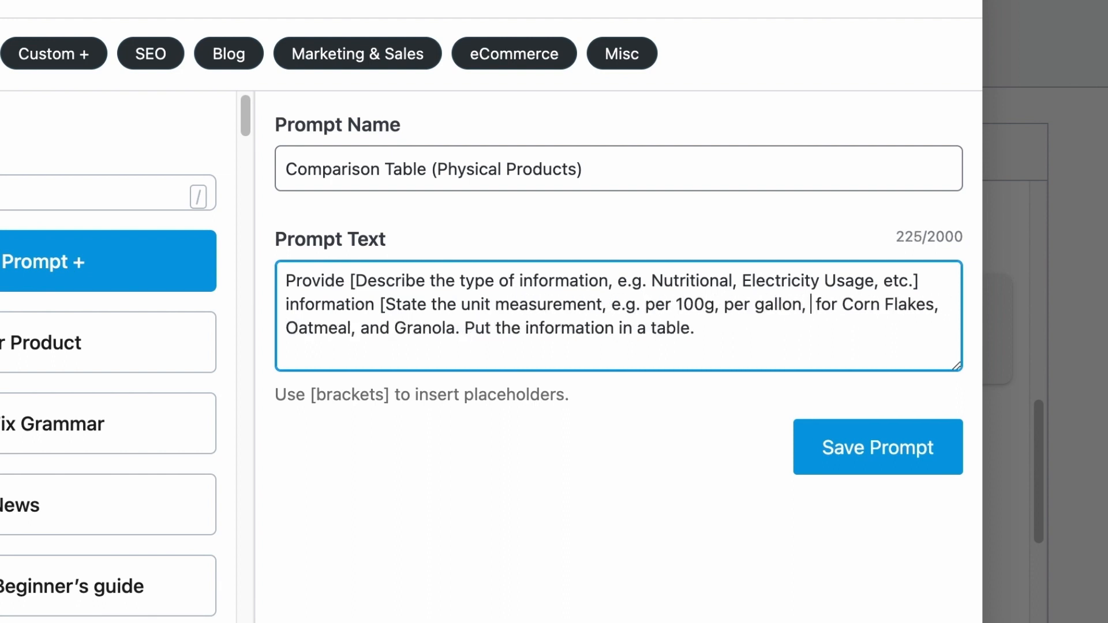
pyautogui.write('per hourly watts, etc.')
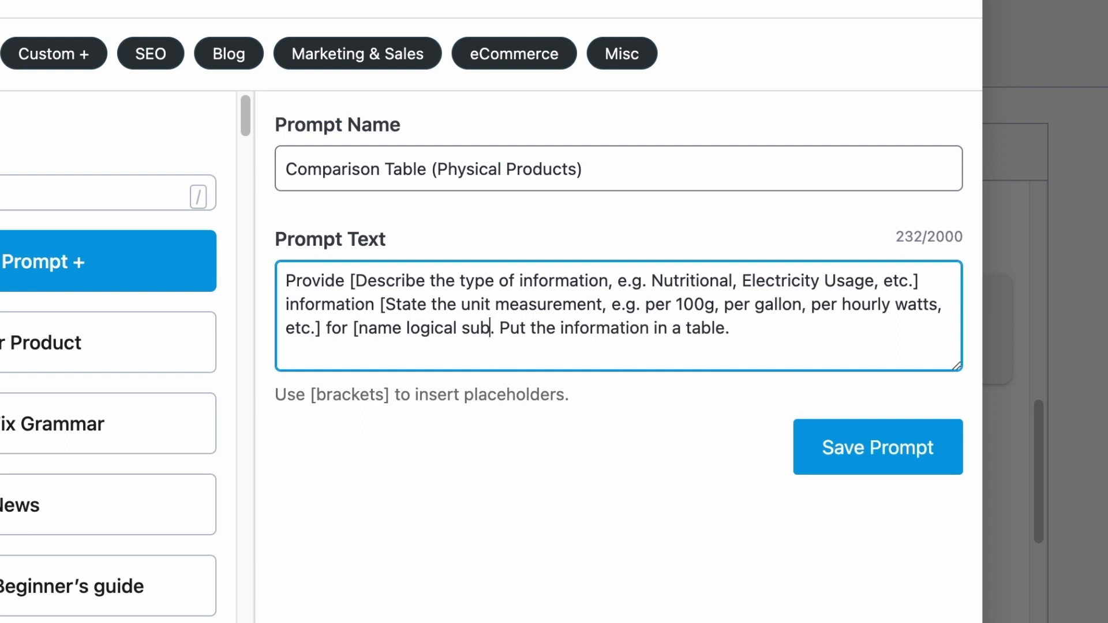
pyautogui.write('jects for comparison, e.g. "Corn Flakes, Oatmeal, and Granola", or "Electric Fan and Air-')
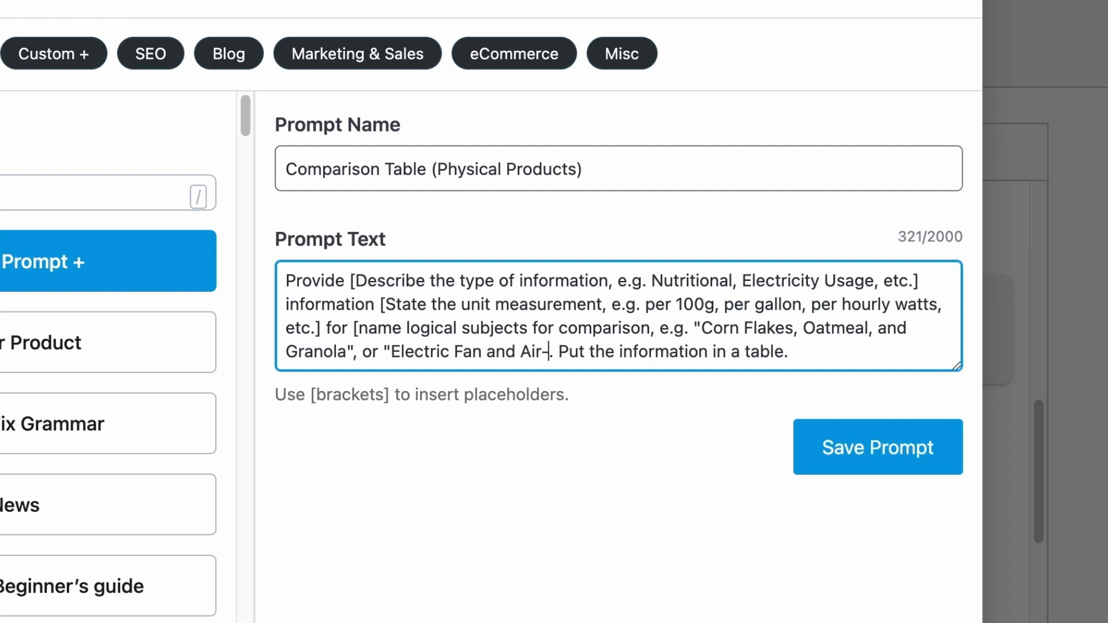
pyautogui.write('Conditioning"')
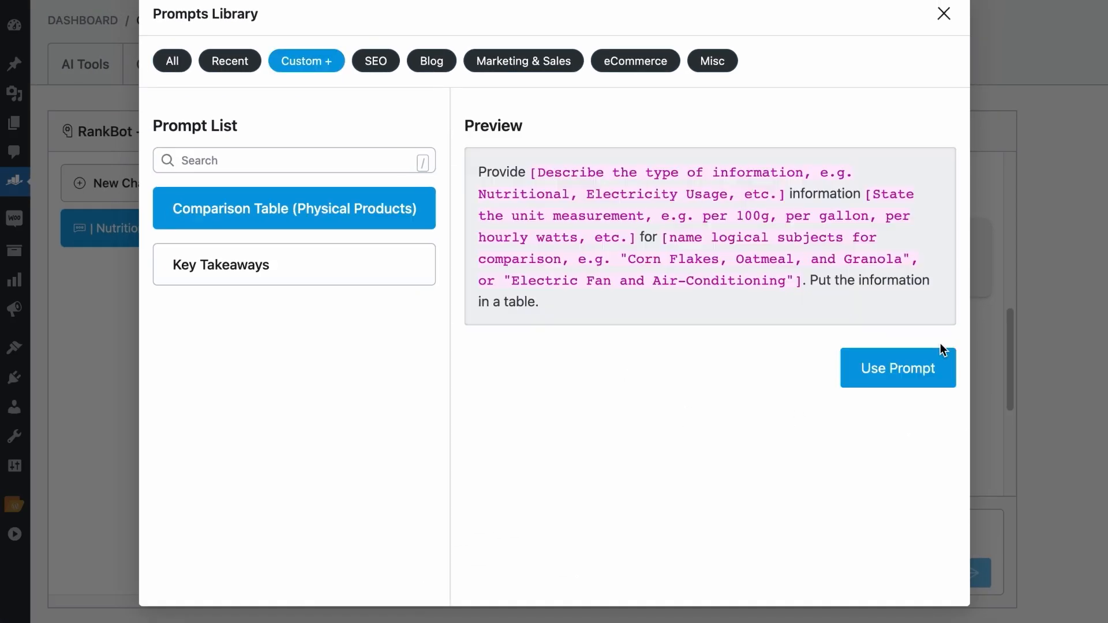
pyautogui.moveTo(307, 61)
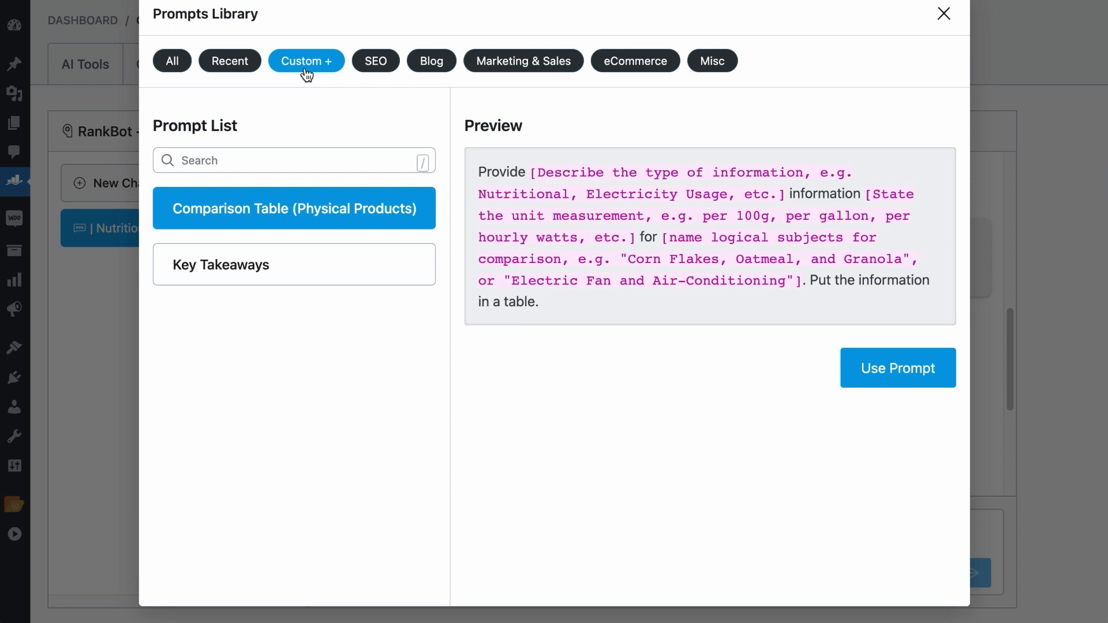
# Delete the Key Takeaways custom prompt, show all categories, and start a blank custom prompt form
pyautogui.click(293, 264)
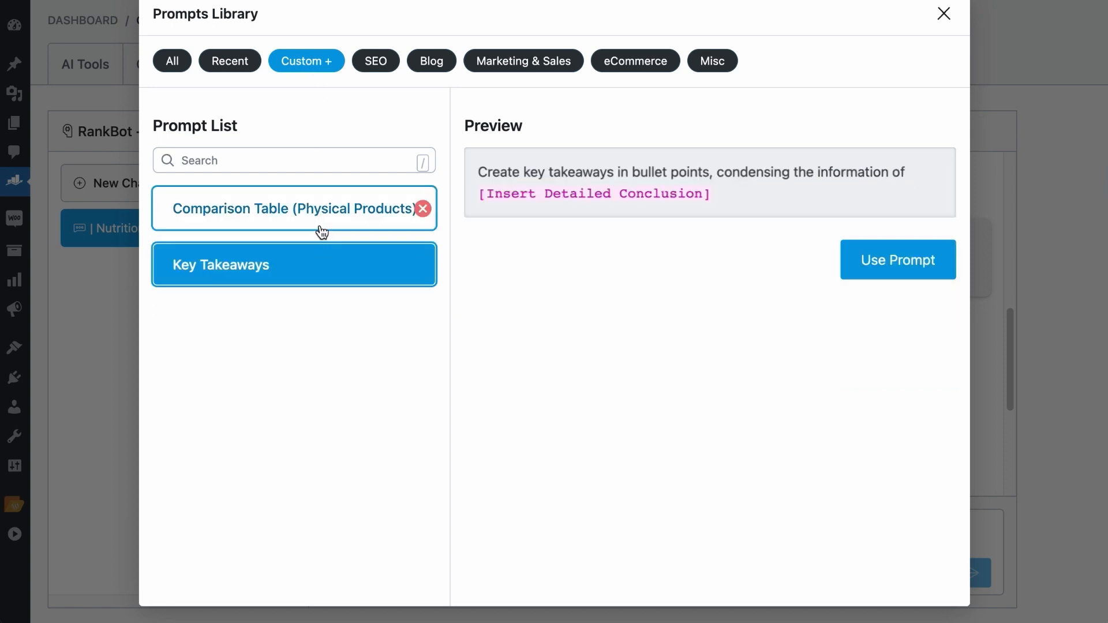
pyautogui.click(292, 208)
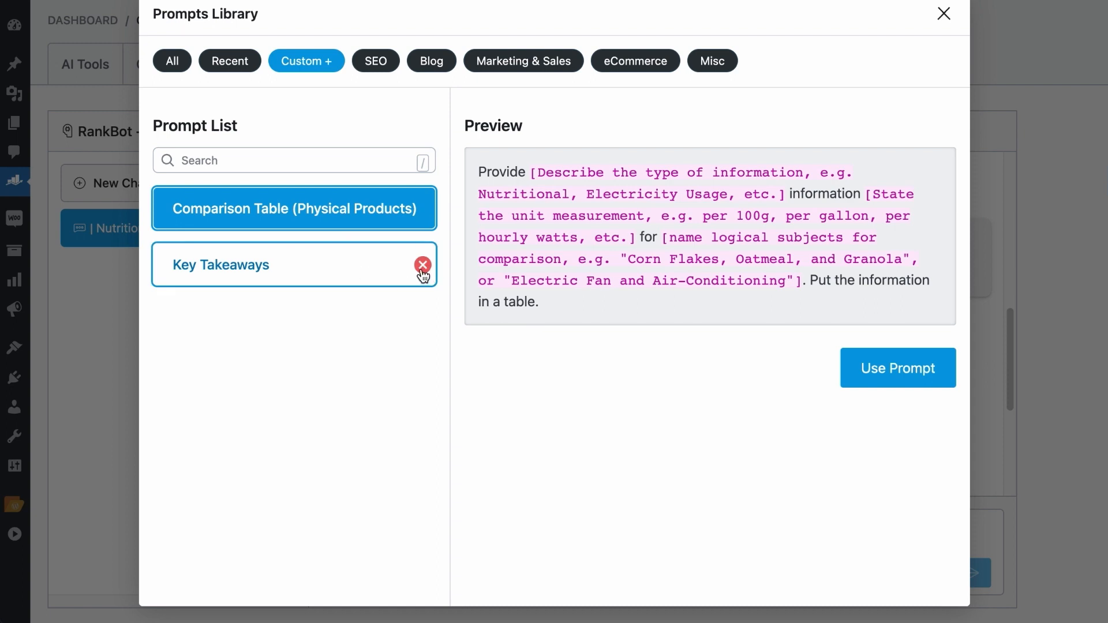
pyautogui.click(423, 265)
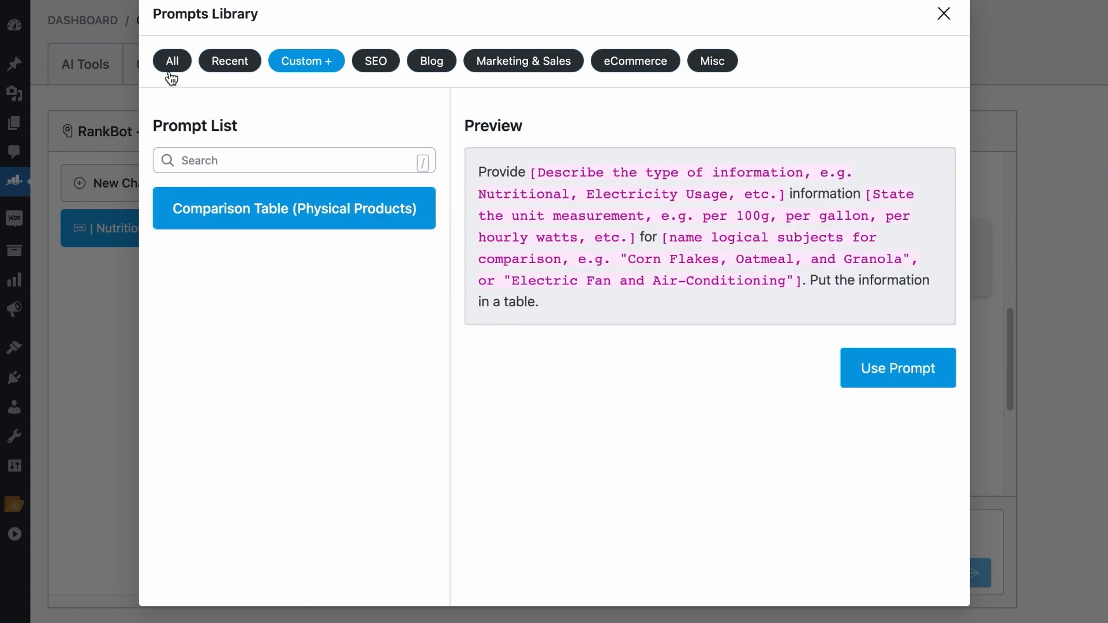
pyautogui.click(172, 60)
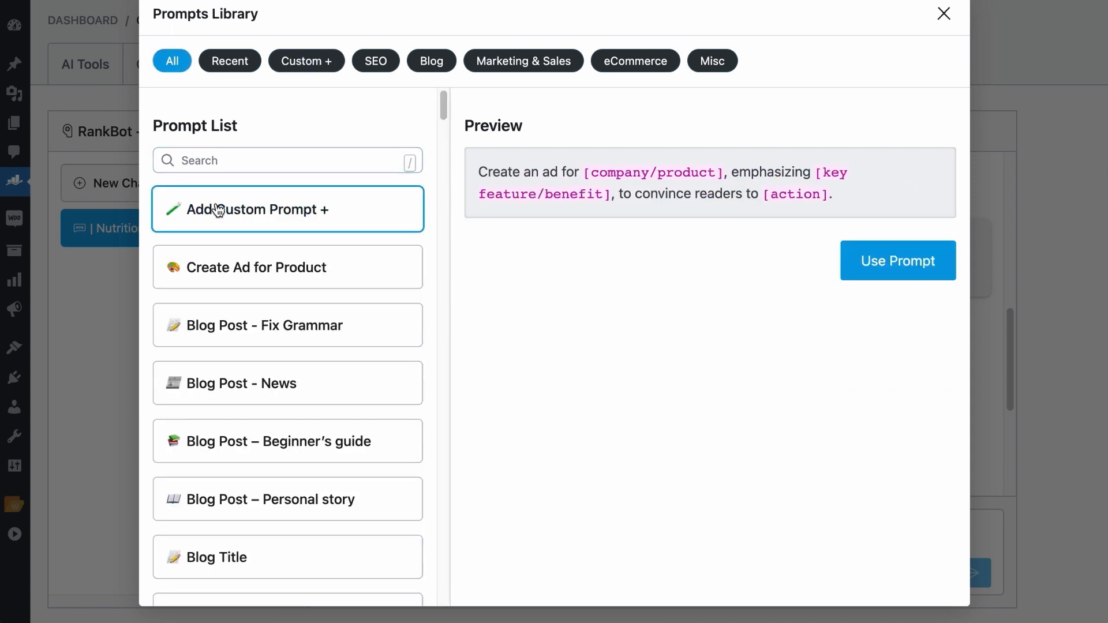
pyautogui.click(287, 209)
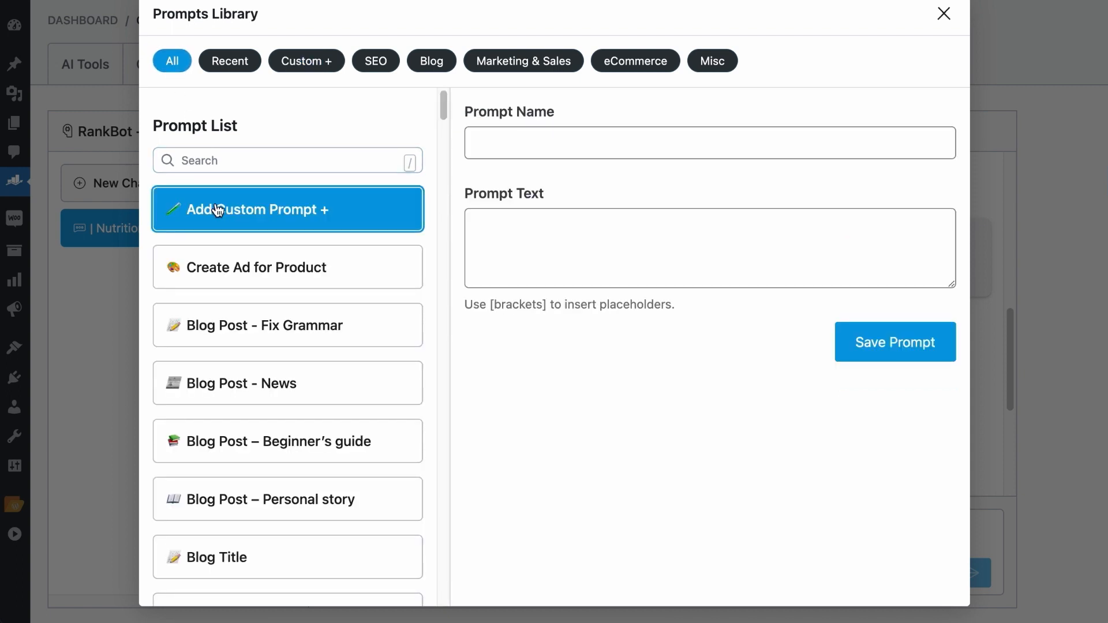
# Search 'comparison', select Comparison Table (Physical Products) and load its template into the chat message
pyautogui.click(288, 160)
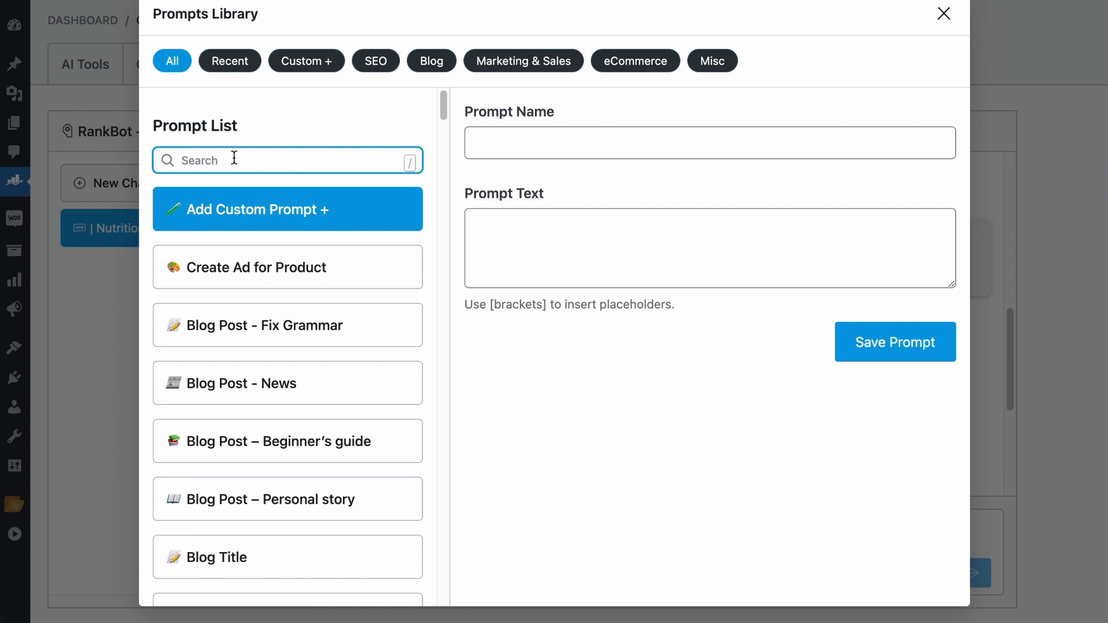
pyautogui.write('comparison')
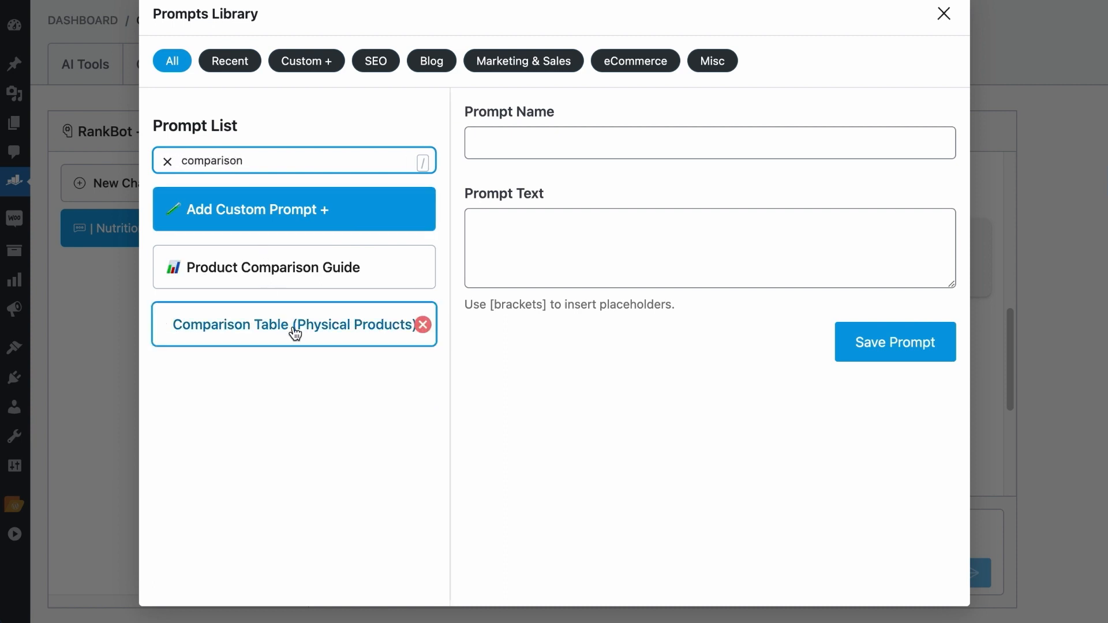
pyautogui.click(290, 325)
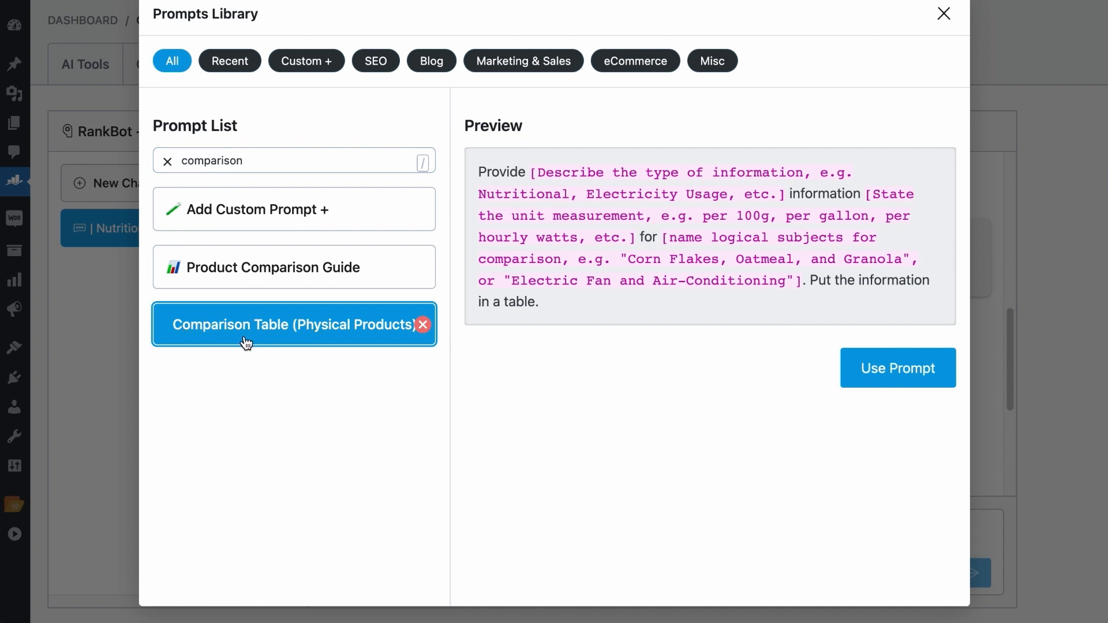
pyautogui.moveTo(393, 327)
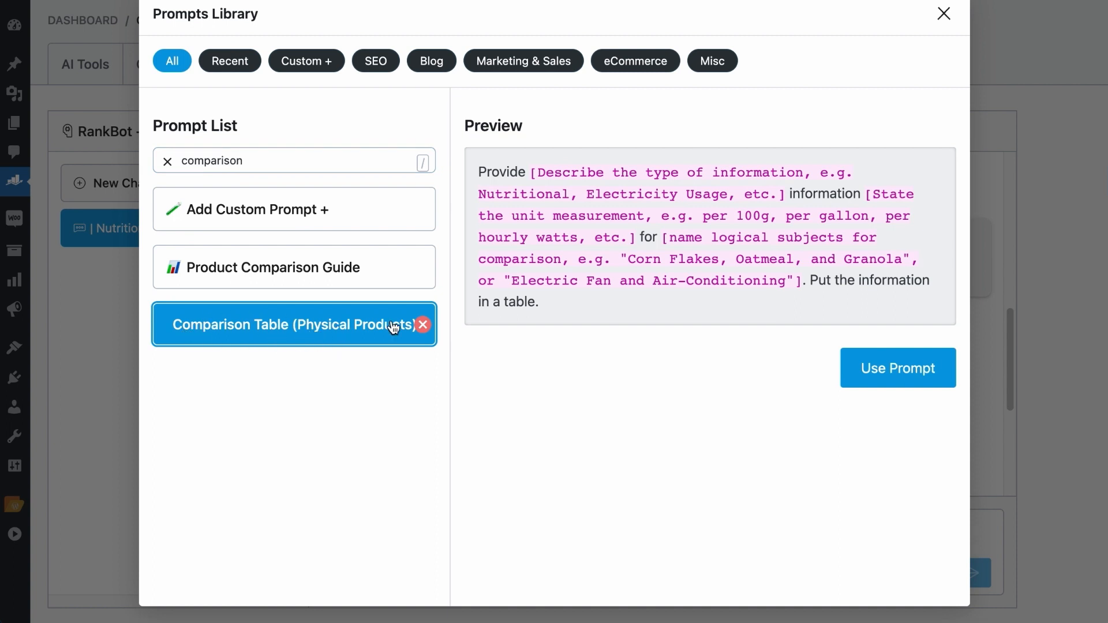
pyautogui.click(898, 367)
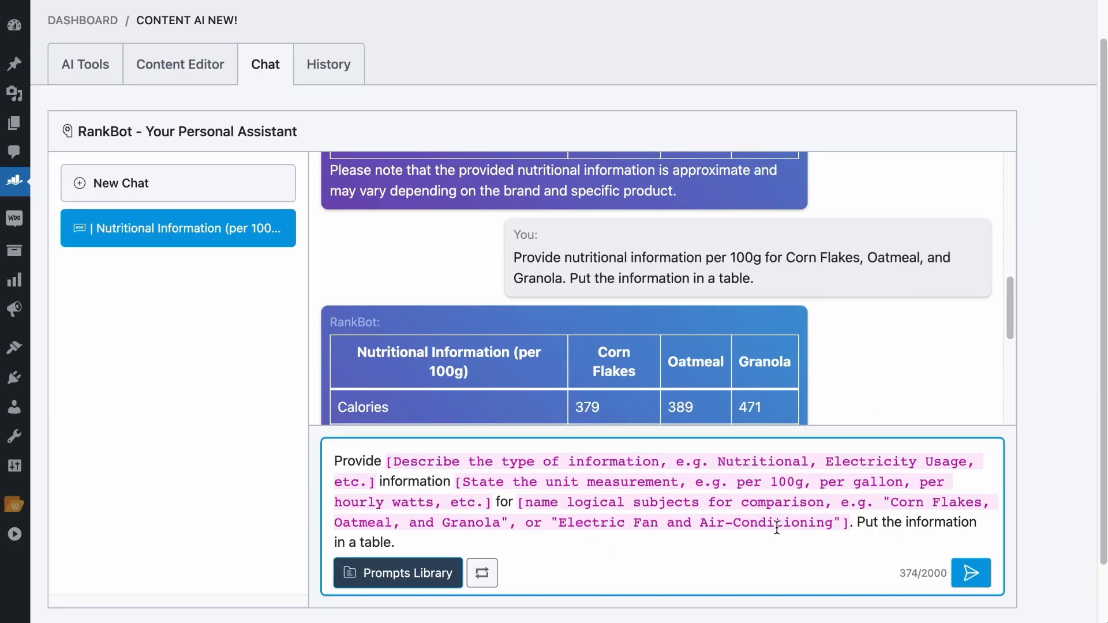
pyautogui.click(971, 573)
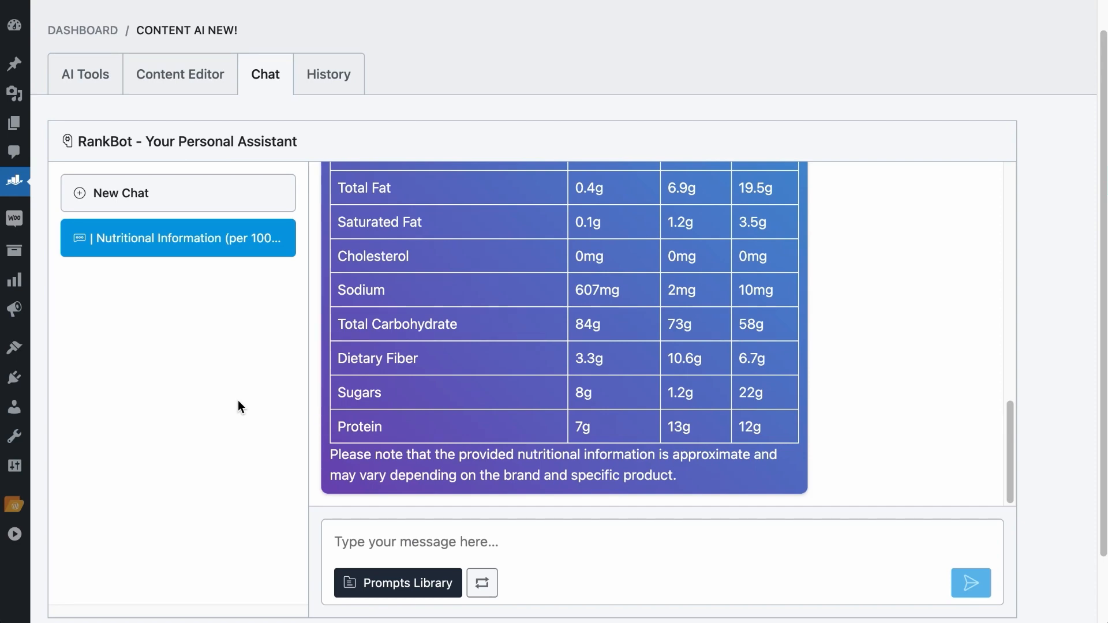
pyautogui.scroll(-3)
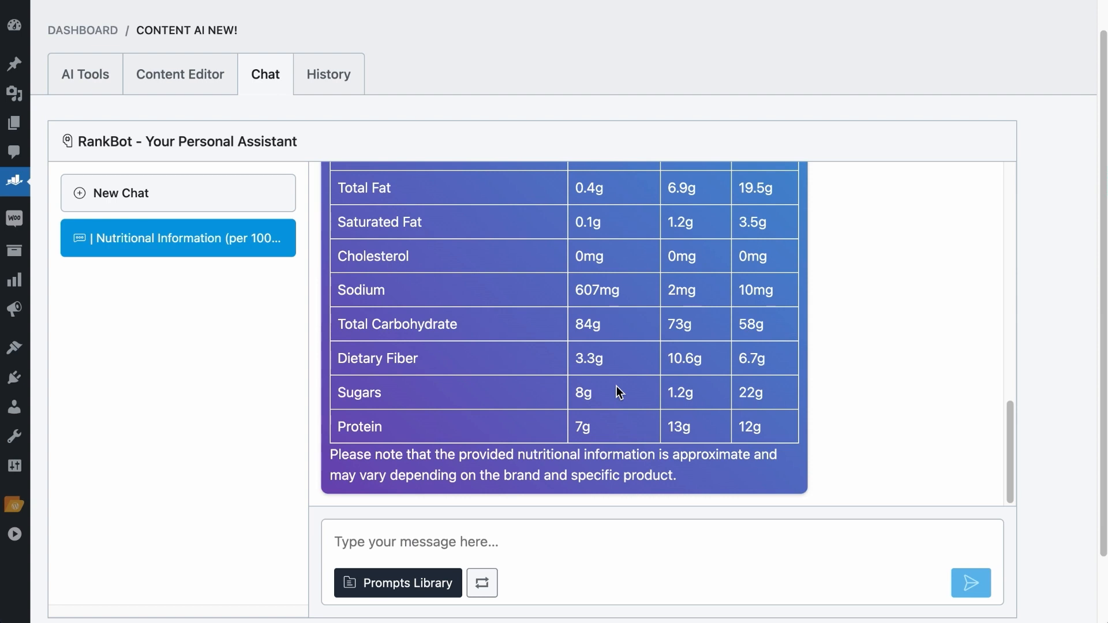
pyautogui.moveTo(207, 253)
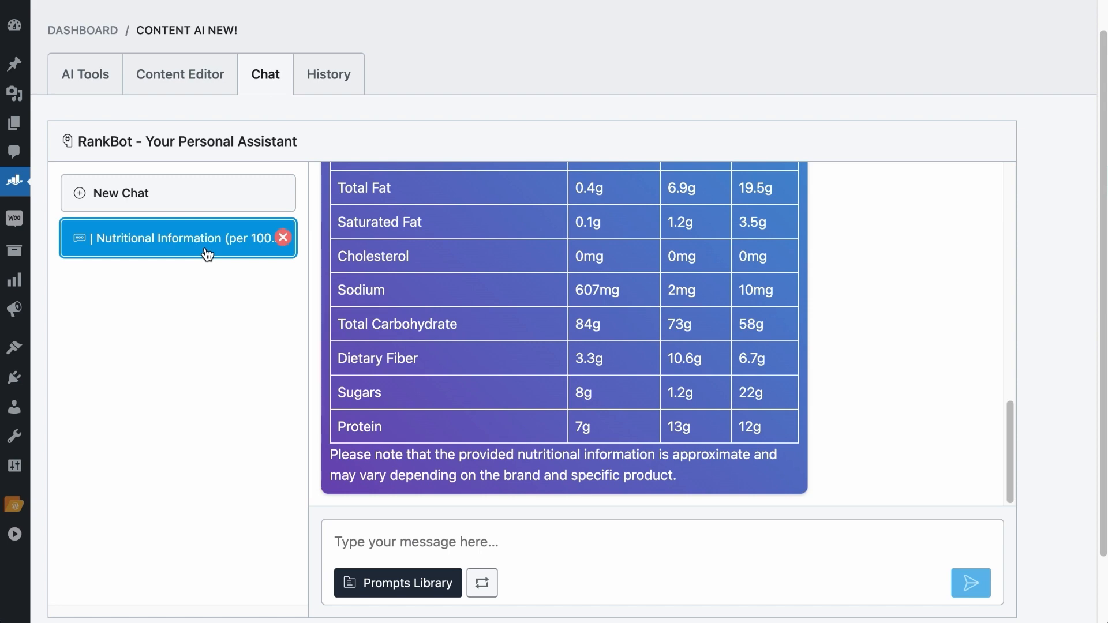
pyautogui.moveTo(177, 193)
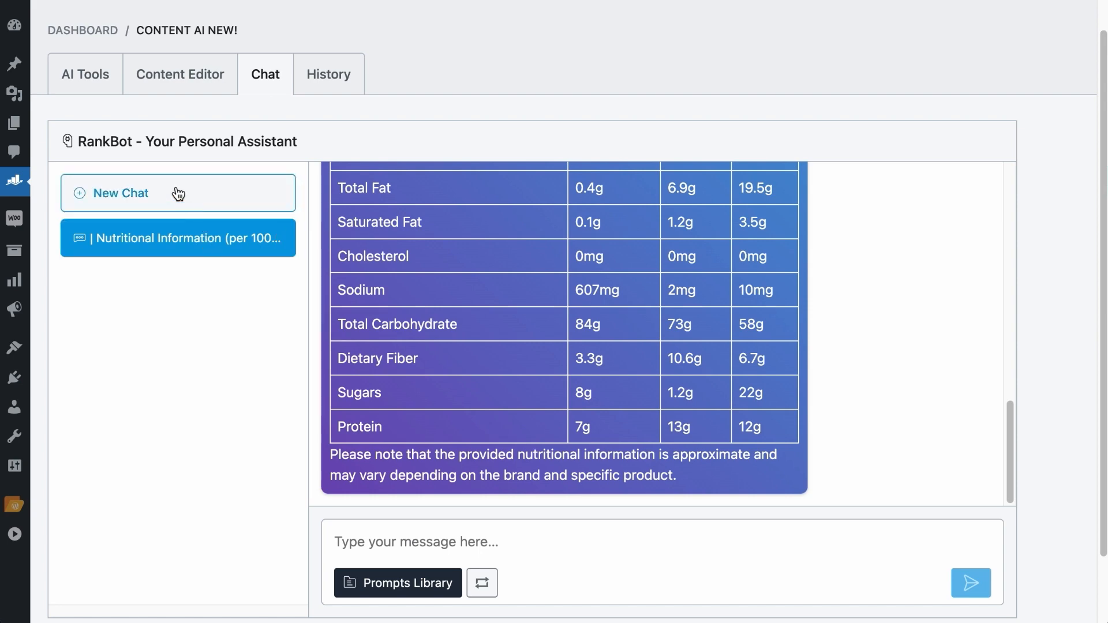
pyautogui.click(177, 192)
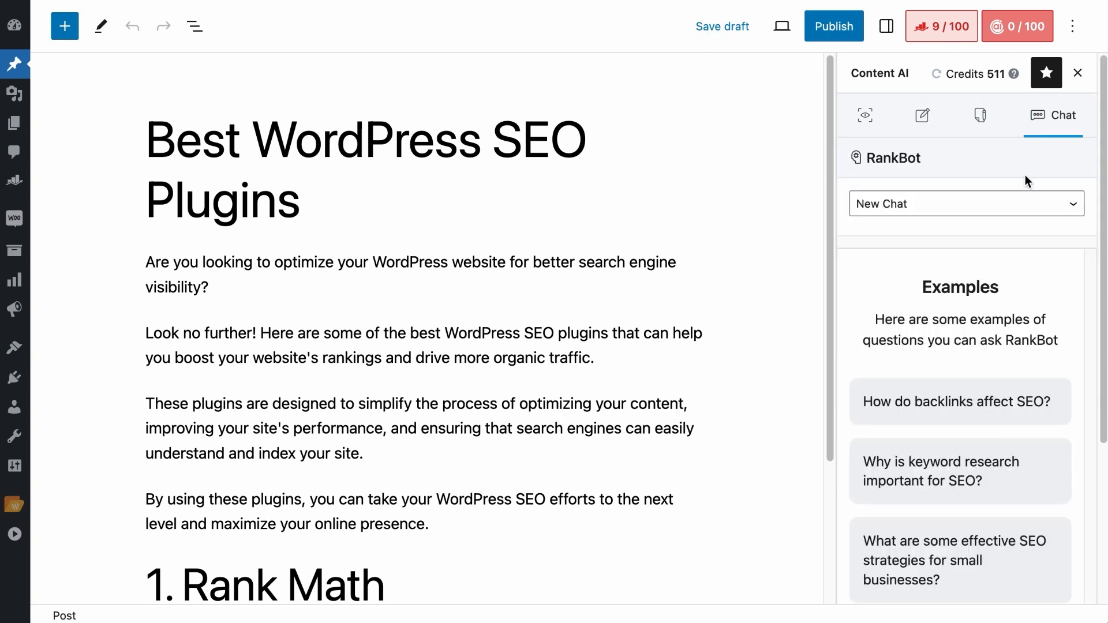
# Reopen the saved Nutritional Information RankBot chat from the session list
pyautogui.click(965, 203)
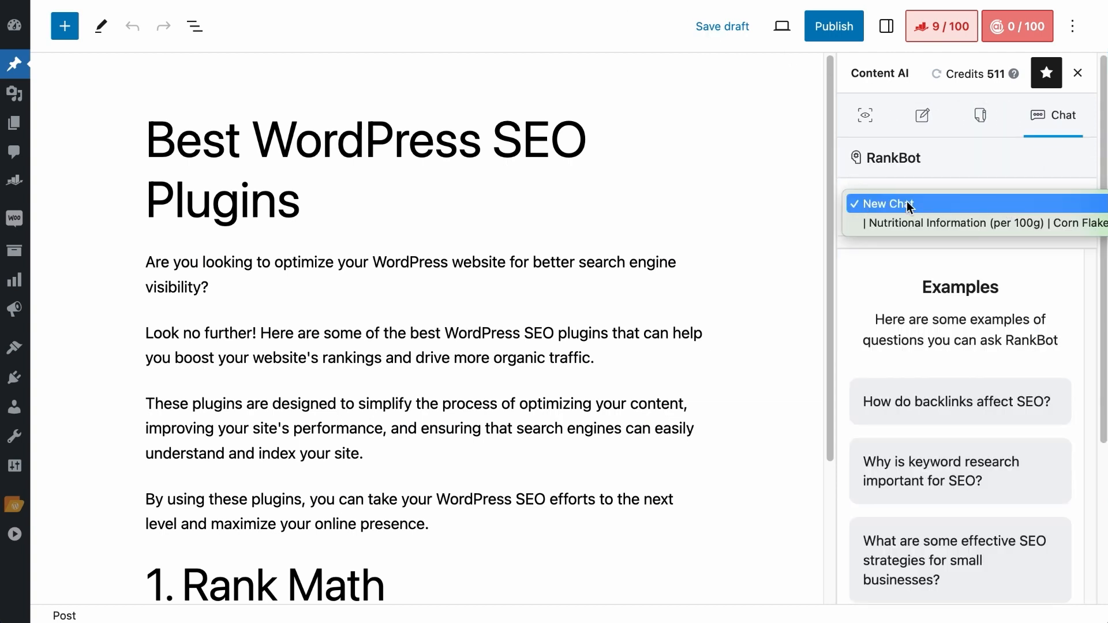
pyautogui.moveTo(917, 223)
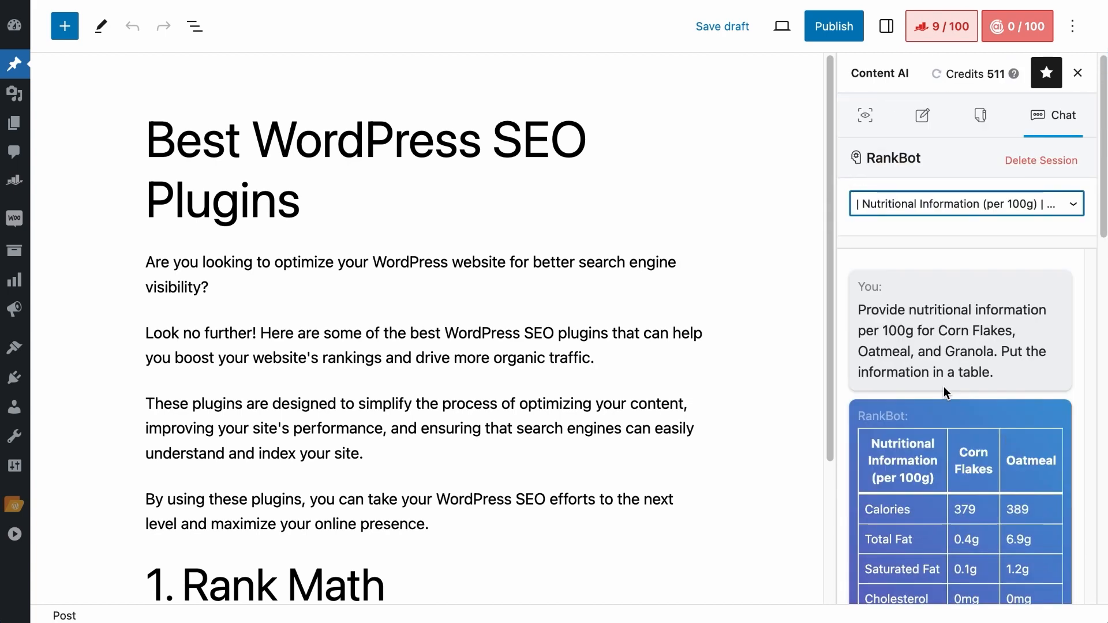
pyautogui.moveTo(1041, 159)
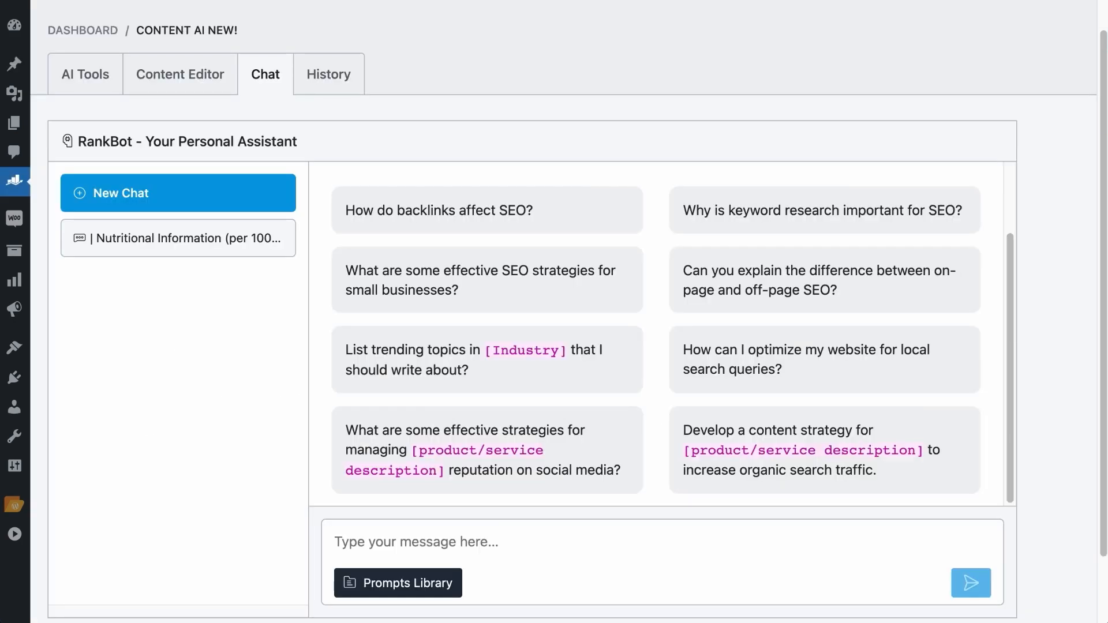
pyautogui.moveTo(176, 238)
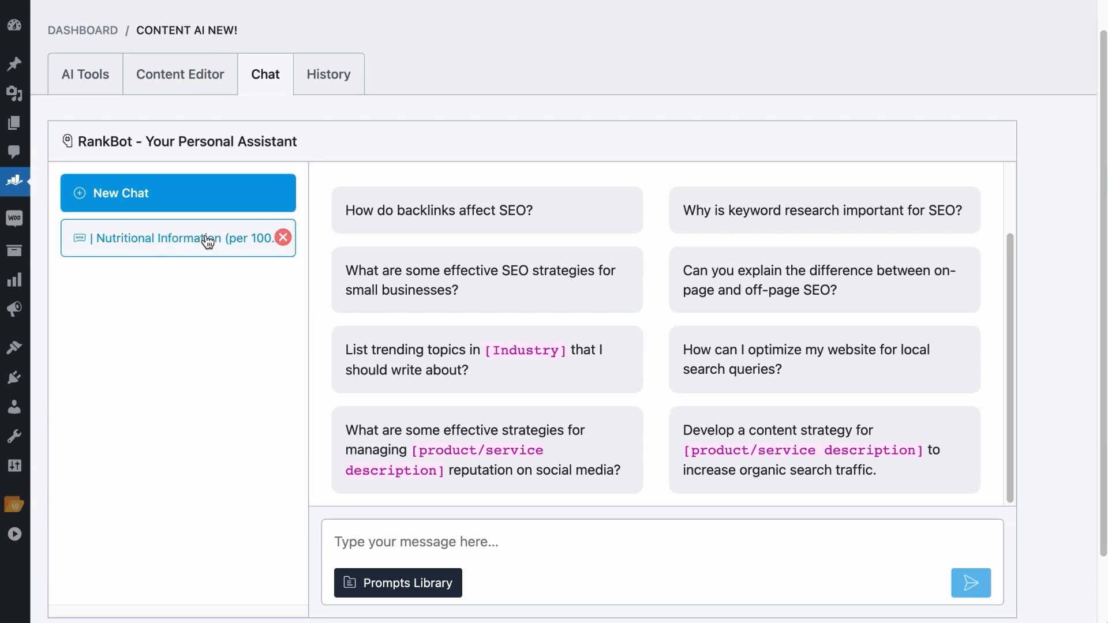
pyautogui.moveTo(283, 238)
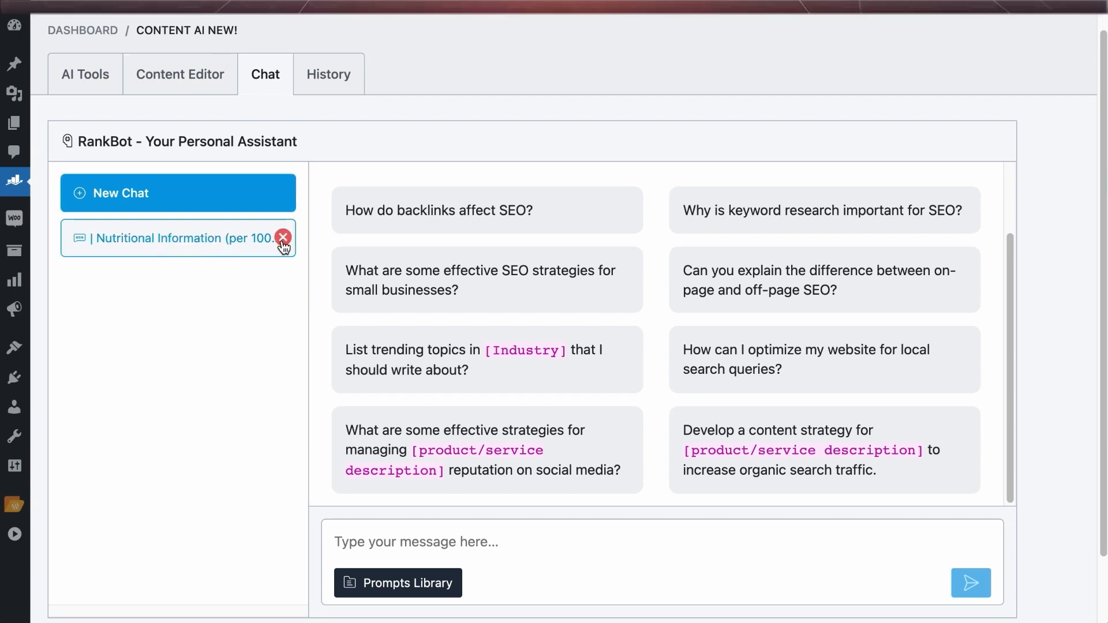
# Bring up the Prompts Library from the fresh RankBot chat
pyautogui.click(283, 238)
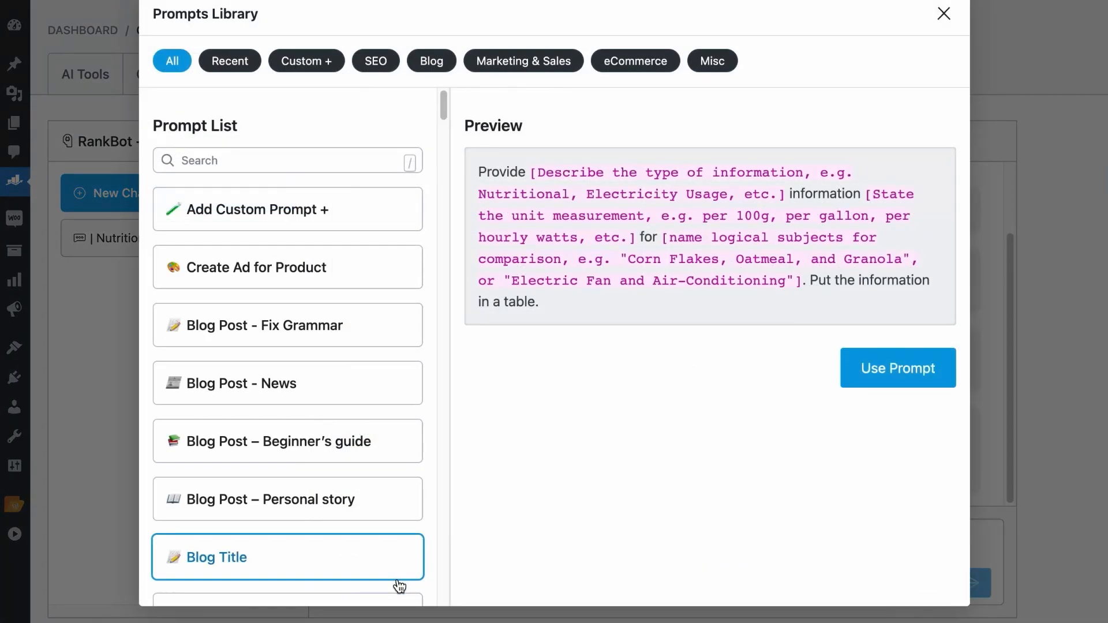
pyautogui.scroll(-3)
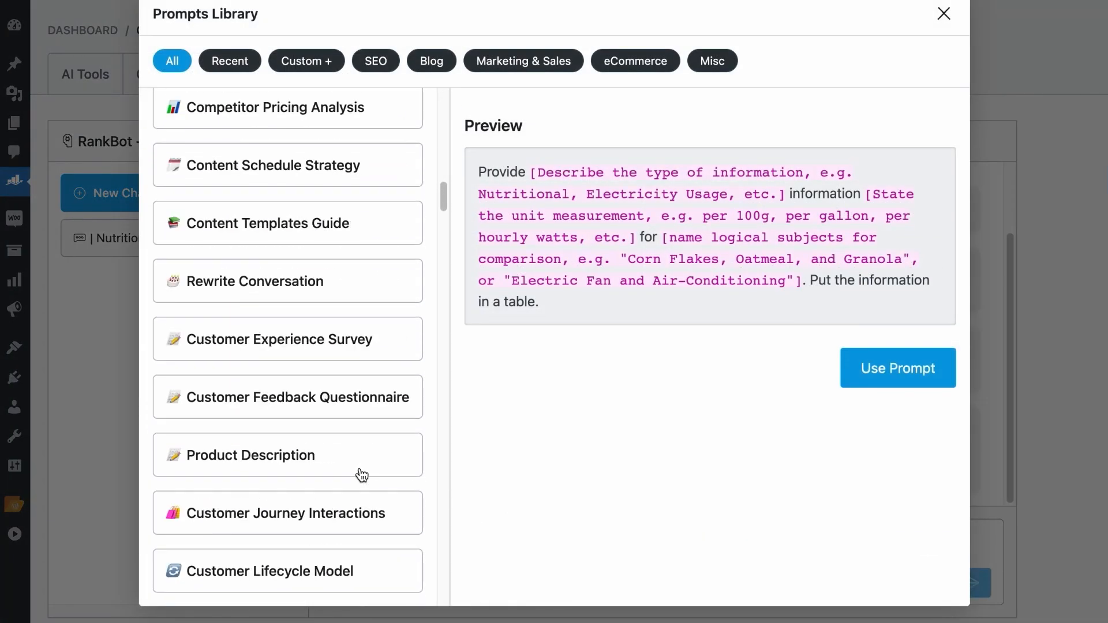
pyautogui.scroll(3)
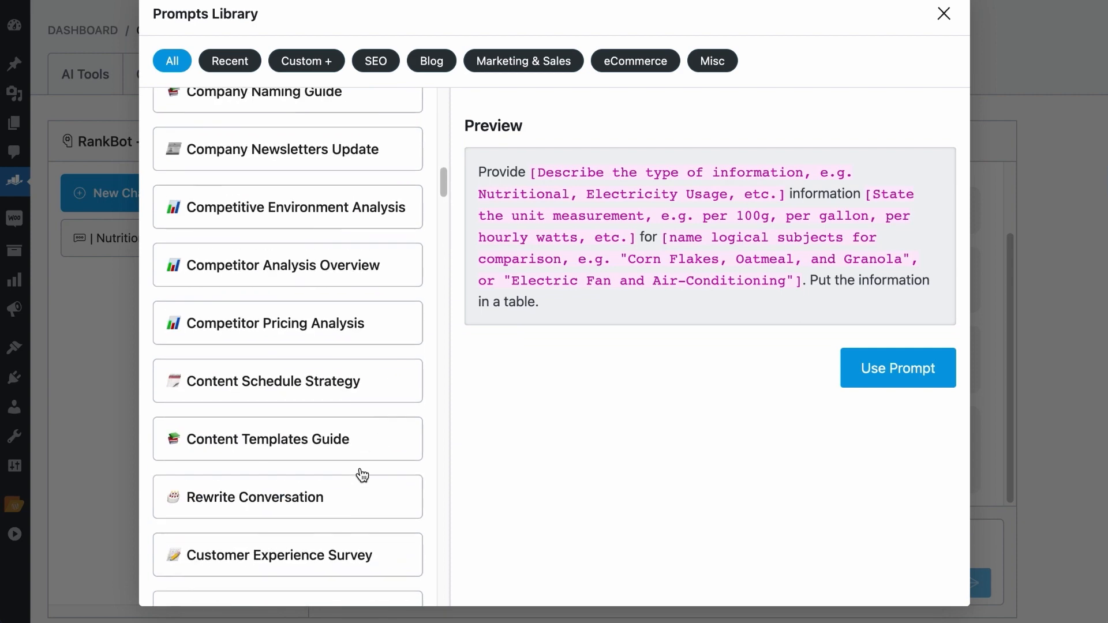
pyautogui.scroll(3)
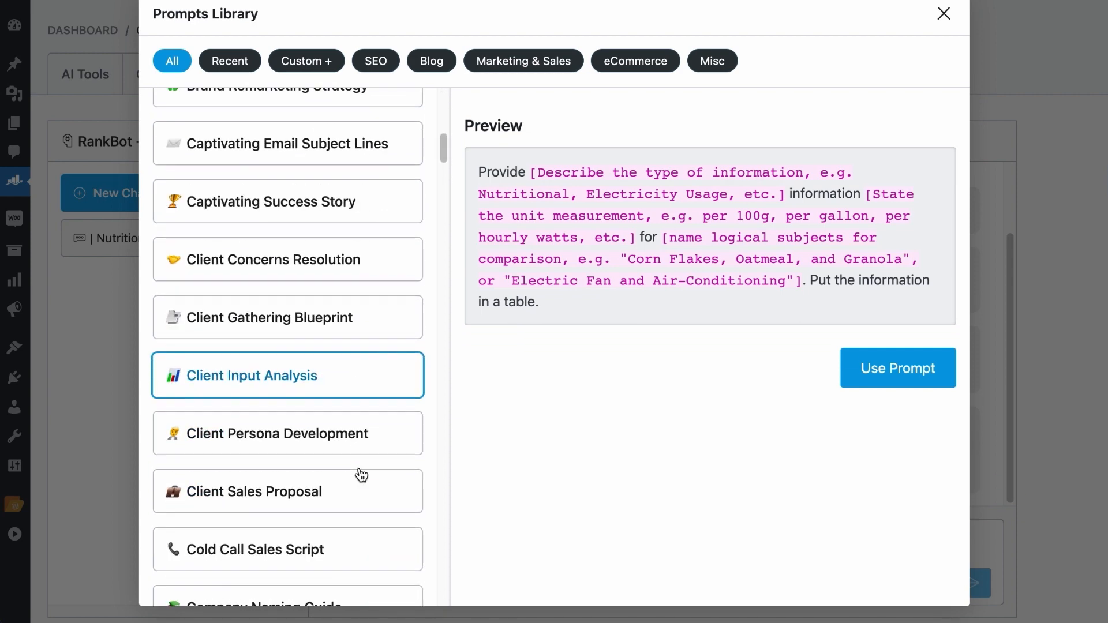
pyautogui.scroll(3)
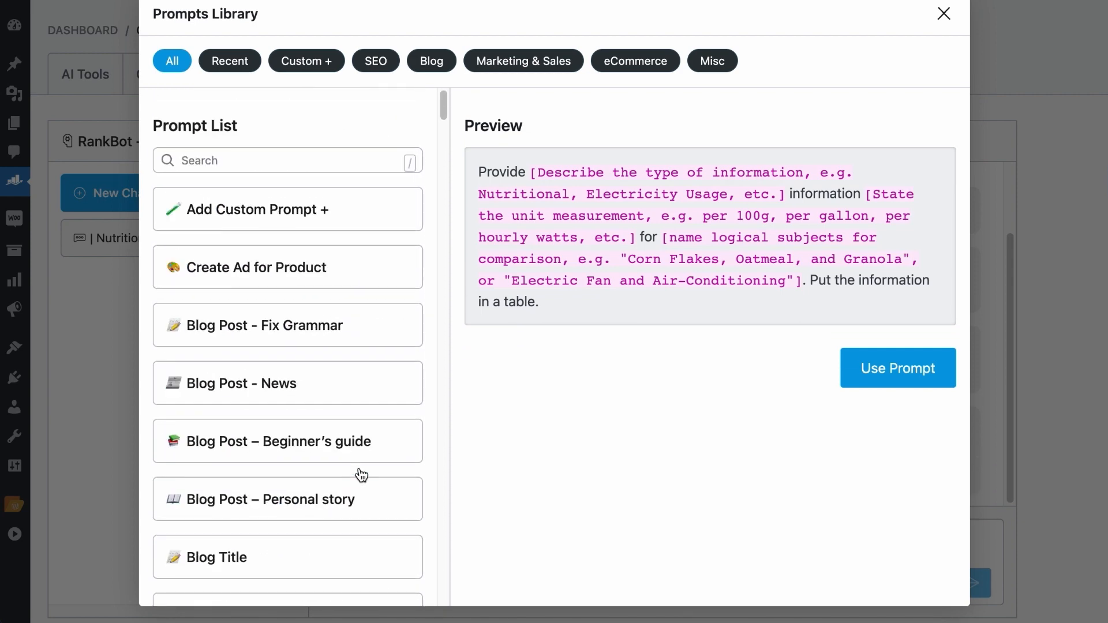
pyautogui.scroll(-3)
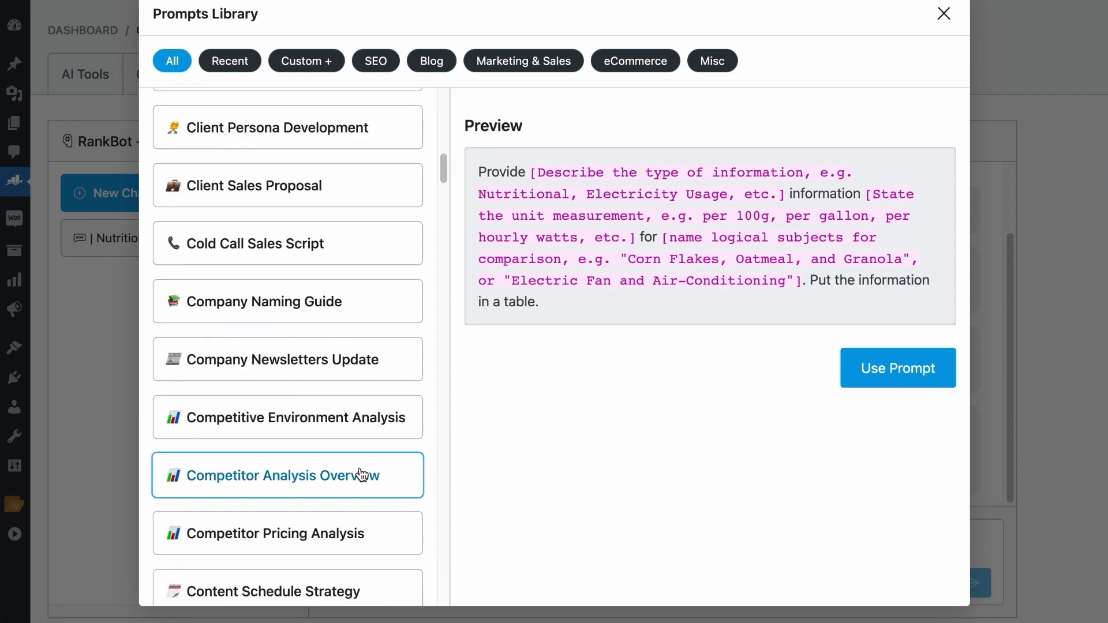
pyautogui.scroll(3)
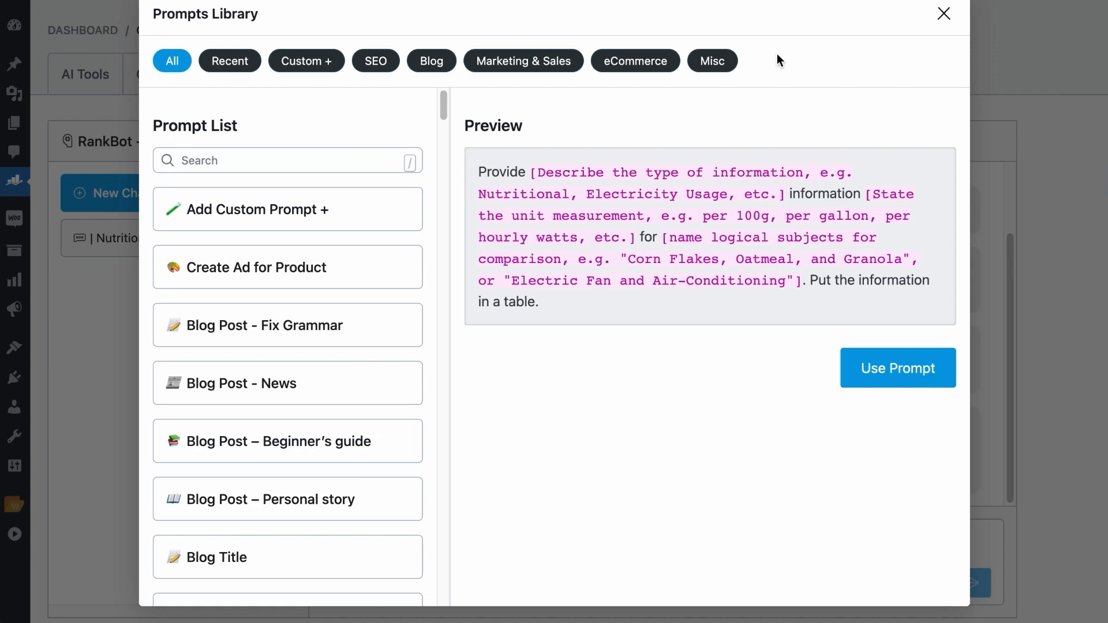
pyautogui.moveTo(376, 61)
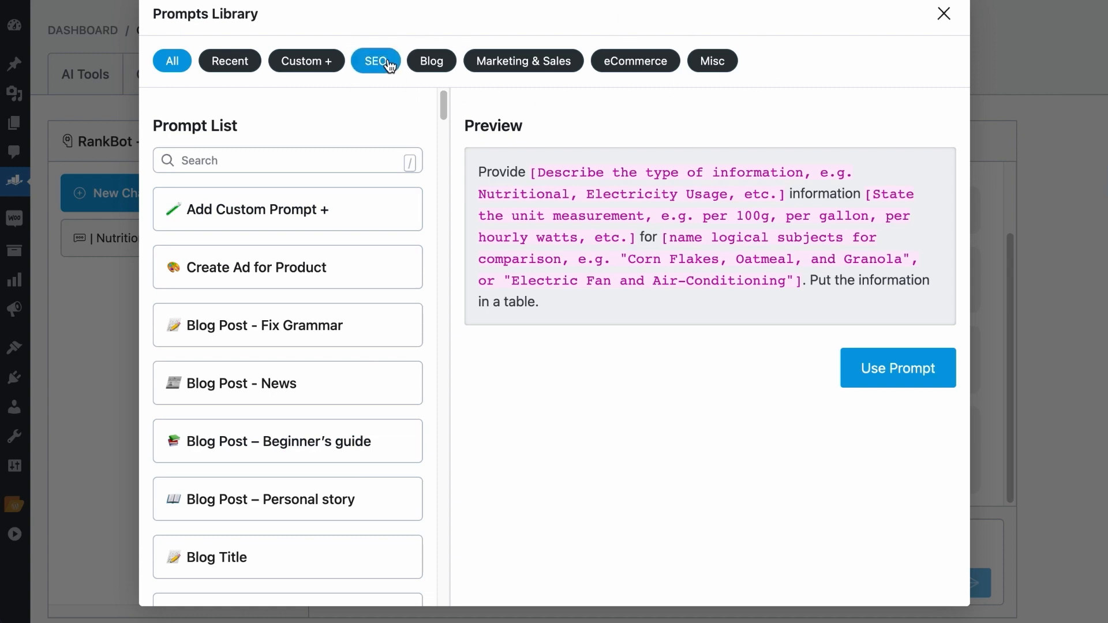
# Look through the SEO and Blog prompt categories in the Prompts Library
pyautogui.click(375, 60)
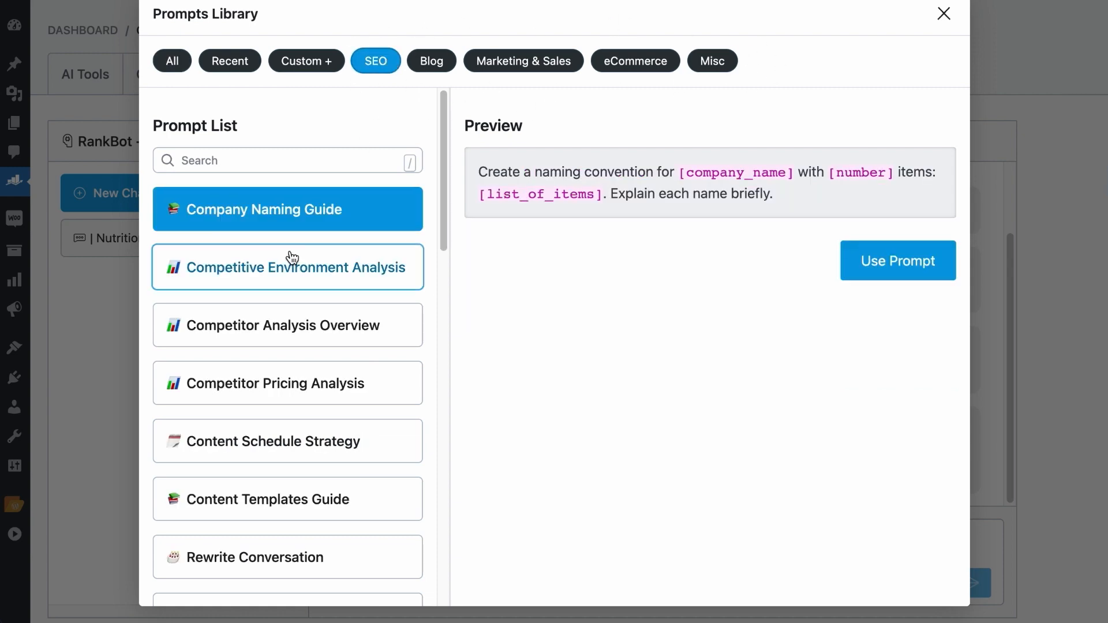
pyautogui.scroll(-3)
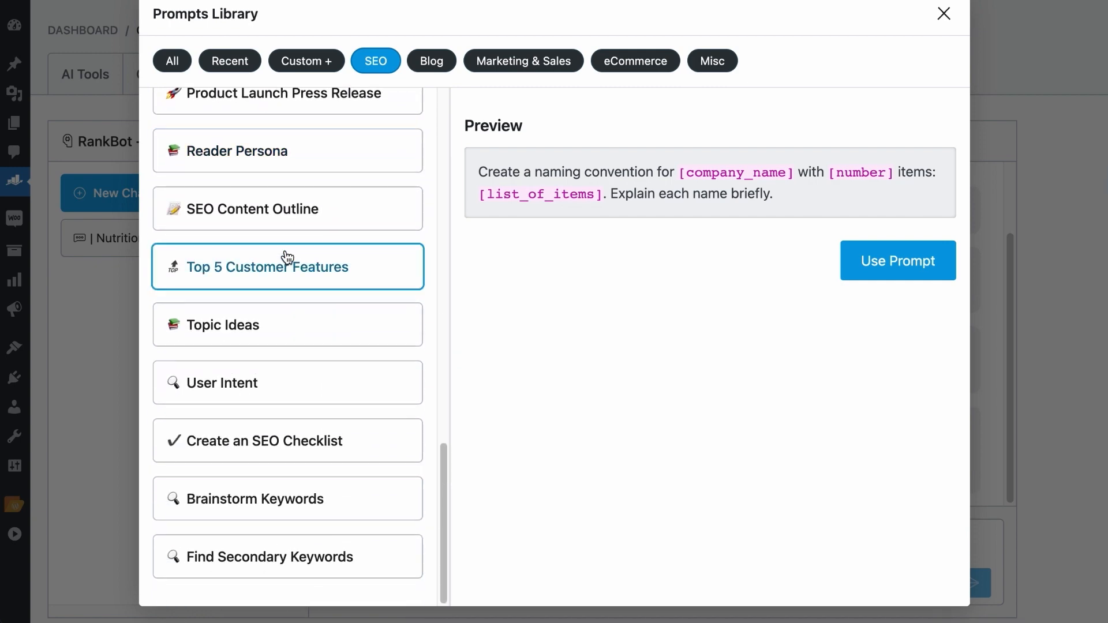
pyautogui.scroll(3)
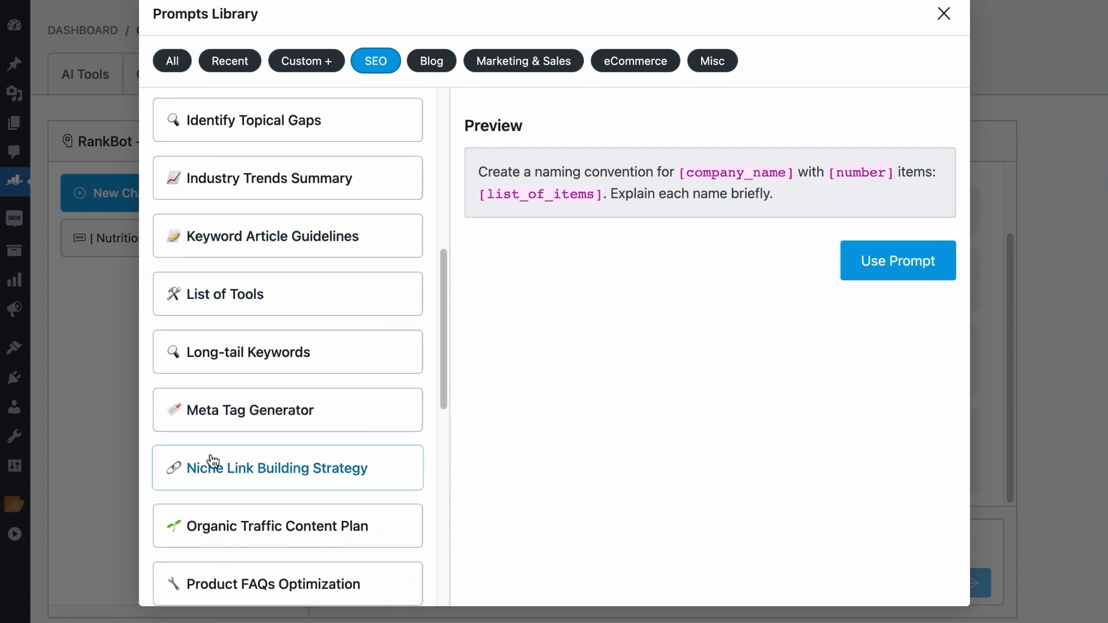
pyautogui.scroll(3)
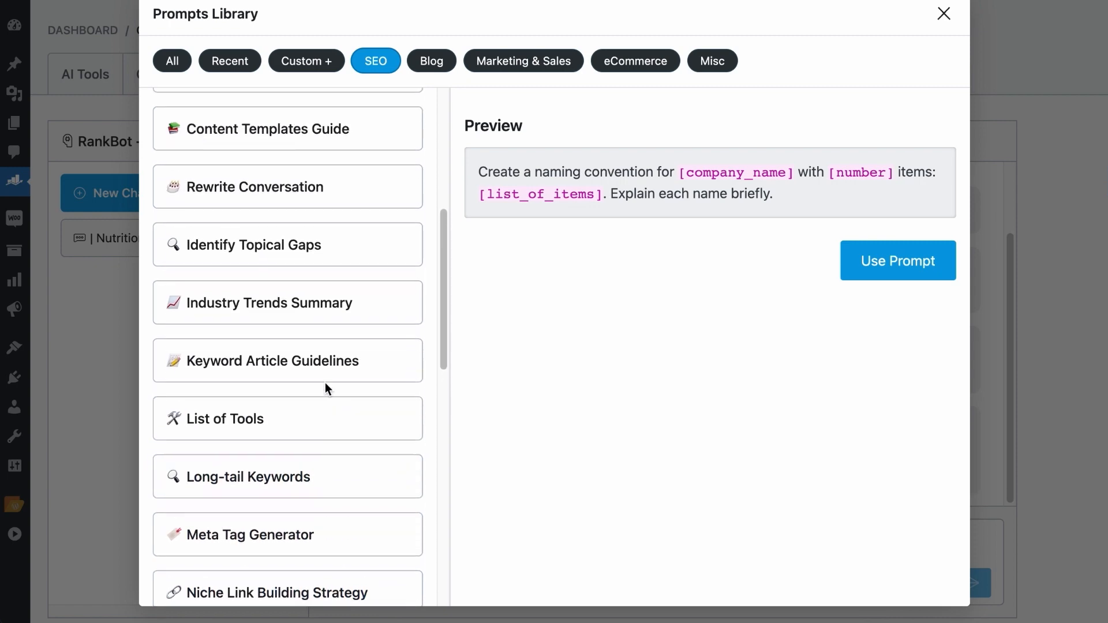
pyautogui.scroll(-3)
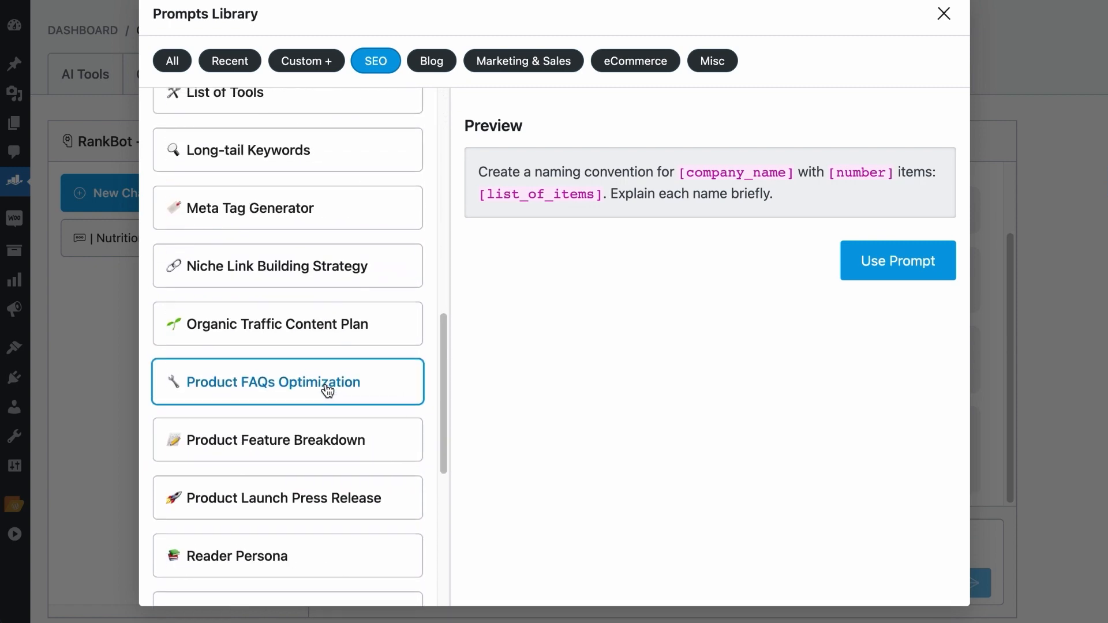
pyautogui.scroll(3)
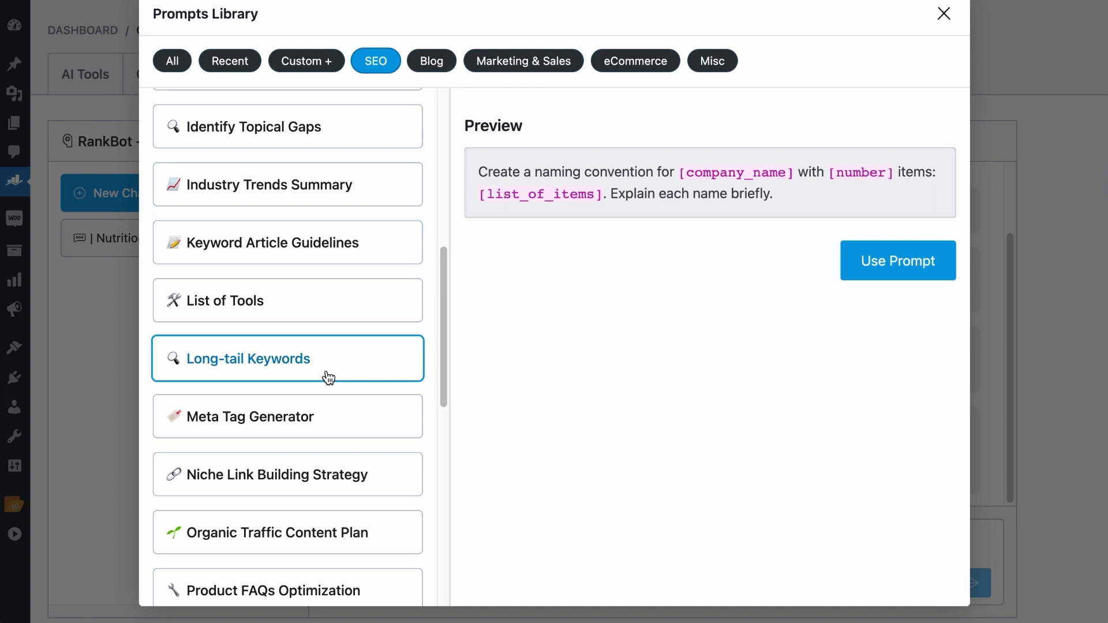
pyautogui.click(431, 60)
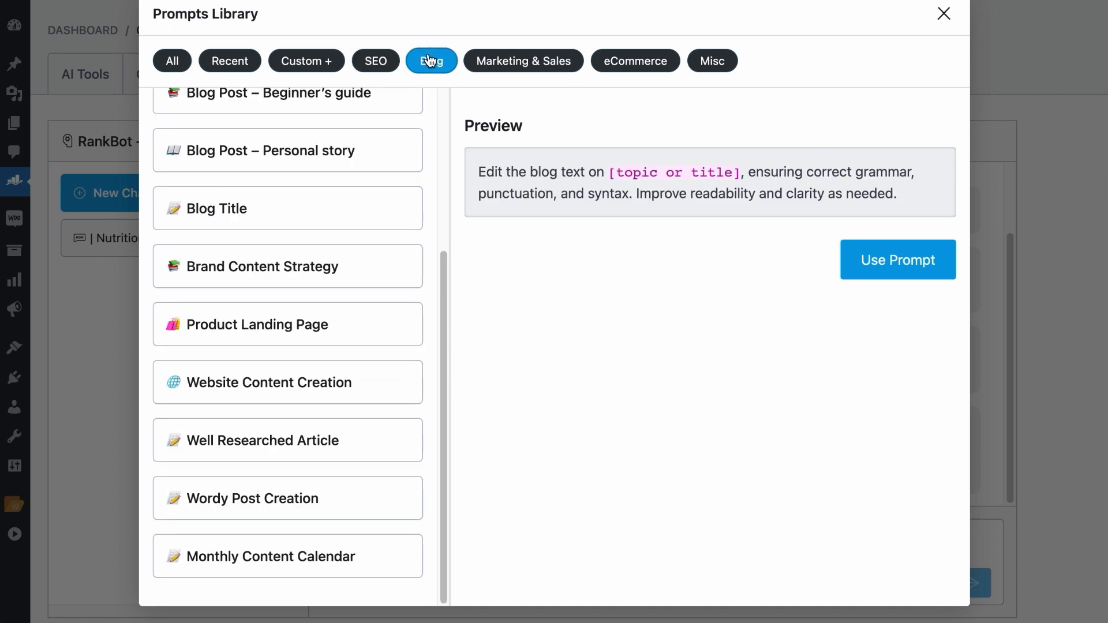
pyautogui.scroll(3)
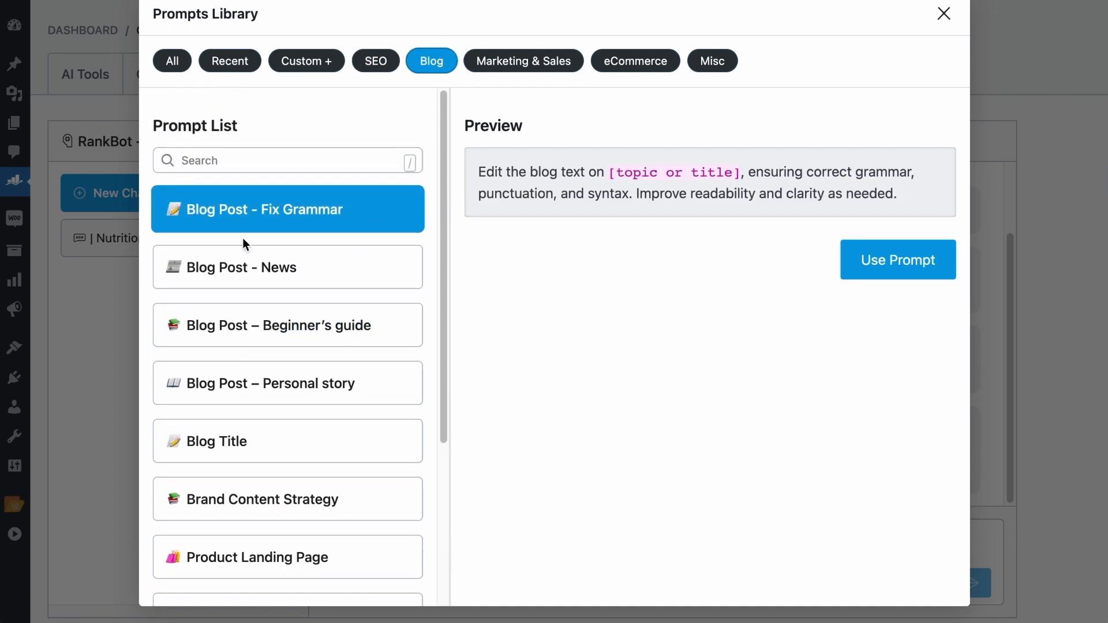
pyautogui.scroll(-3)
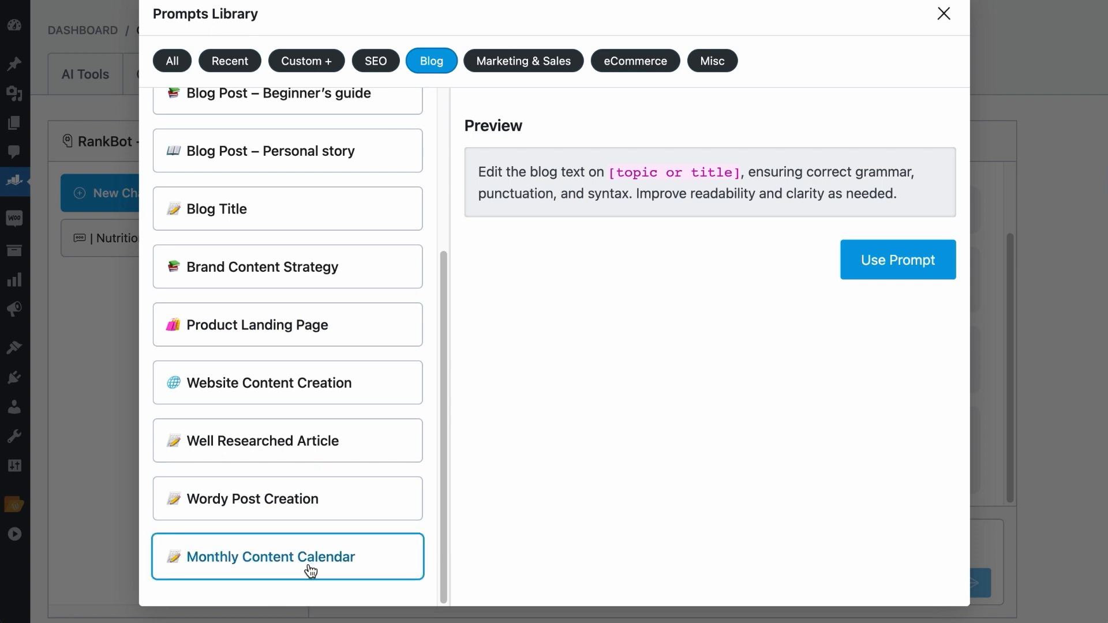
pyautogui.moveTo(330, 543)
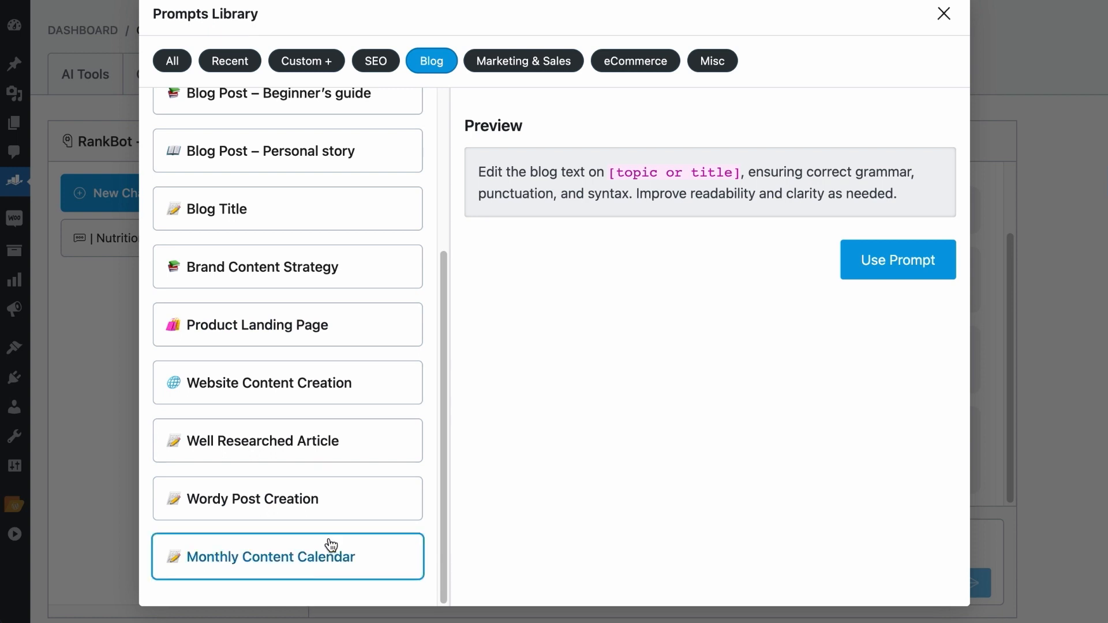
# Browse the Marketing & Sales, eCommerce, Misc, Custom and Recent prompt categories
pyautogui.click(523, 61)
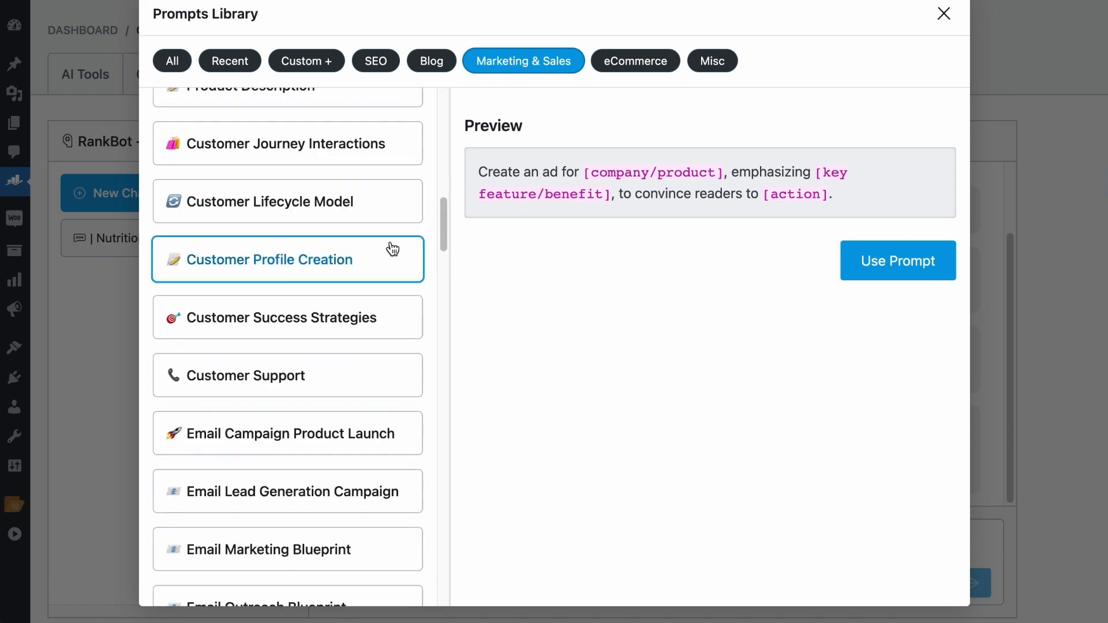
pyautogui.scroll(-3)
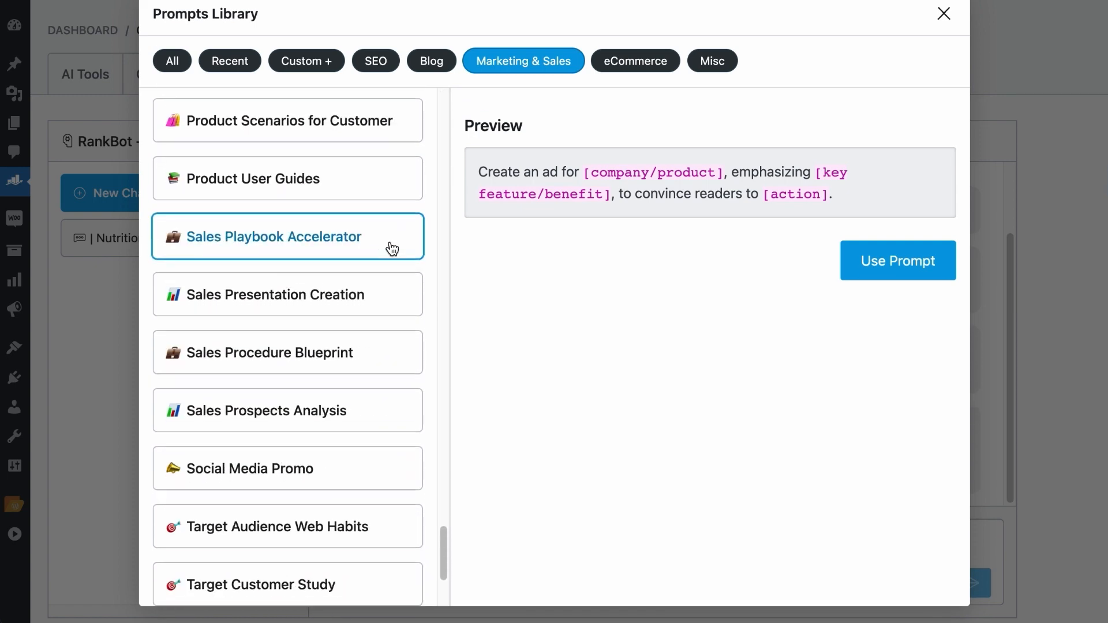
pyautogui.scroll(-3)
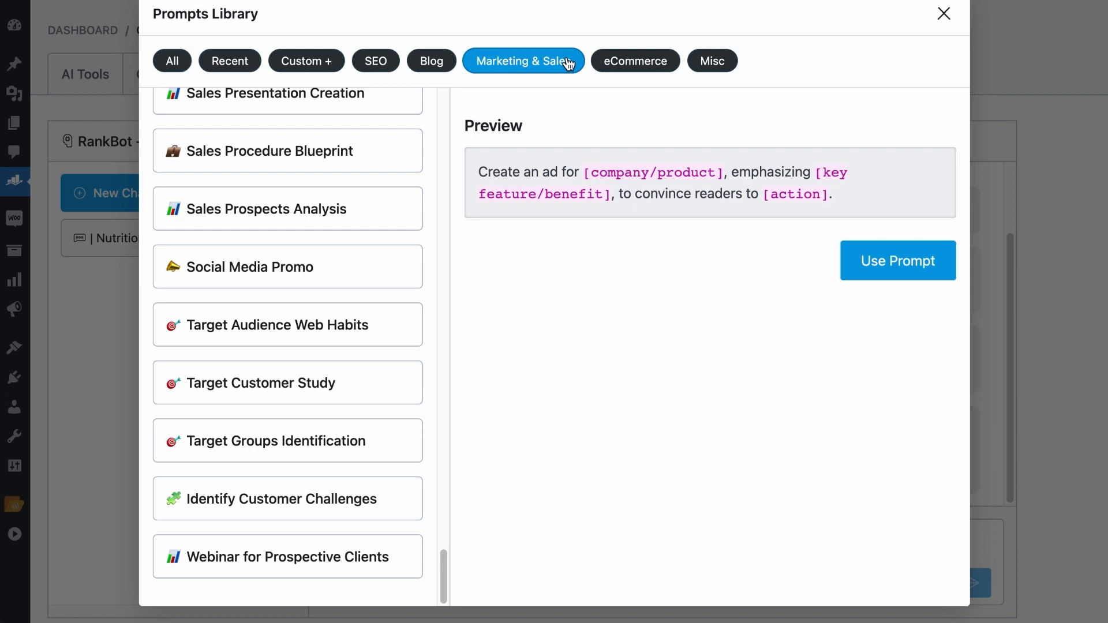
pyautogui.click(634, 61)
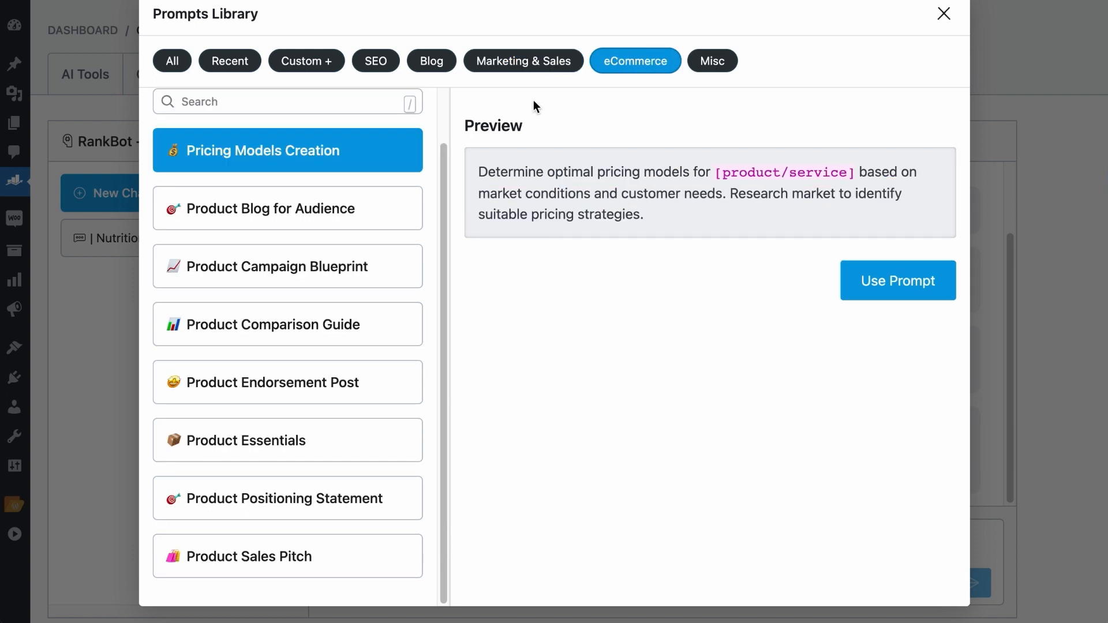
pyautogui.click(712, 60)
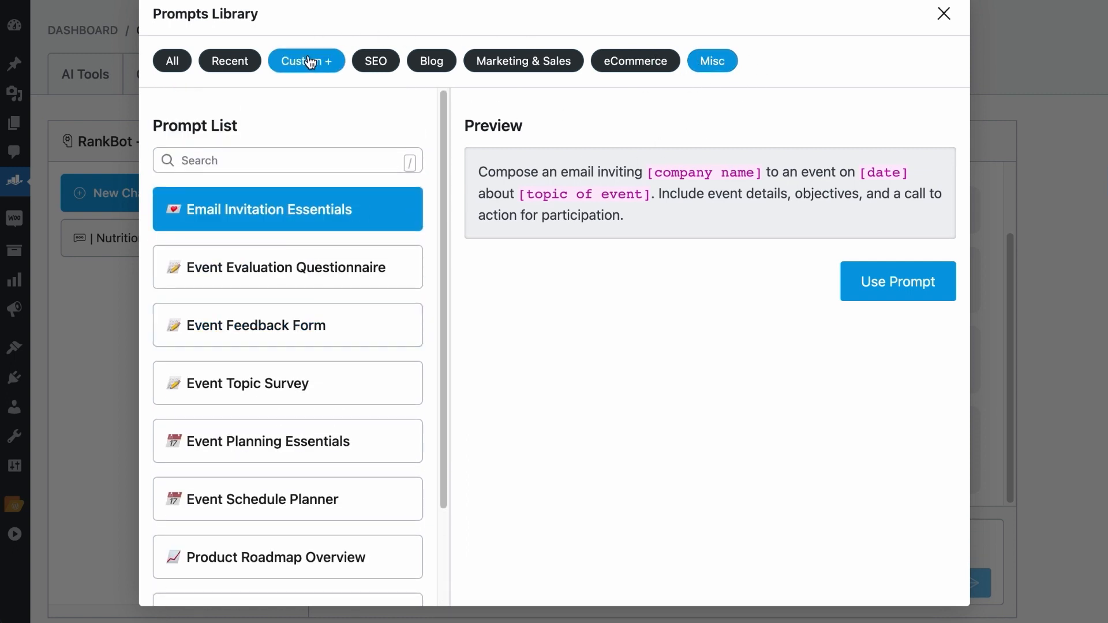
pyautogui.click(306, 60)
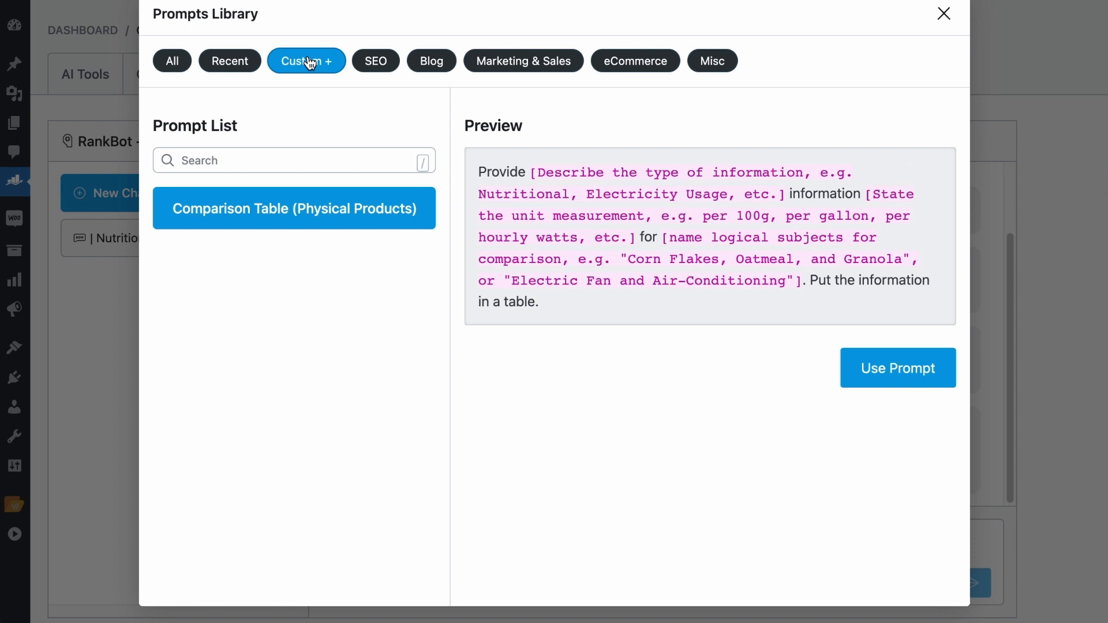
pyautogui.click(229, 61)
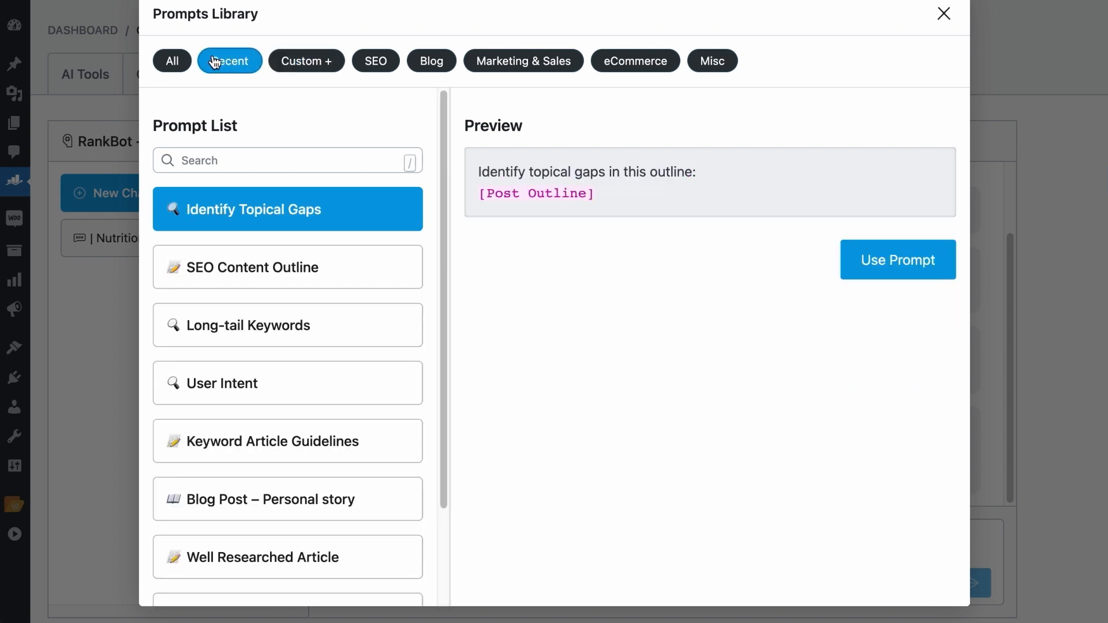
# Review All prompts, then return to SEO and locate the User Intent prompt
pyautogui.click(172, 61)
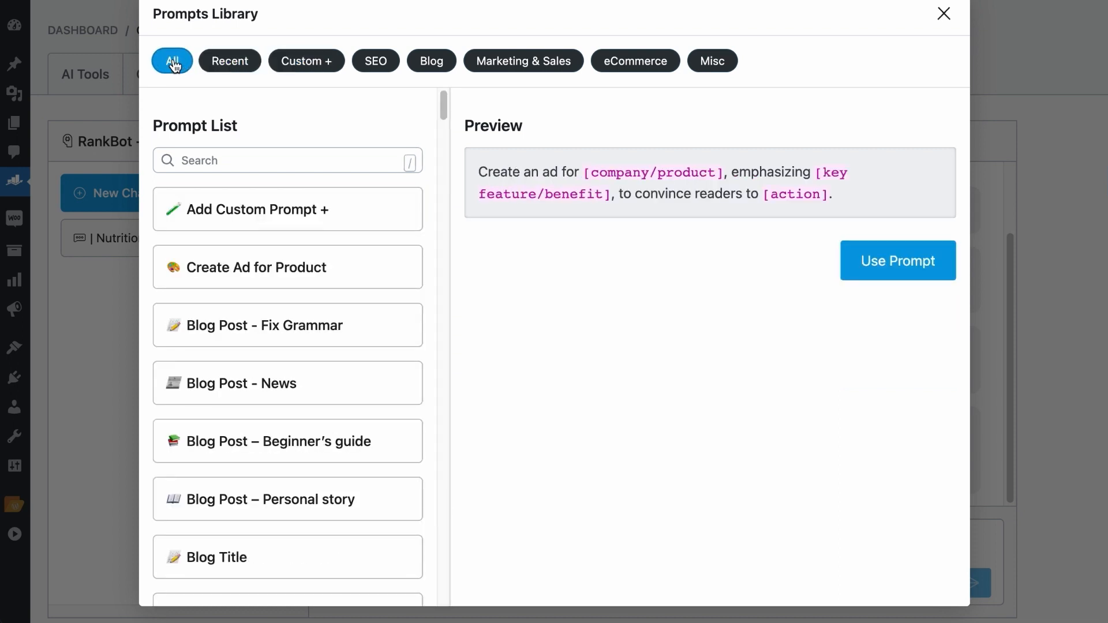
pyautogui.scroll(-3)
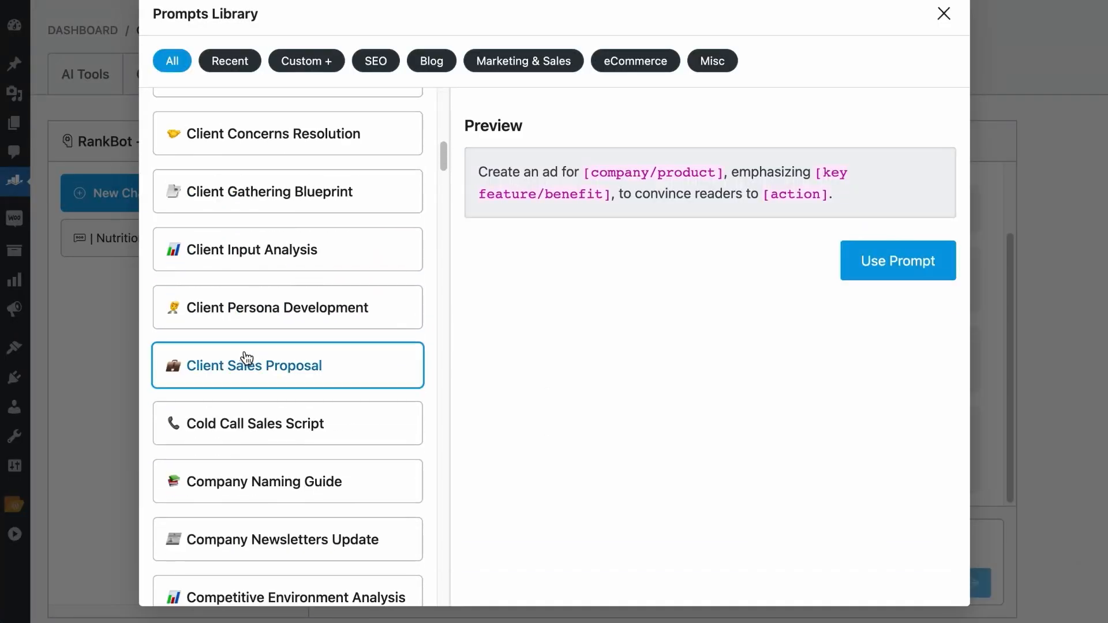
pyautogui.scroll(3)
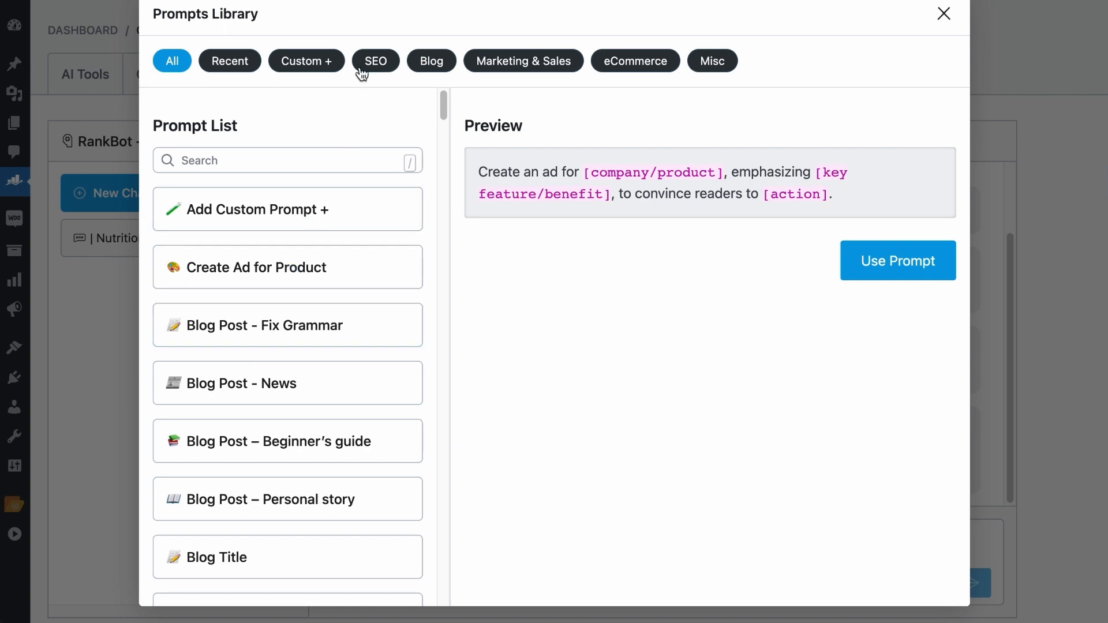
pyautogui.click(375, 60)
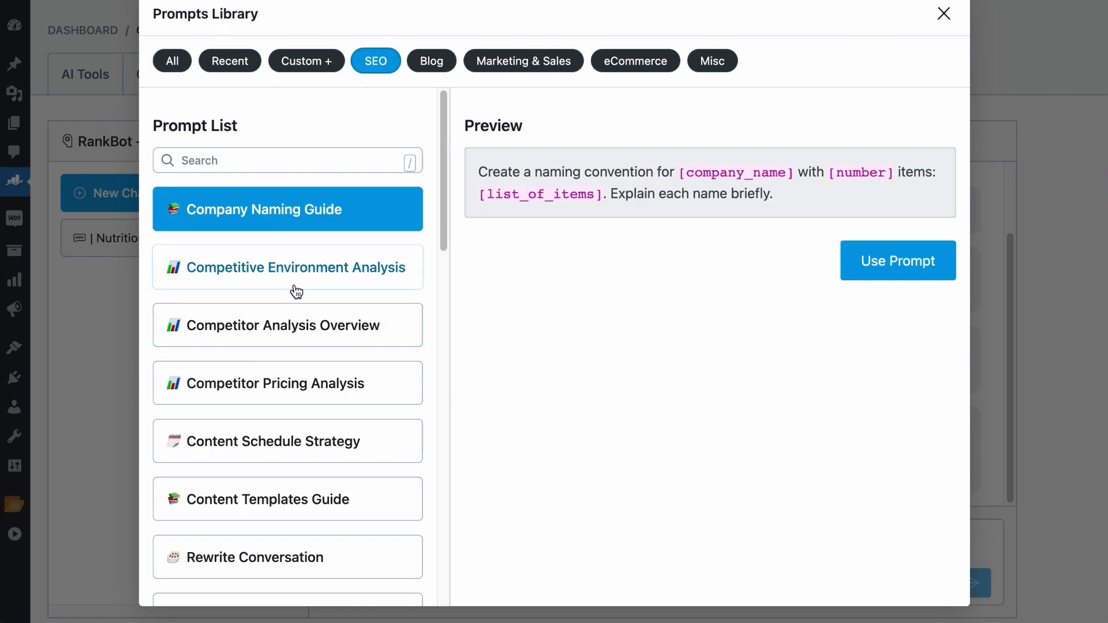
pyautogui.scroll(-3)
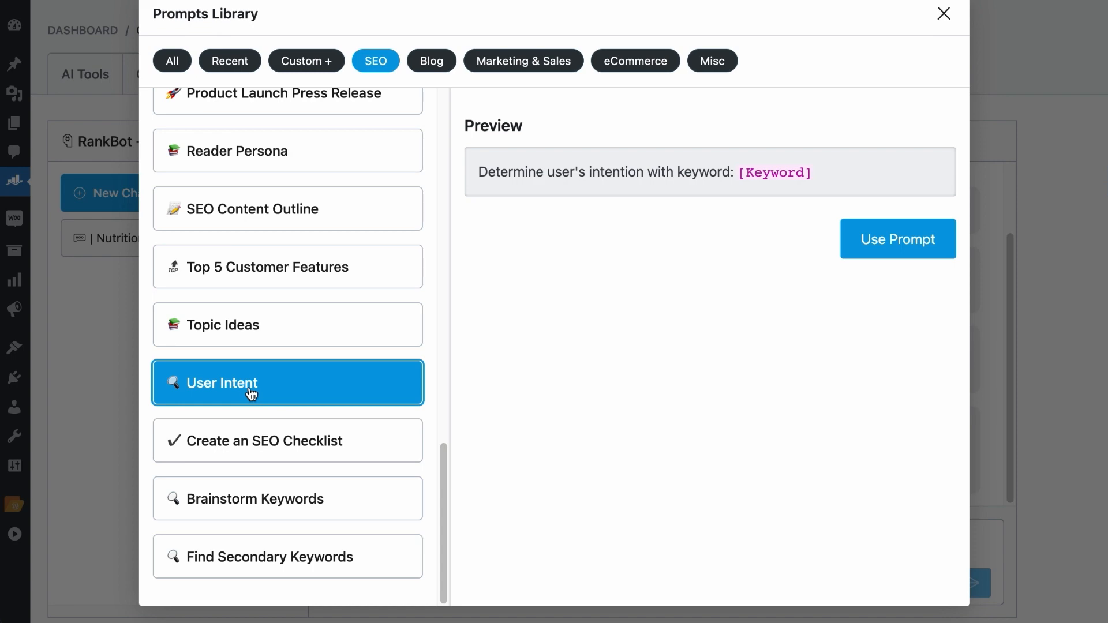
# Send RankBot the User Intent prompt for the question about needing a good singing voice
pyautogui.click(897, 239)
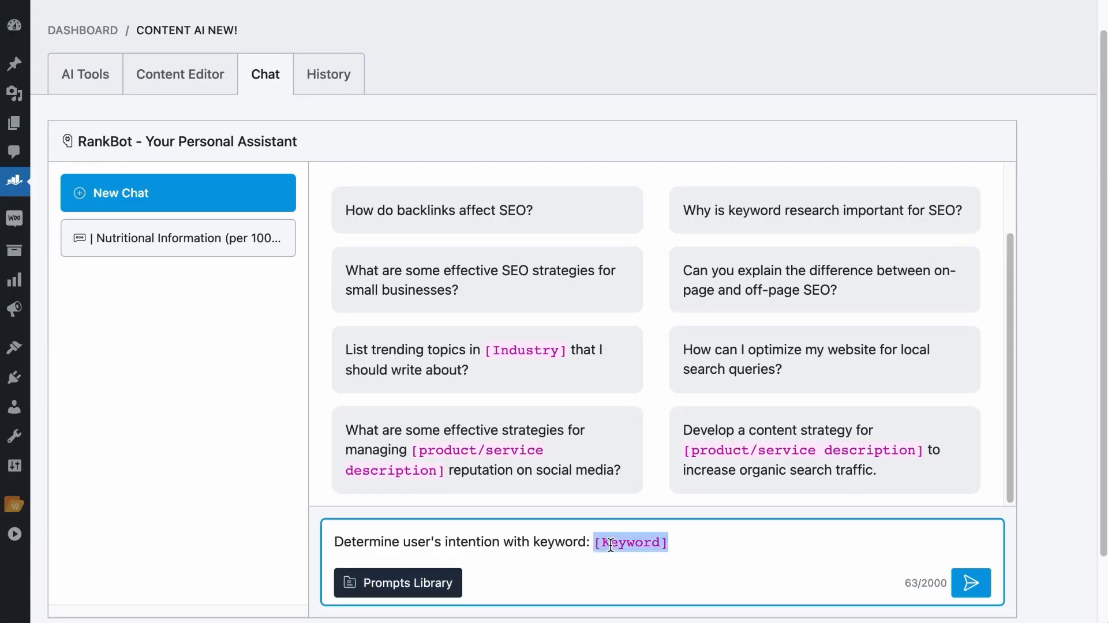
pyautogui.click(971, 581)
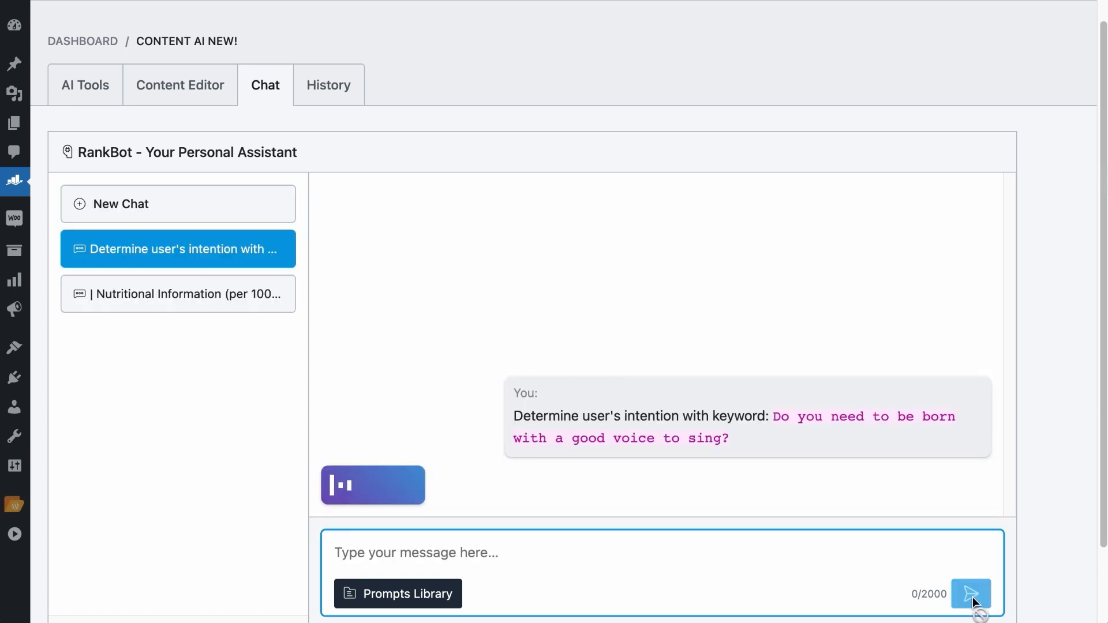
pyautogui.click(971, 593)
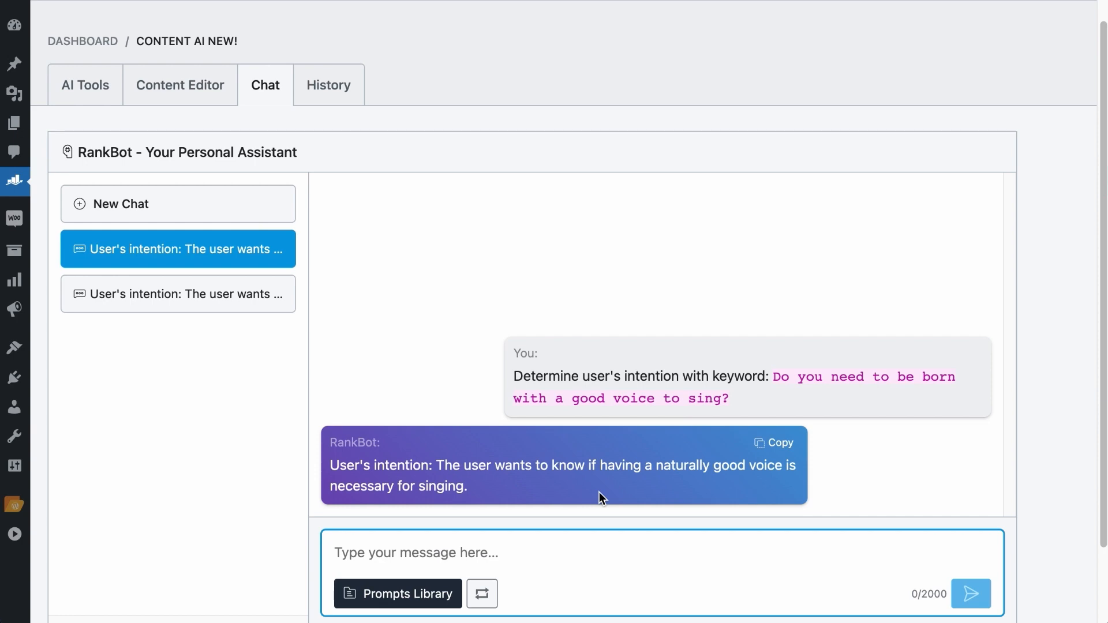
# Send the SEO Content Outline prompt on whether singing needs a natural voice and review the reply
pyautogui.click(397, 594)
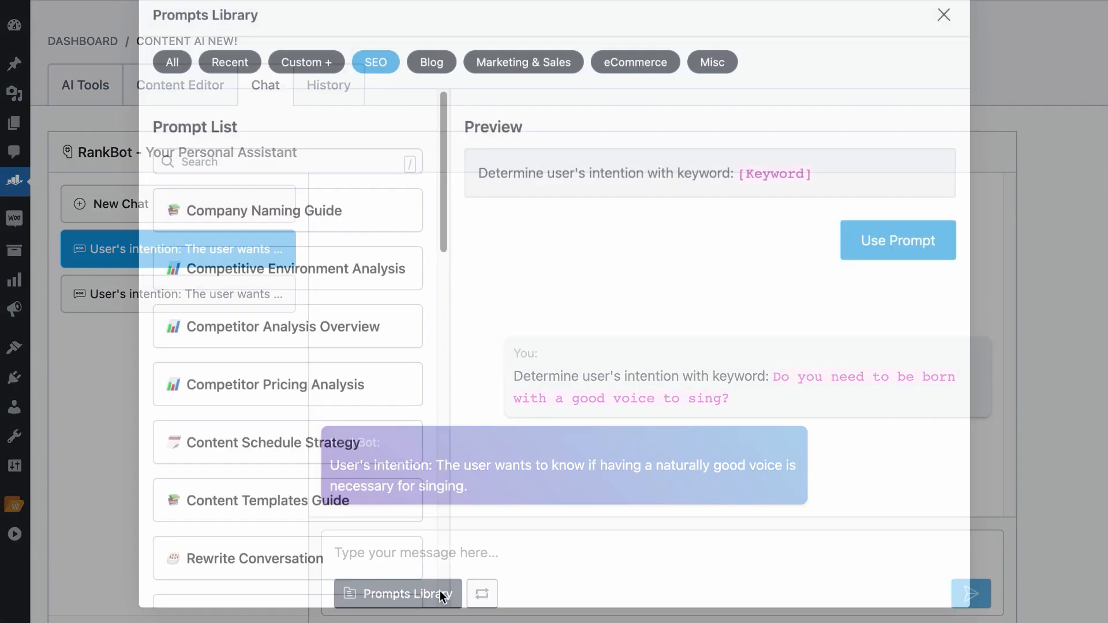
pyautogui.scroll(-3)
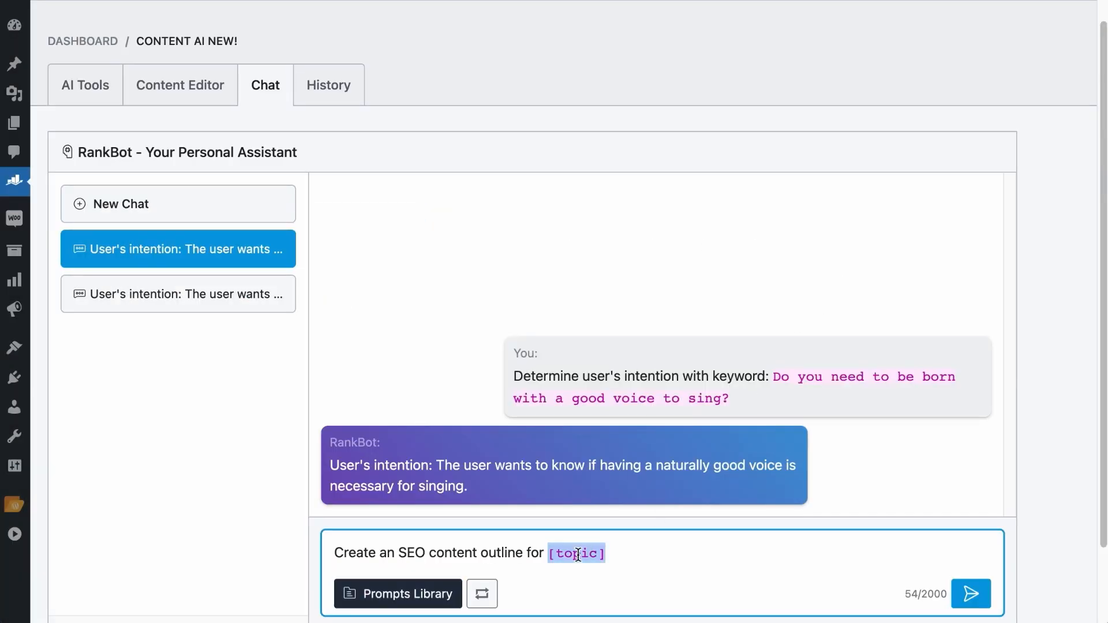
pyautogui.click(971, 593)
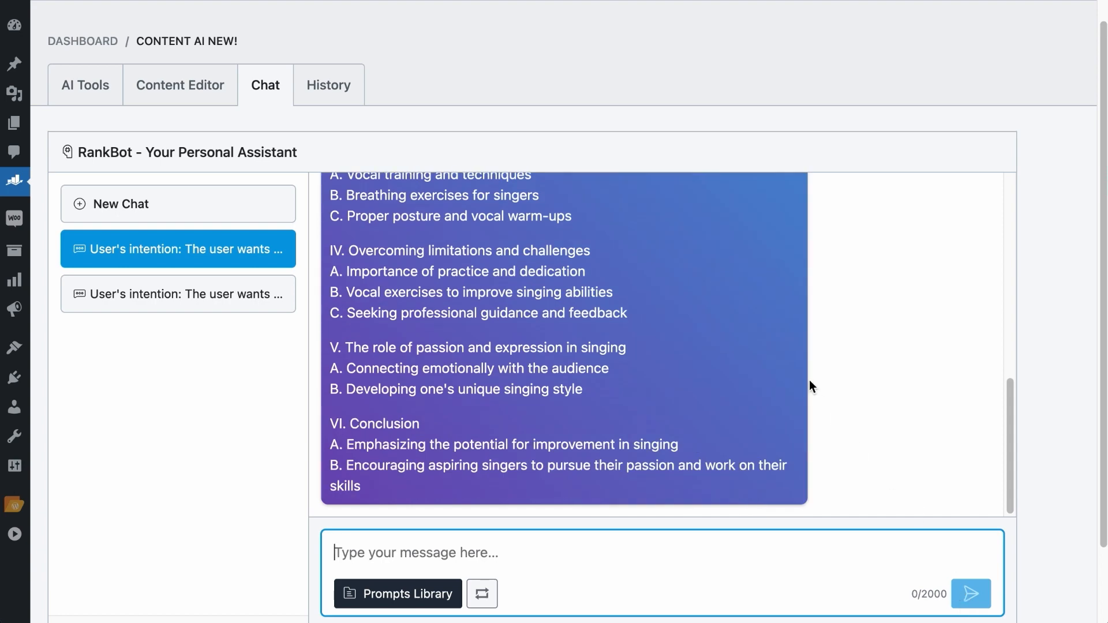
pyautogui.scroll(3)
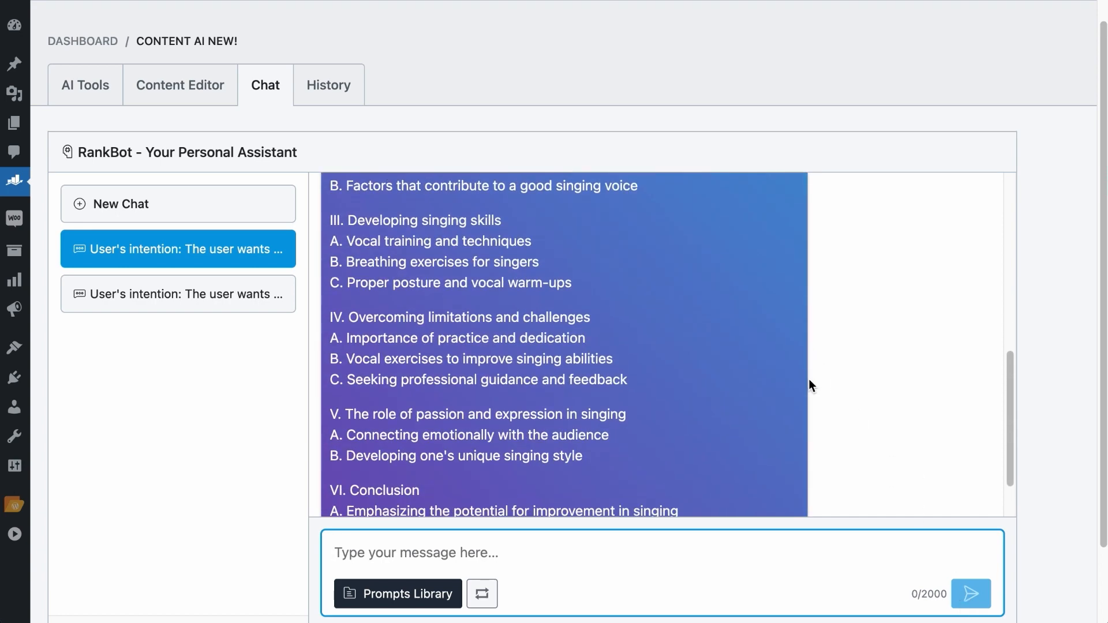
pyautogui.scroll(3)
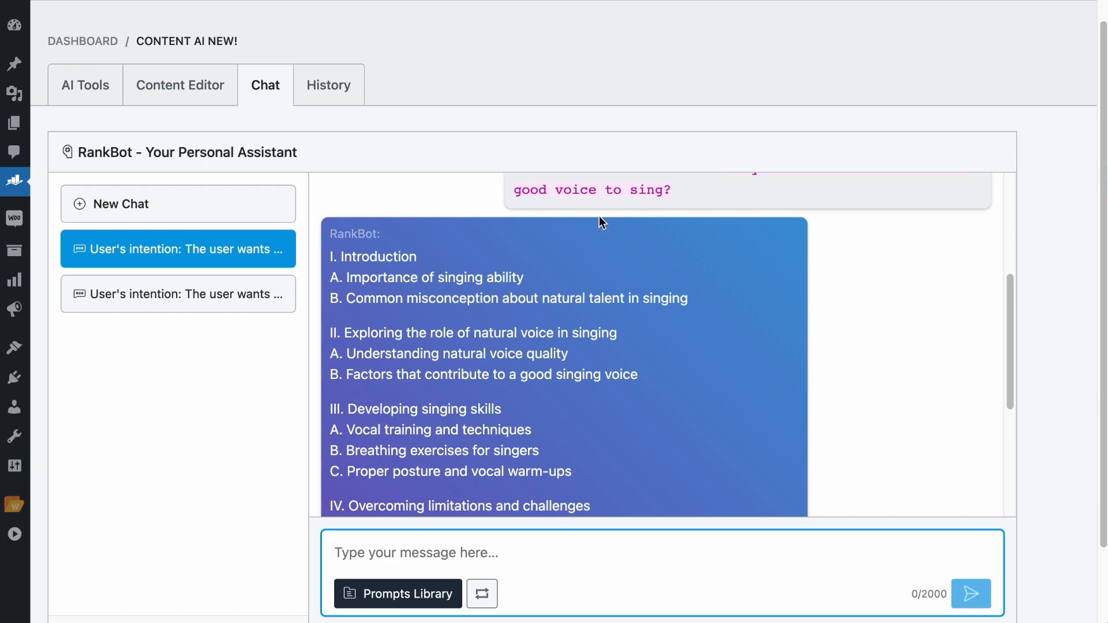
pyautogui.click(398, 594)
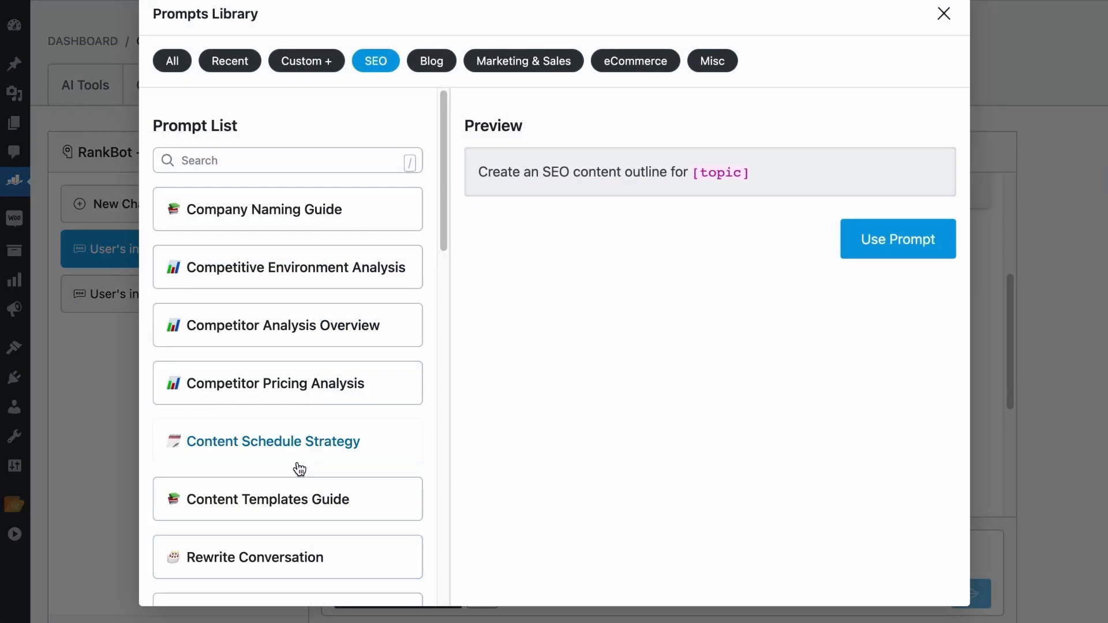
pyautogui.click(287, 316)
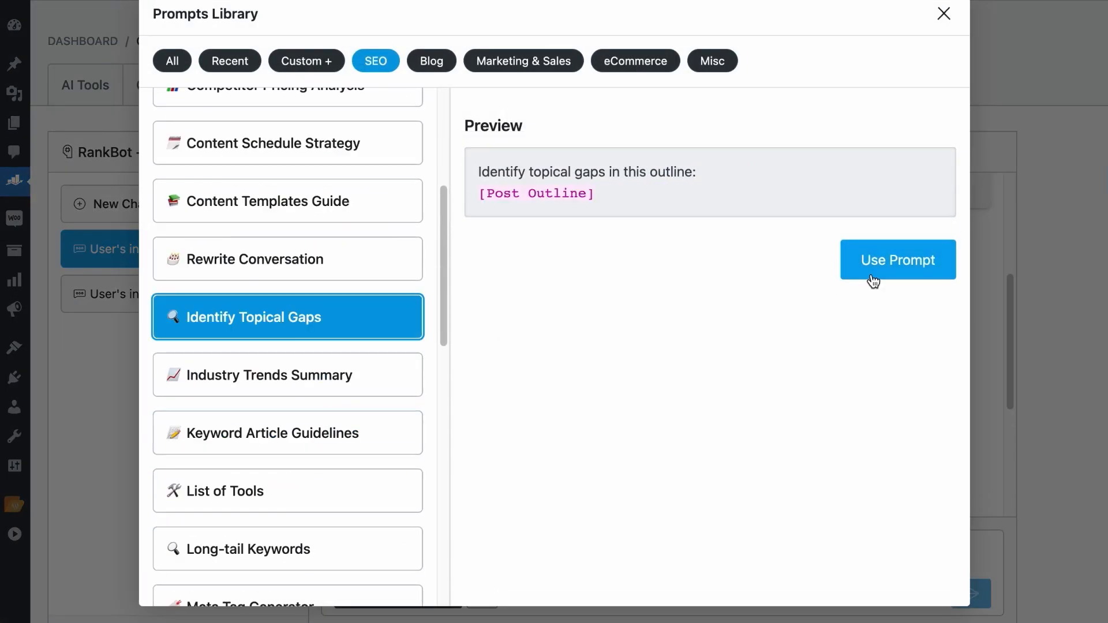
pyautogui.click(898, 260)
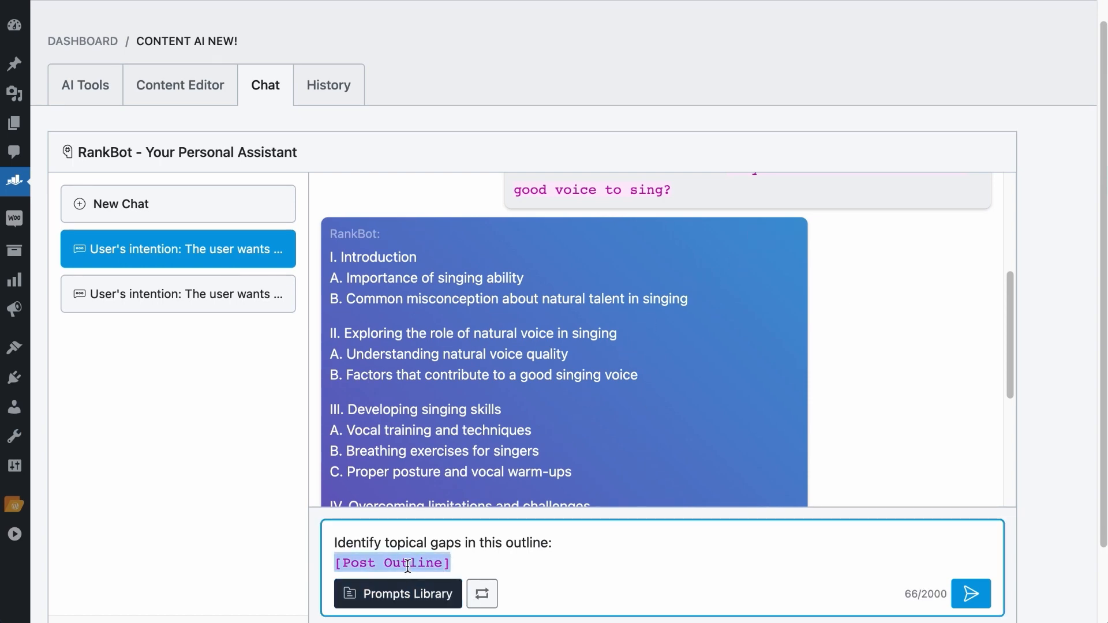
pyautogui.click(971, 594)
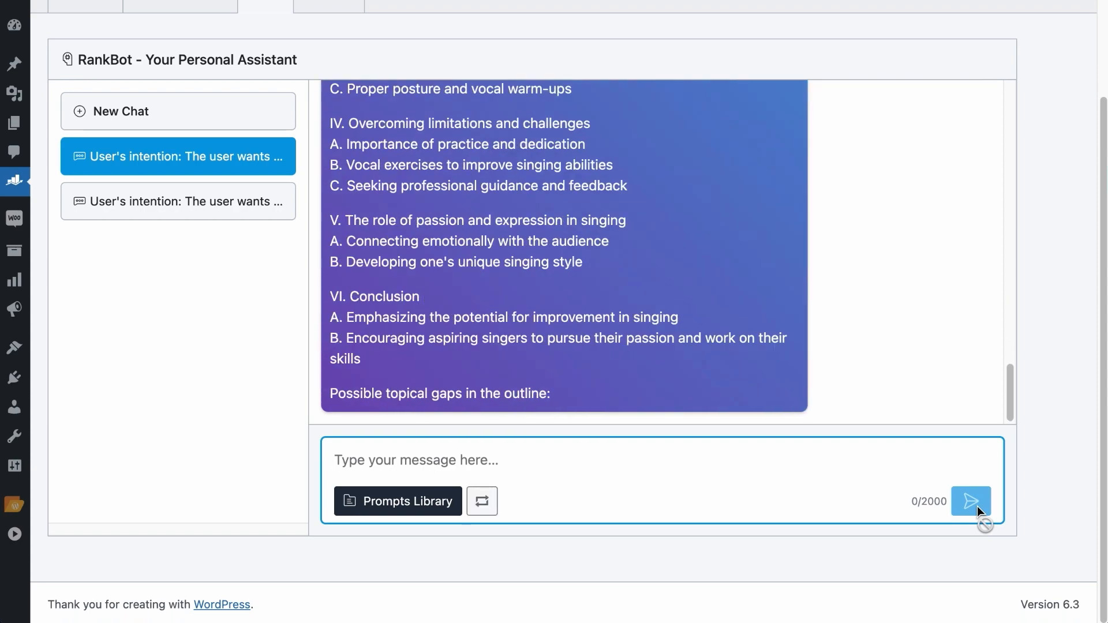
pyautogui.scroll(-3)
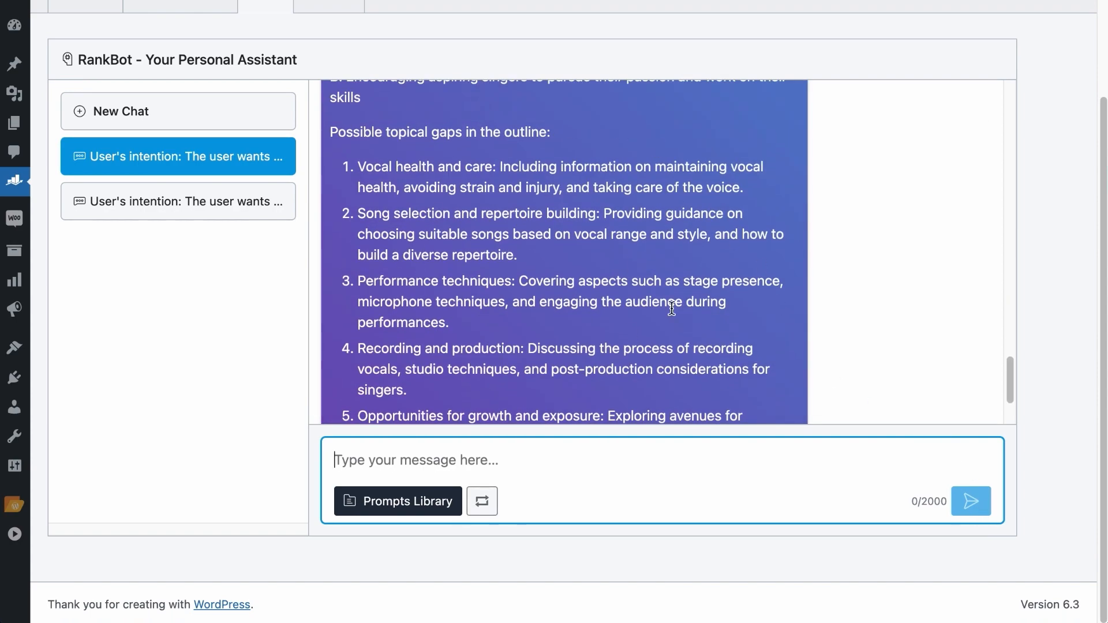
pyautogui.write('o')
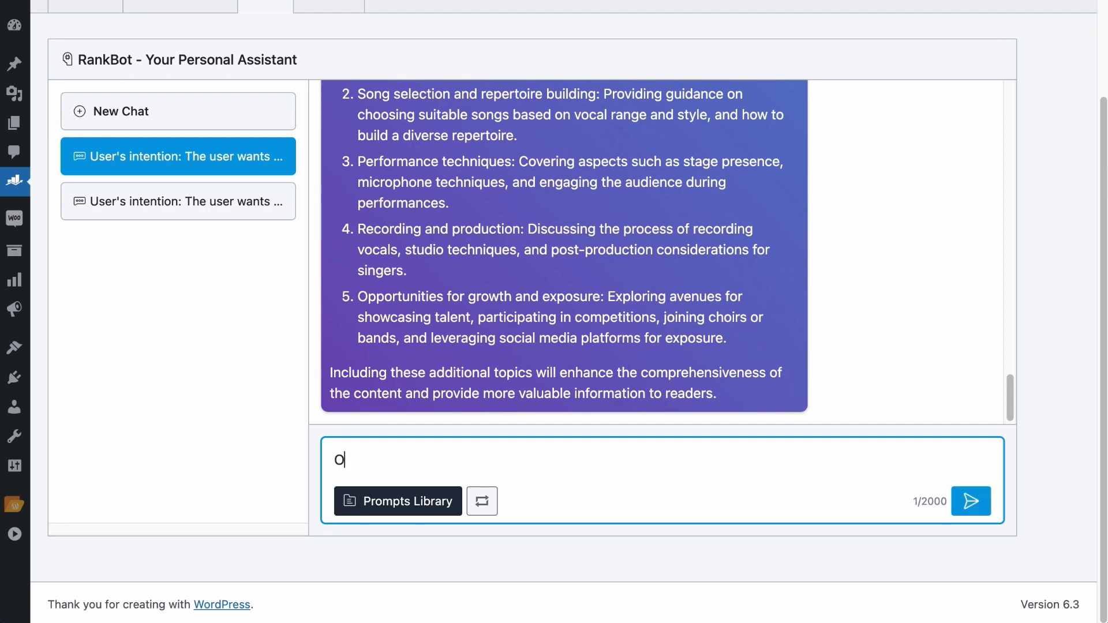
pyautogui.click(971, 501)
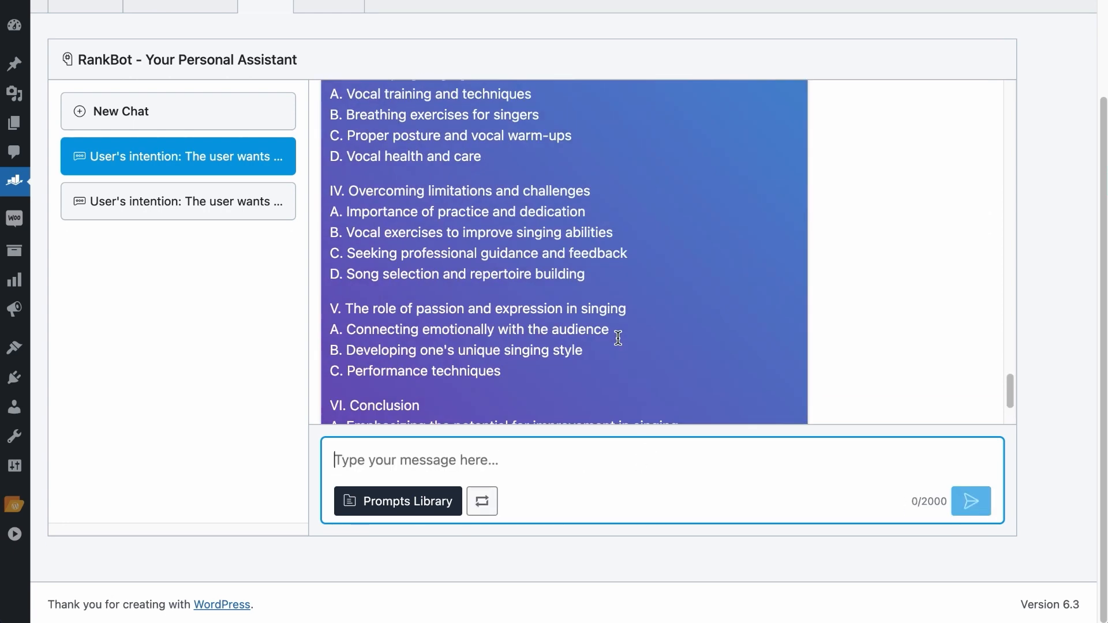
pyautogui.scroll(-3)
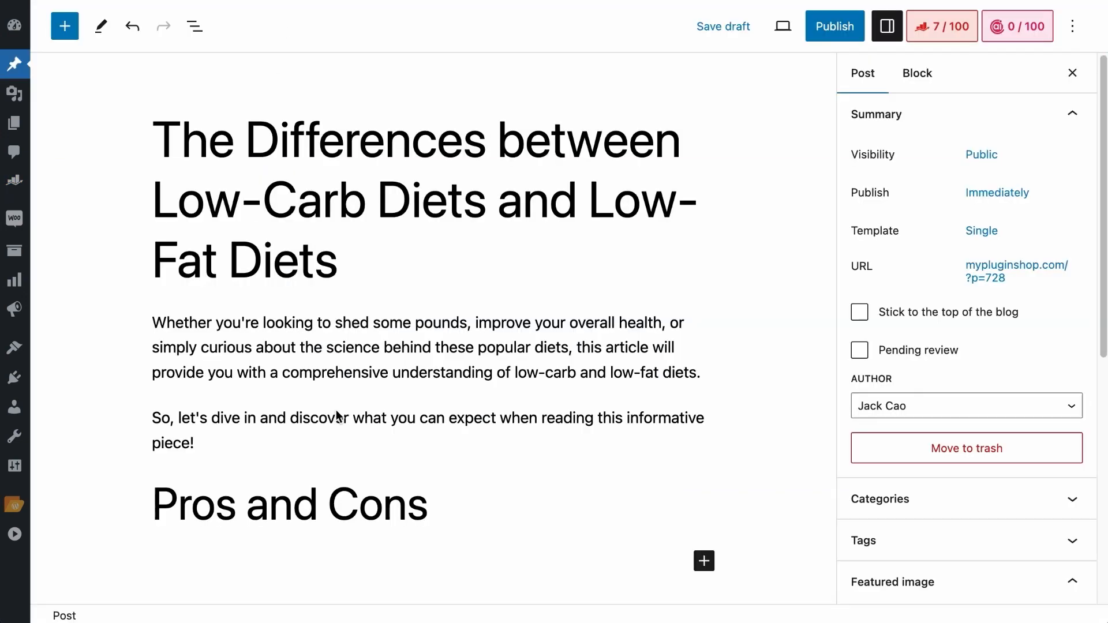
pyautogui.moveTo(576, 226)
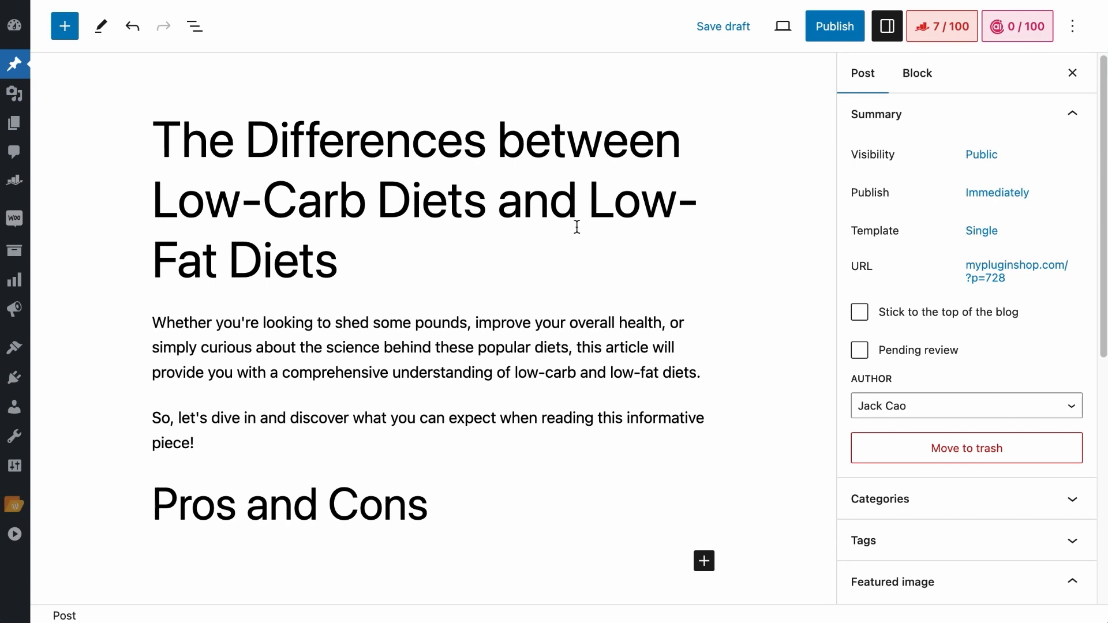
pyautogui.moveTo(446, 344)
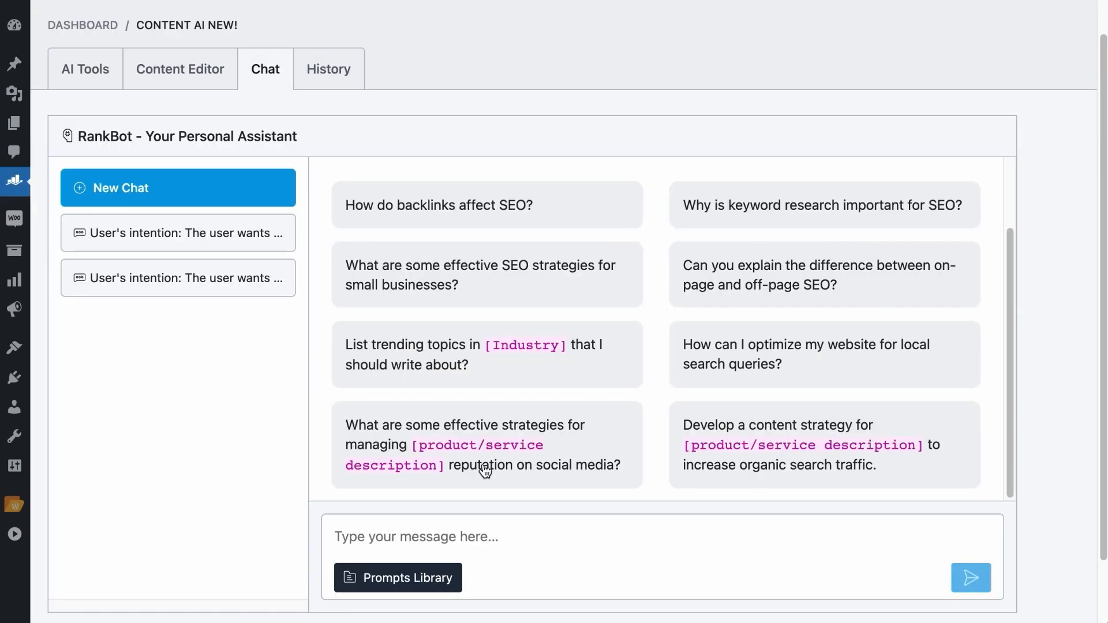
# Ask RankBot for a pros and cons section on "low-carb diets vs. low-fat diets"
pyautogui.write('Create a pros and cons')
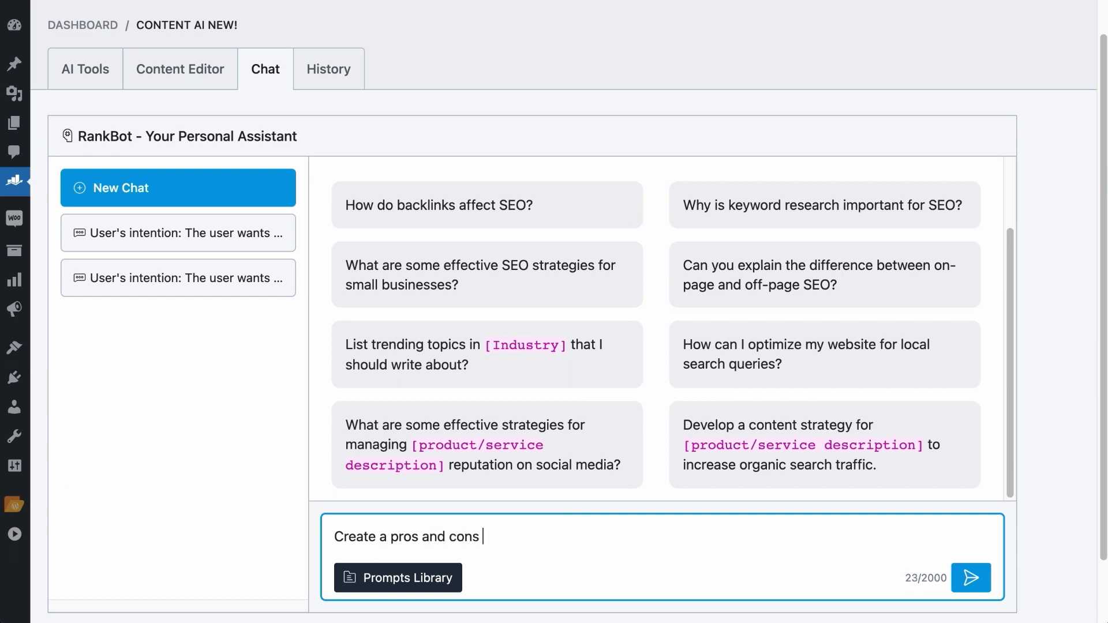
pyautogui.write('section for "low-carb diets vs')
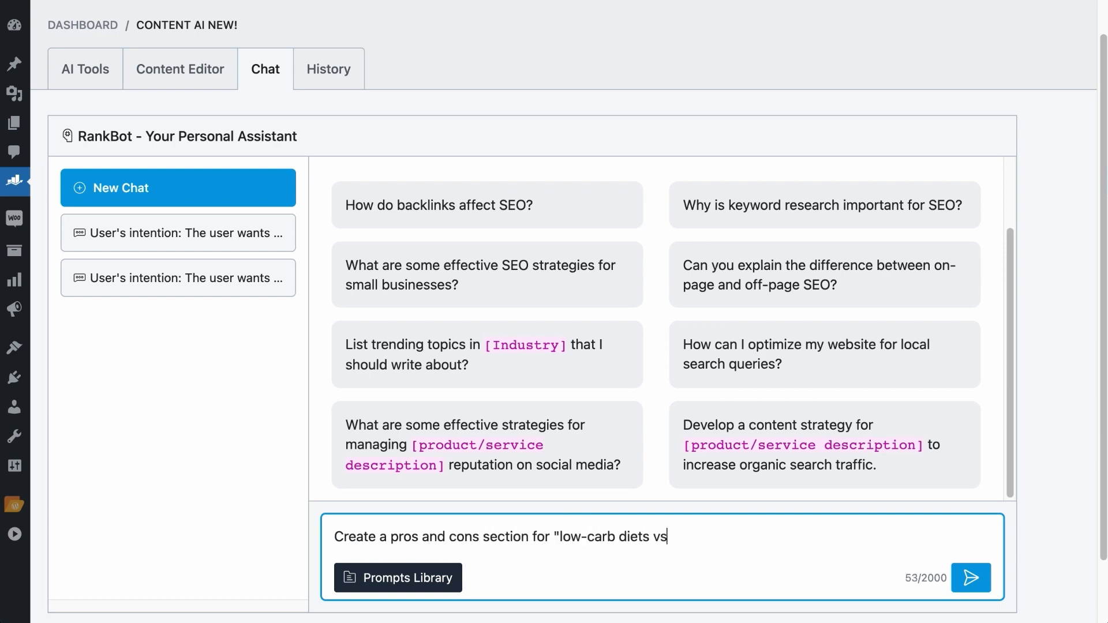
pyautogui.write('. low-fat diets". Display')
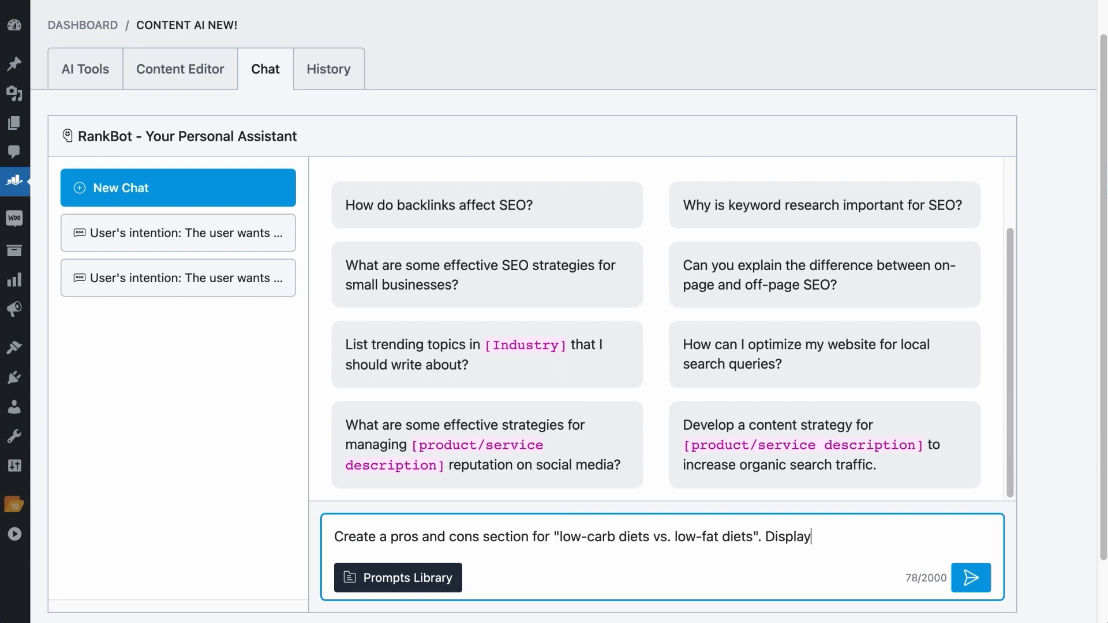
pyautogui.click(970, 577)
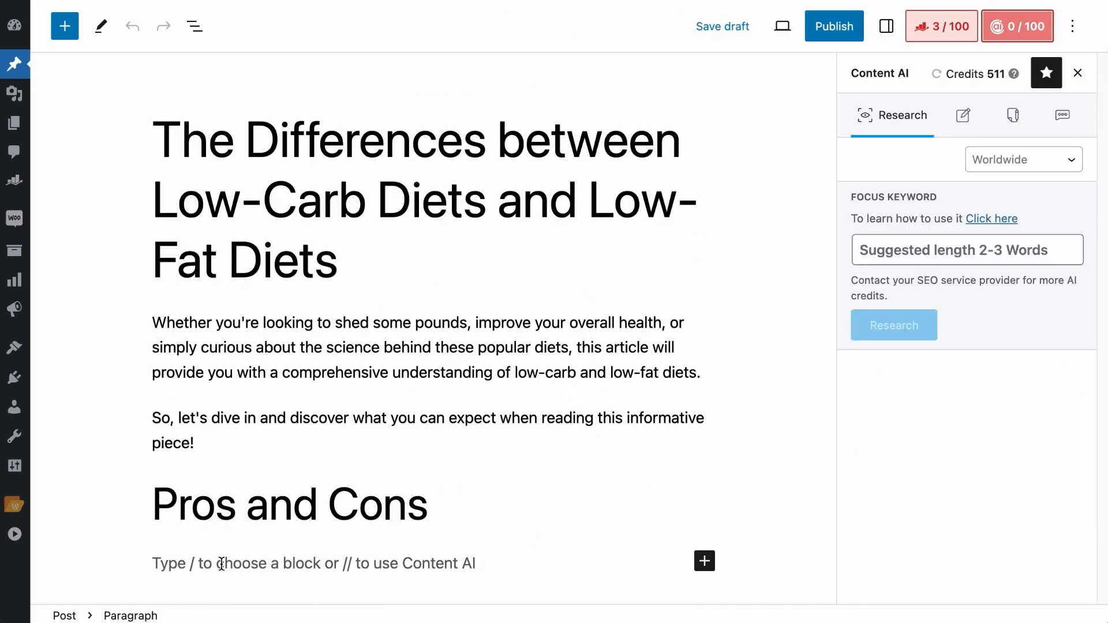
pyautogui.moveTo(1007, 93)
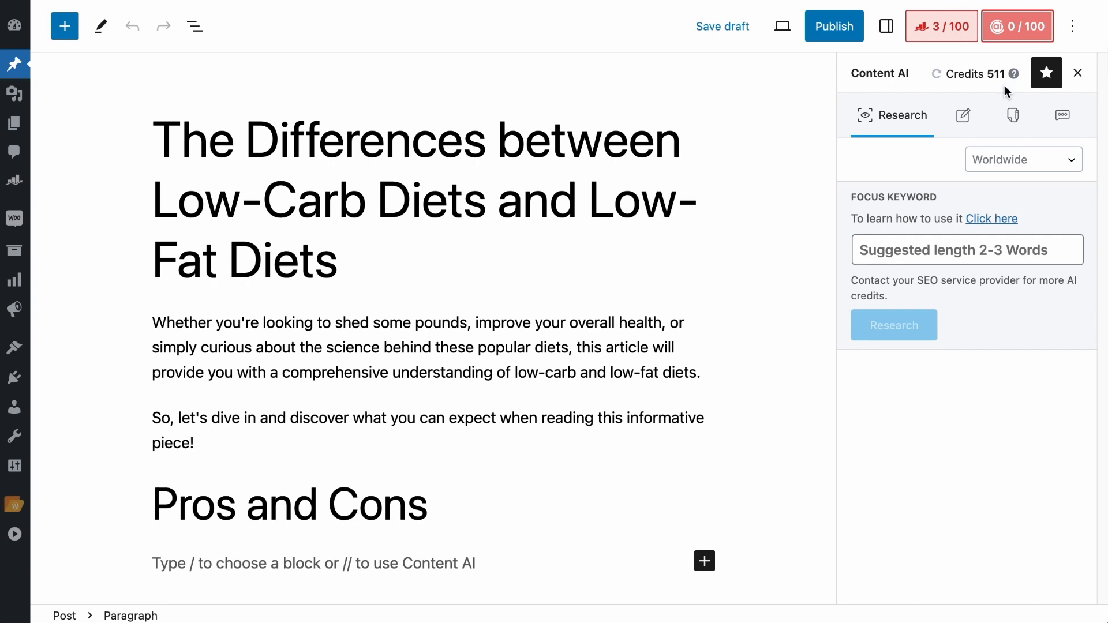
# View RankBot's pros and cons table comparing low-carb and low-fat diets
pyautogui.click(1063, 115)
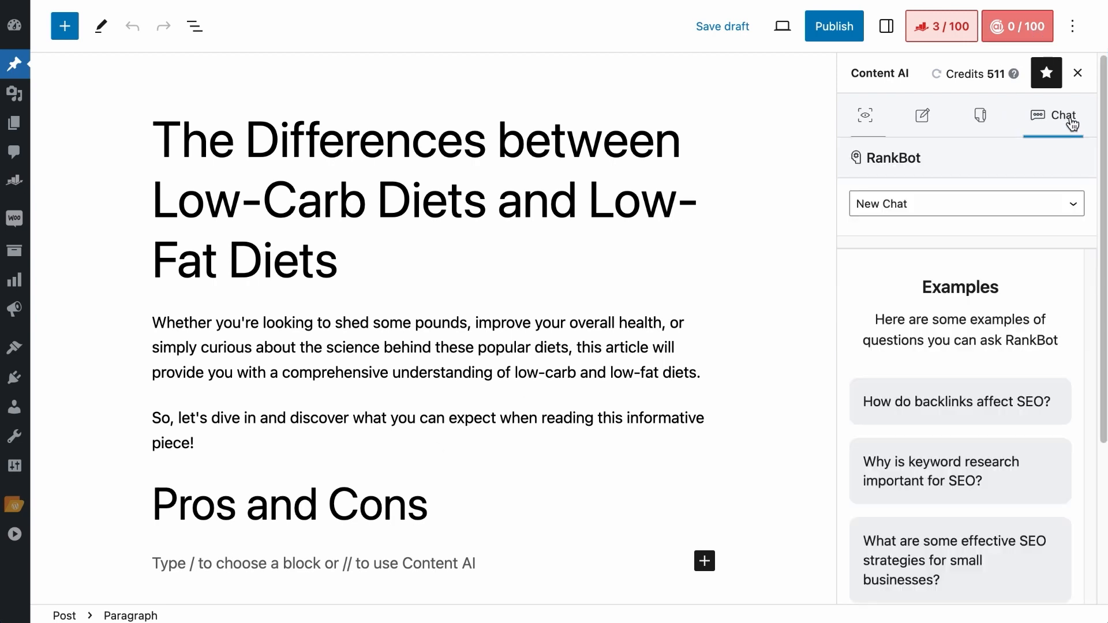
pyautogui.click(965, 203)
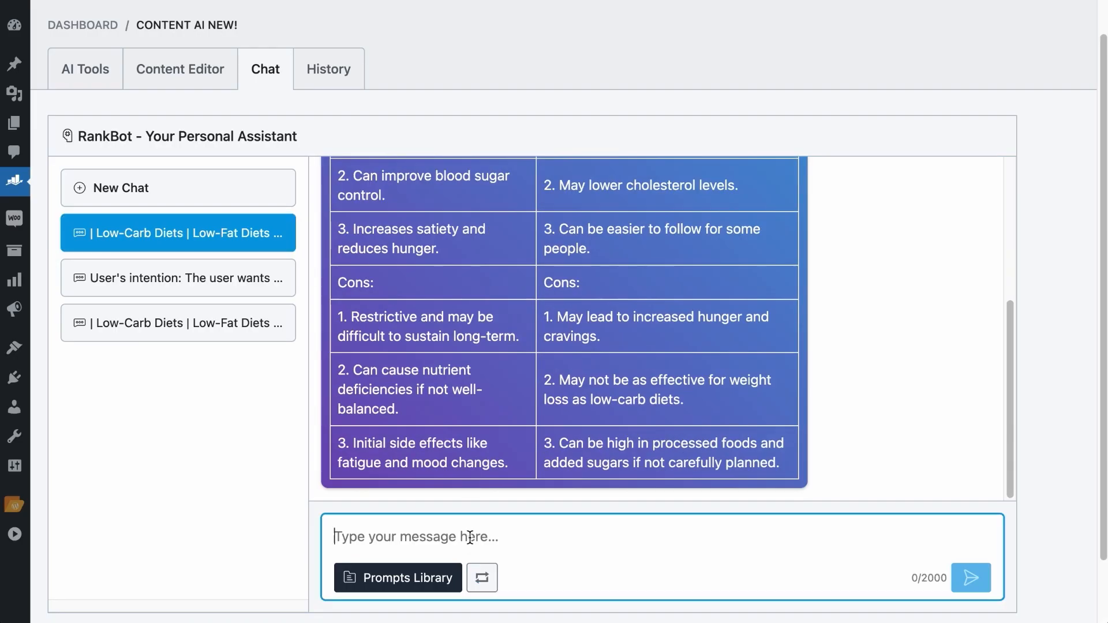
# Ask RankBot to convert all ounces in the zucchini lasagna recipe to grams
pyautogui.click(971, 579)
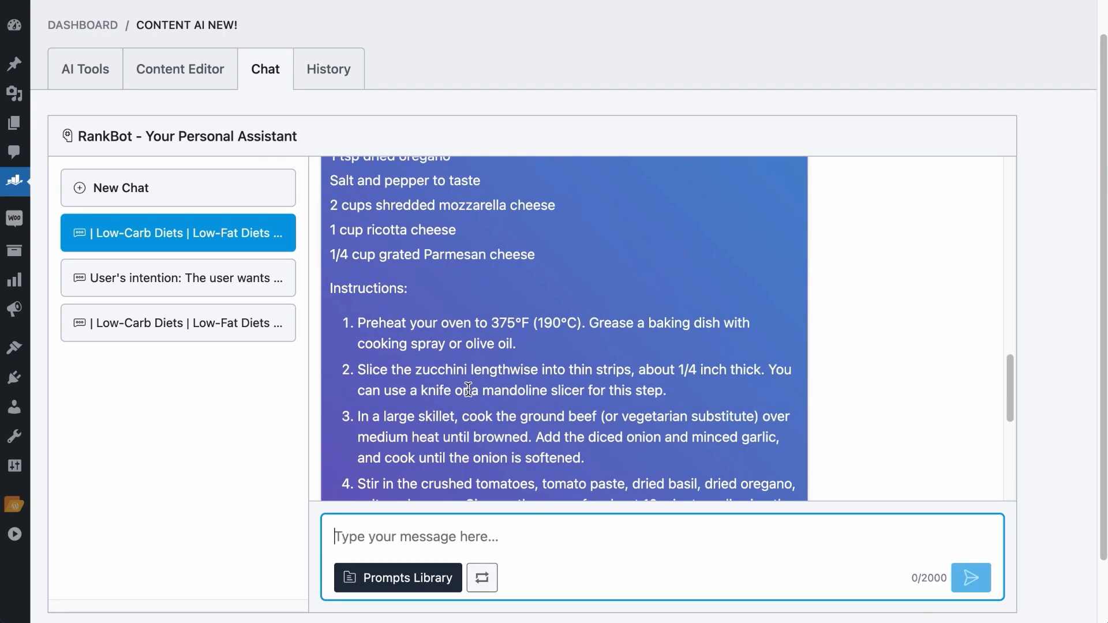
pyautogui.scroll(3)
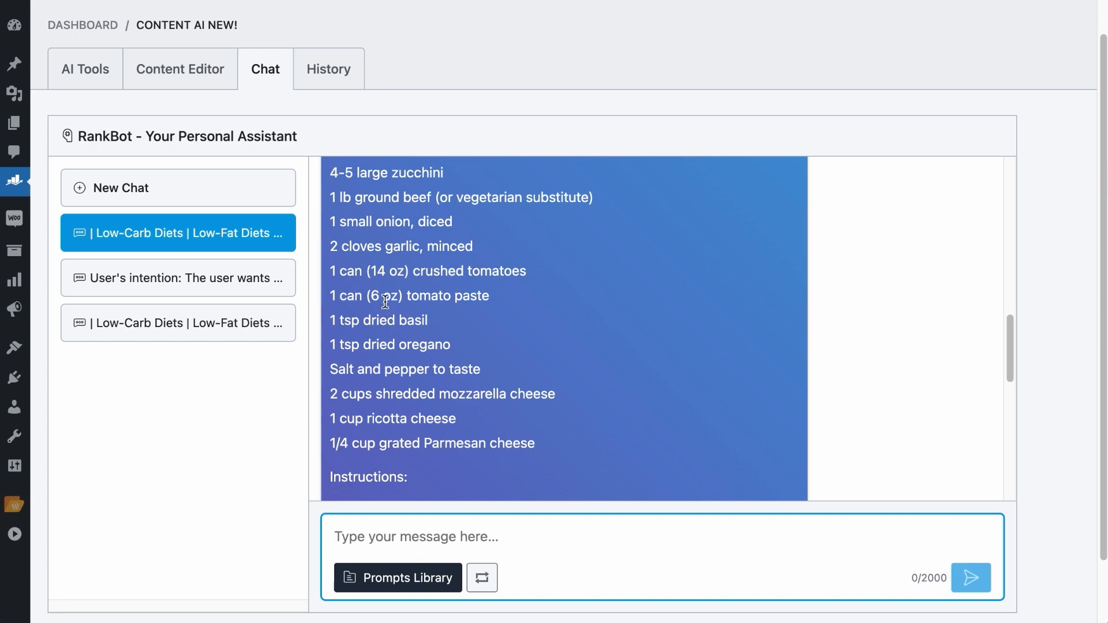
pyautogui.moveTo(400, 288)
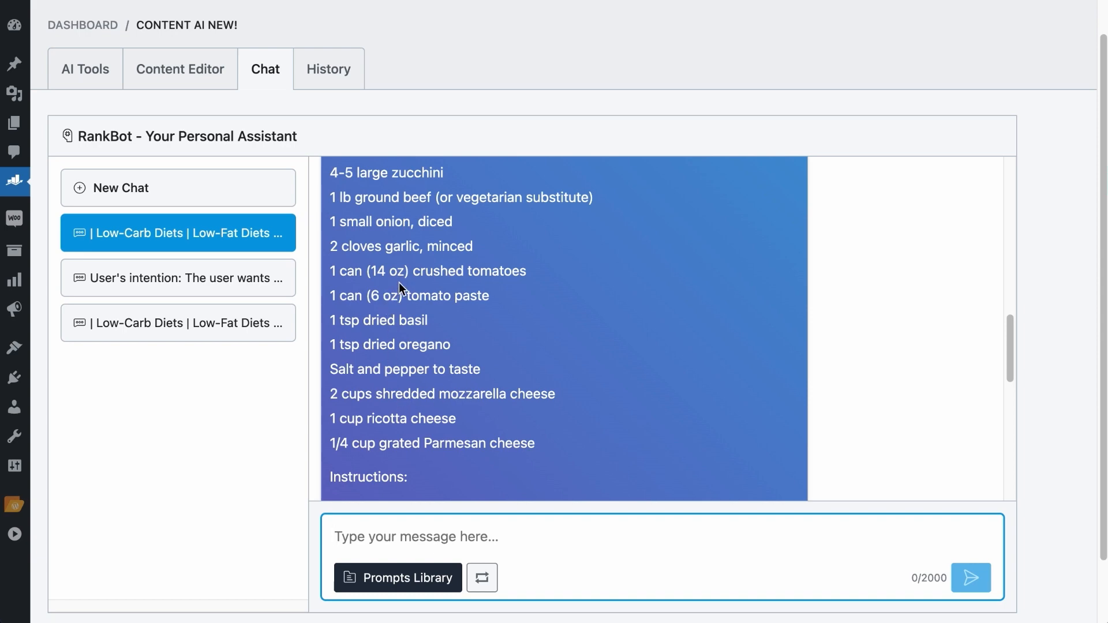
pyautogui.write('With the')
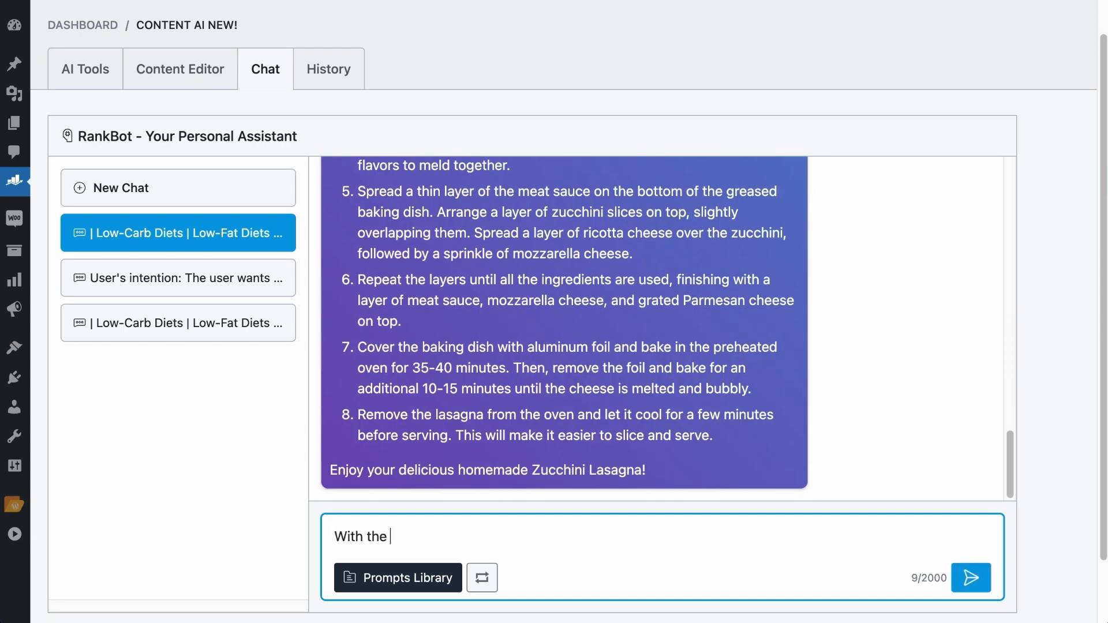
pyautogui.write('same recipe convert all ounces')
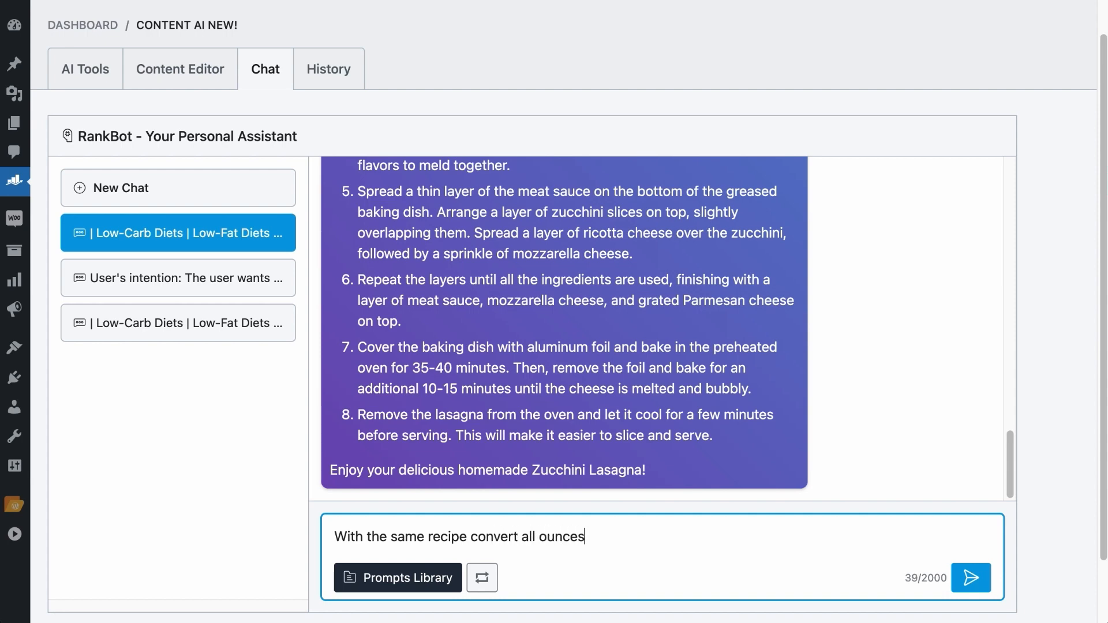
pyautogui.click(970, 577)
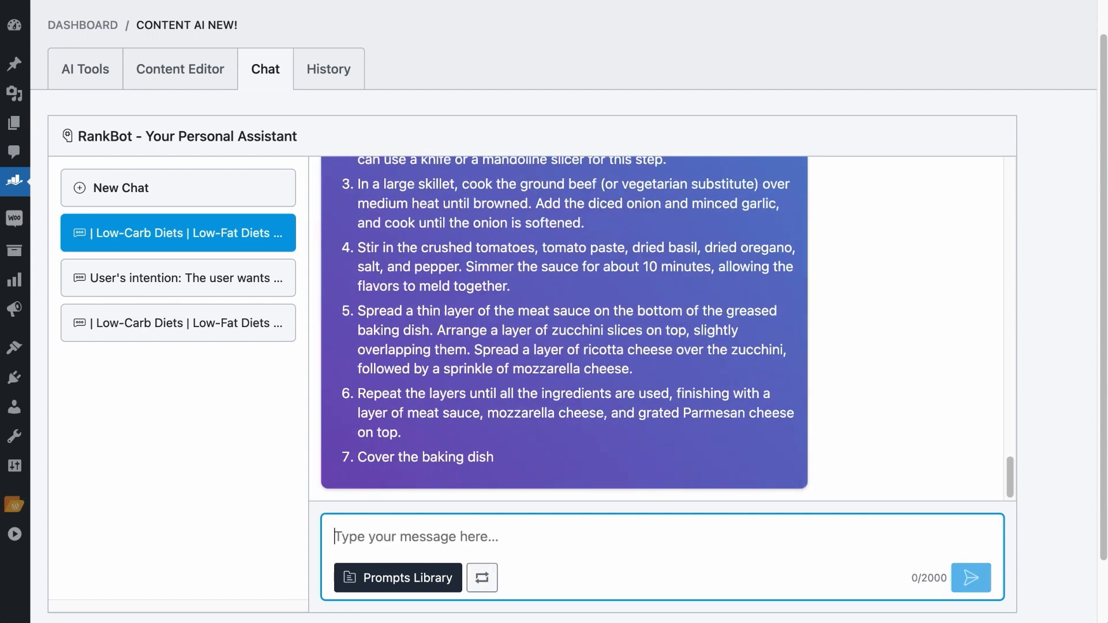
pyautogui.scroll(3)
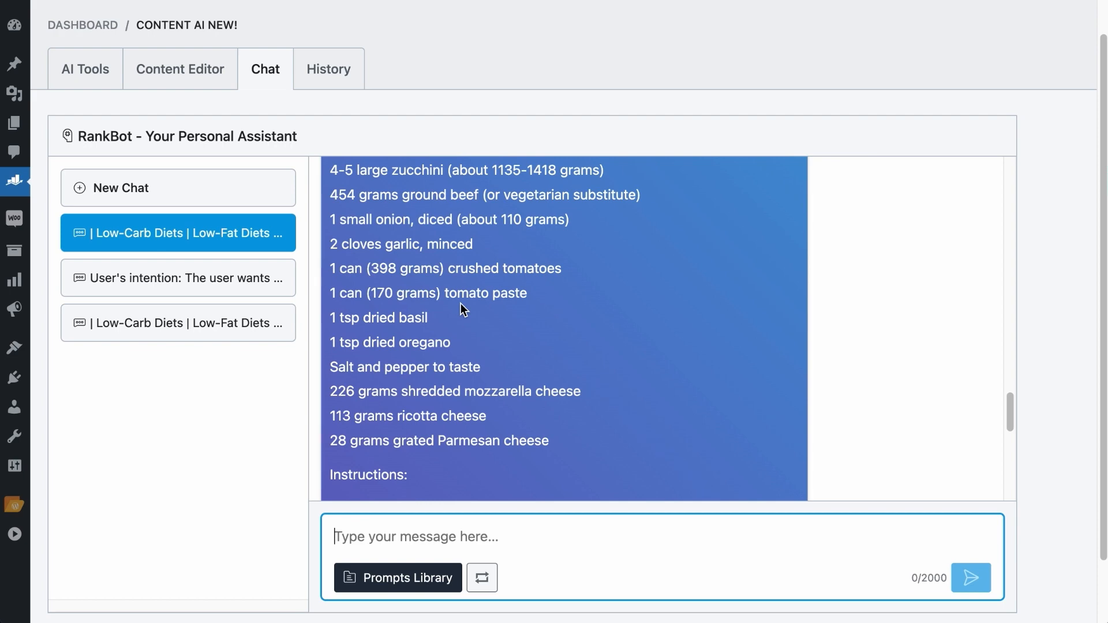
# Ask RankBot for alternative ingredients in the same recipe suitable for lactose intolerance
pyautogui.scroll(-3)
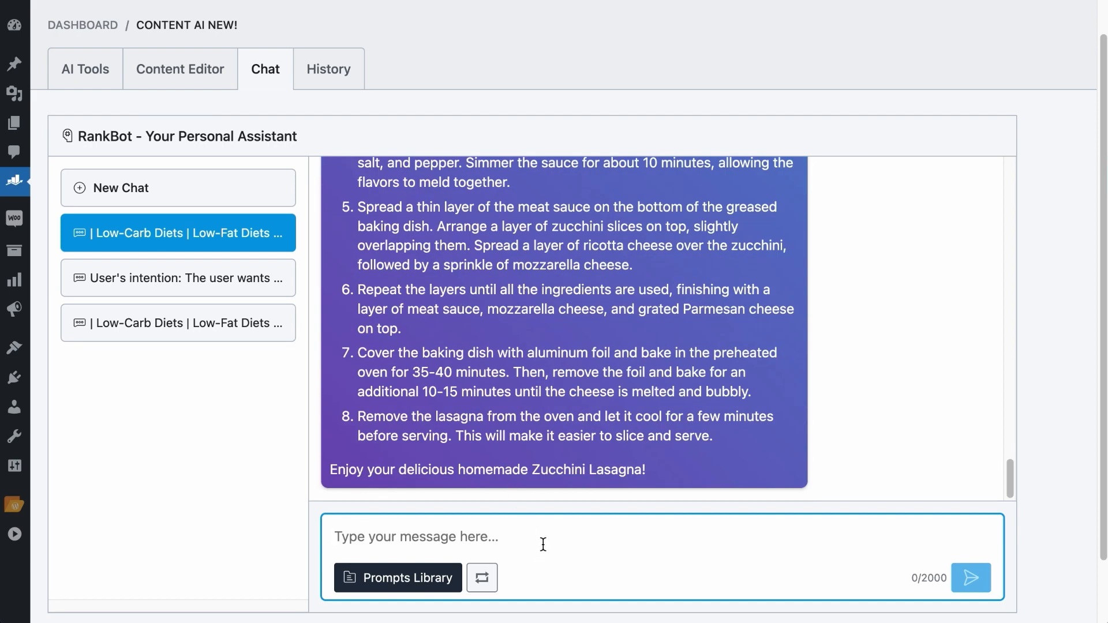
pyautogui.write('With the same recipe, find alternat')
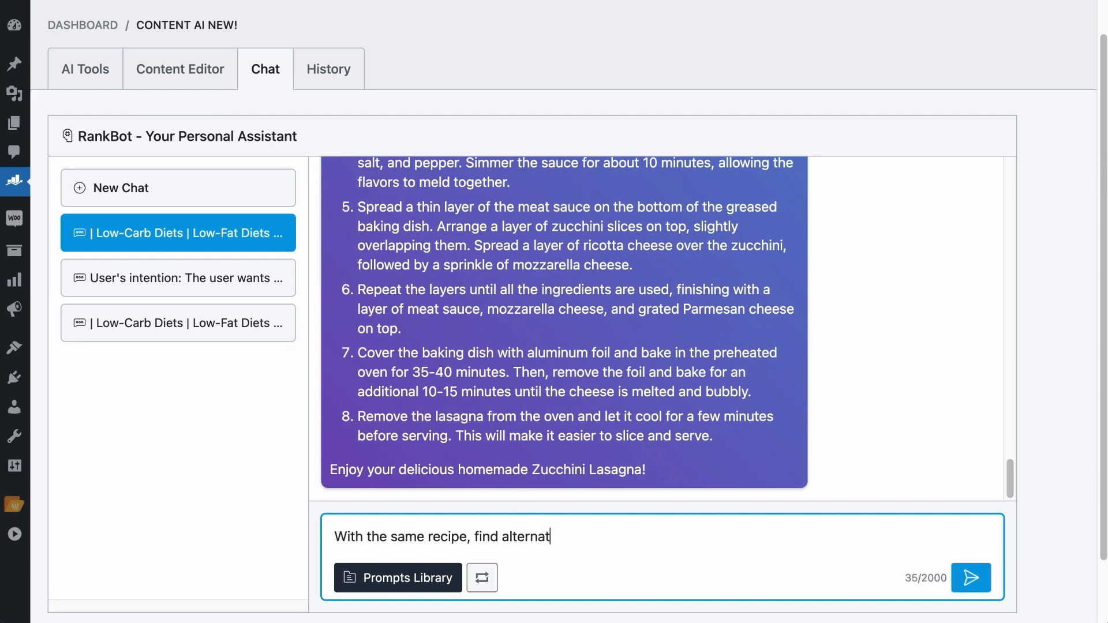
pyautogui.write('ive ingredients that are suitable for lactose into')
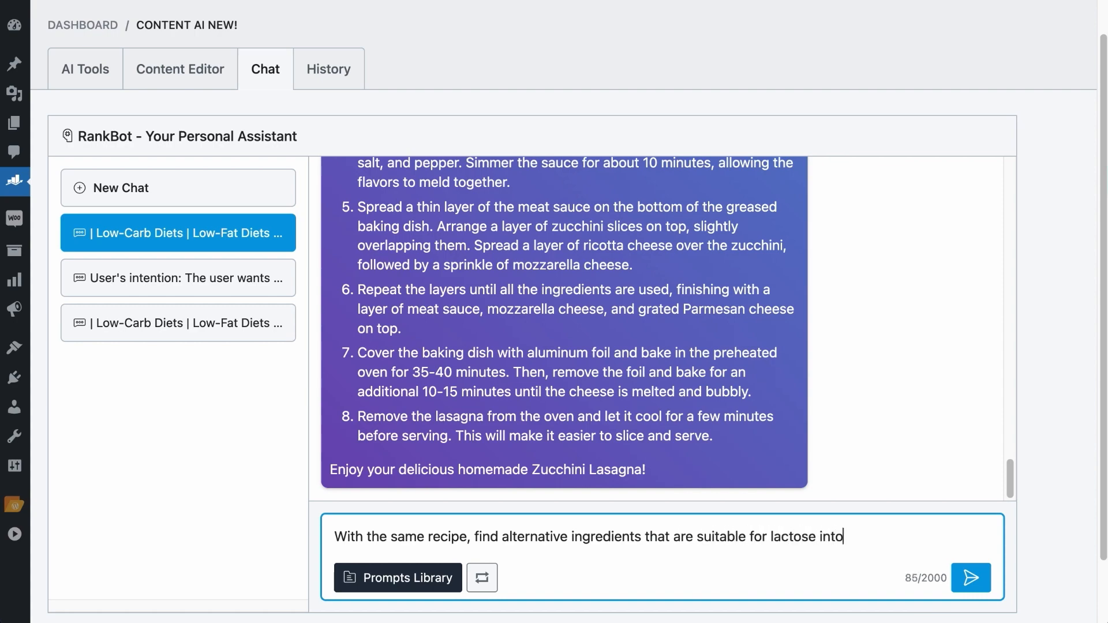
pyautogui.click(971, 577)
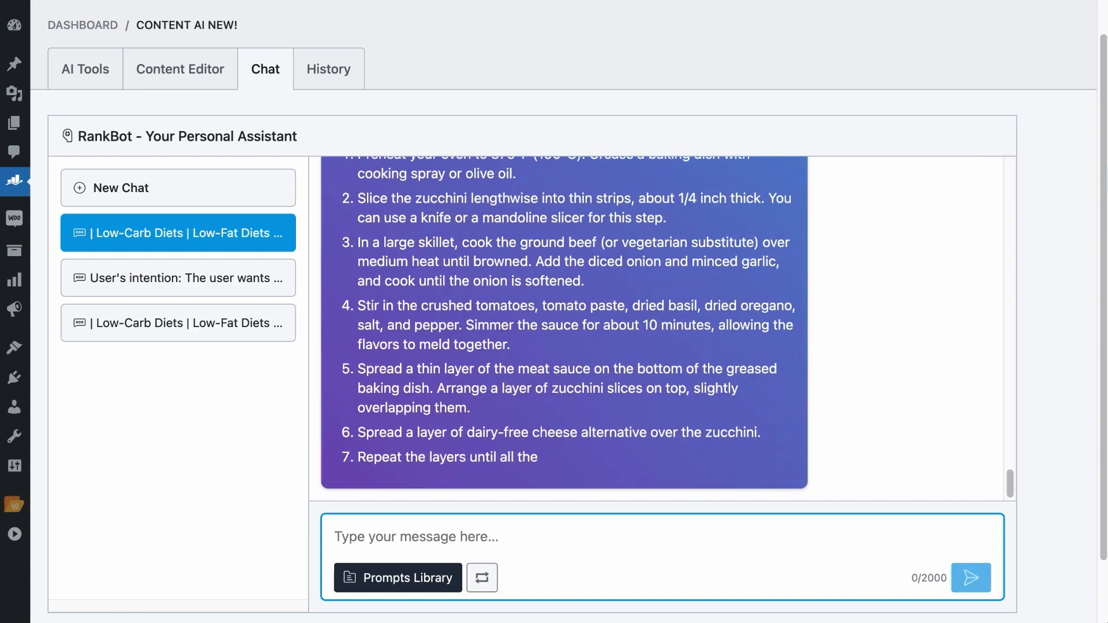
pyautogui.scroll(3)
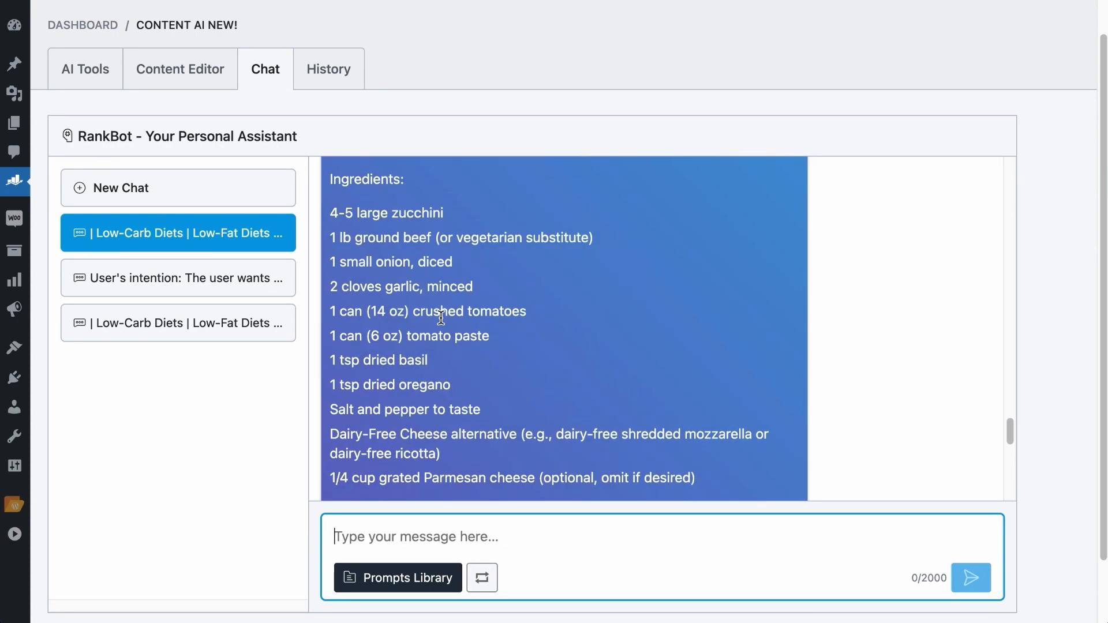